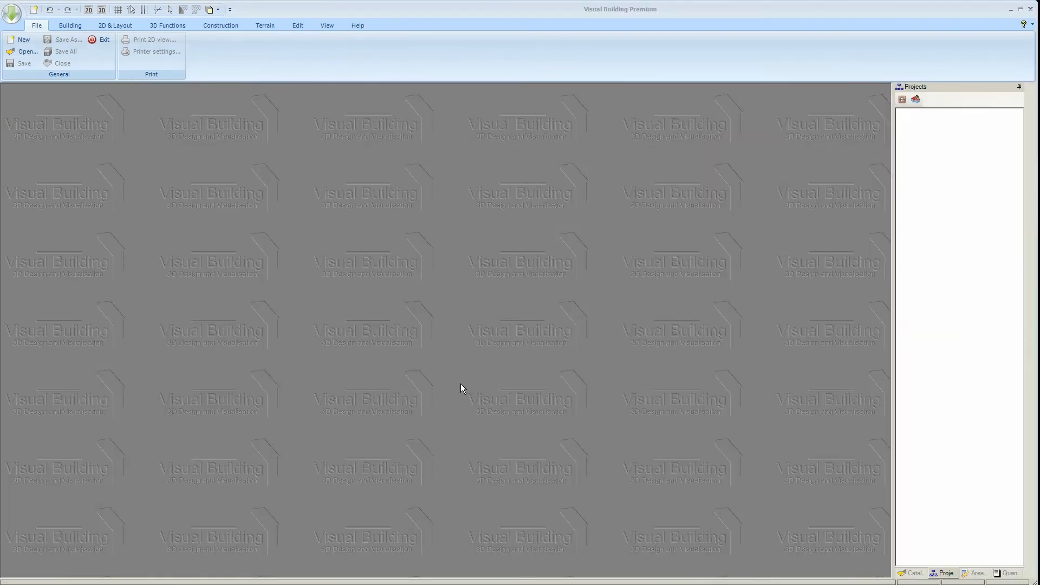
mouse_move(23, 40)
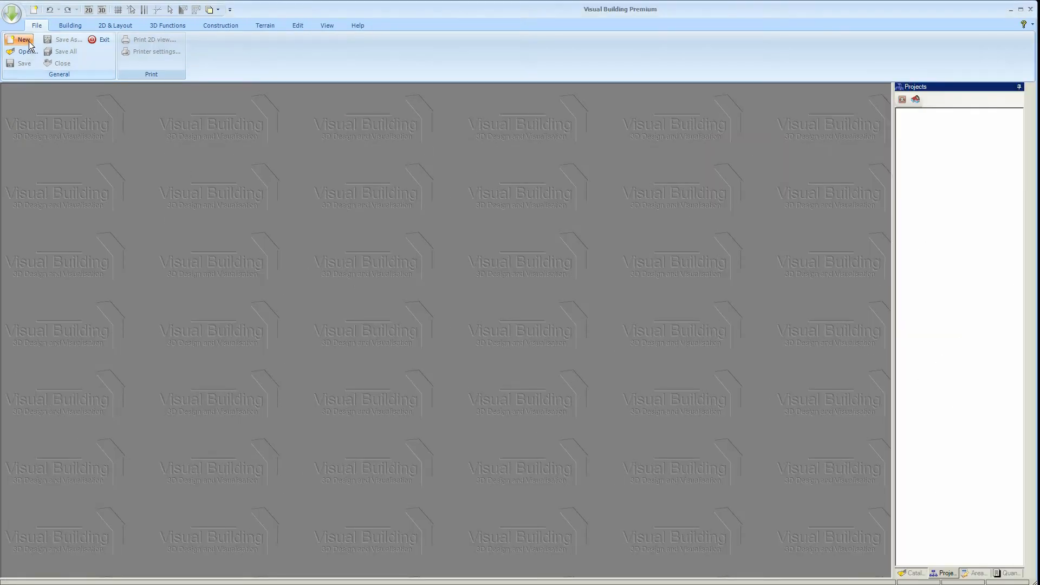
- Create a new project and set the 2D view's scale property to 1:100
left_click(23, 39)
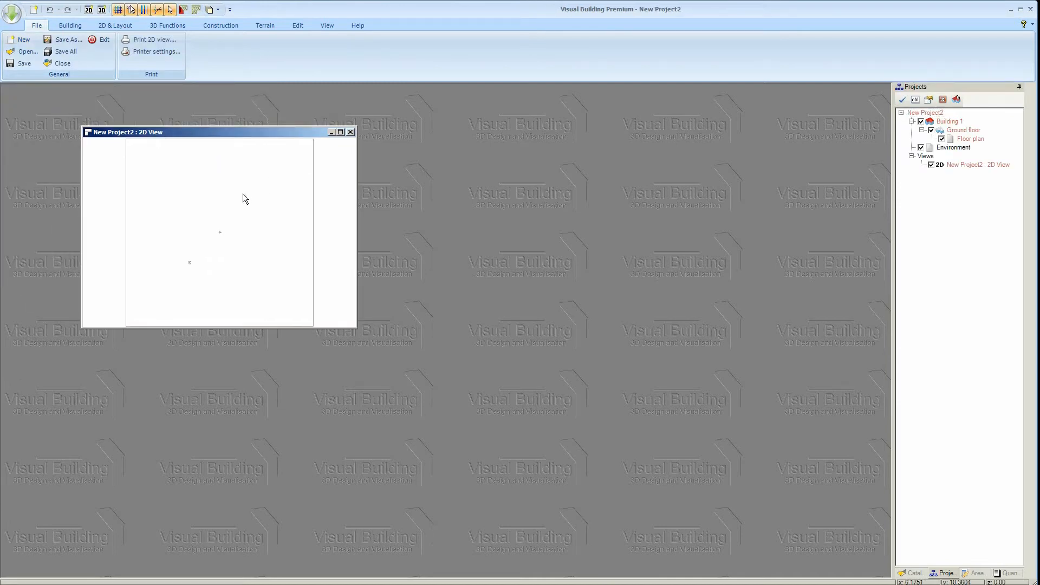
right_click(243, 199)
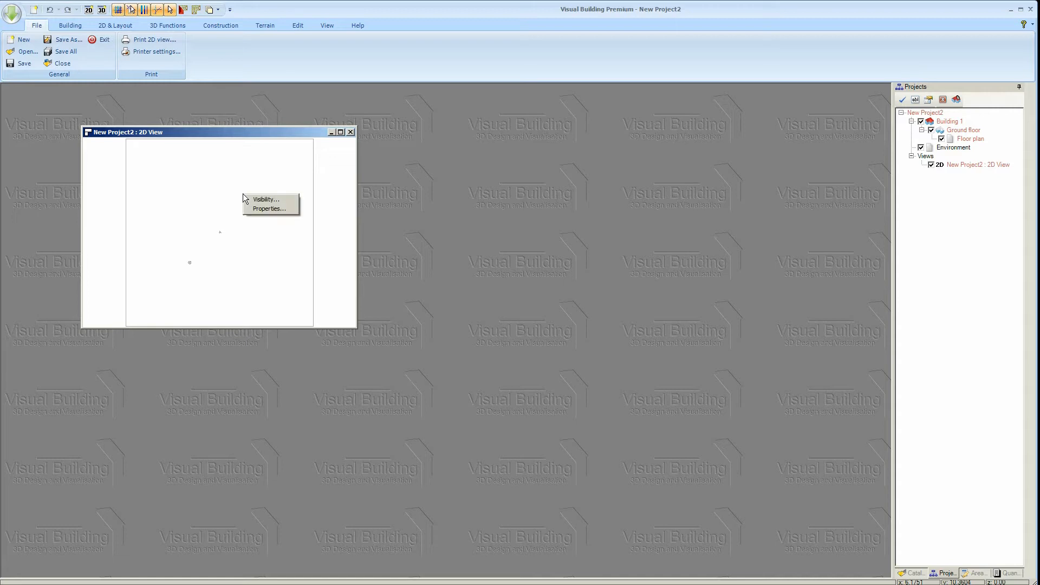
mouse_move(266, 209)
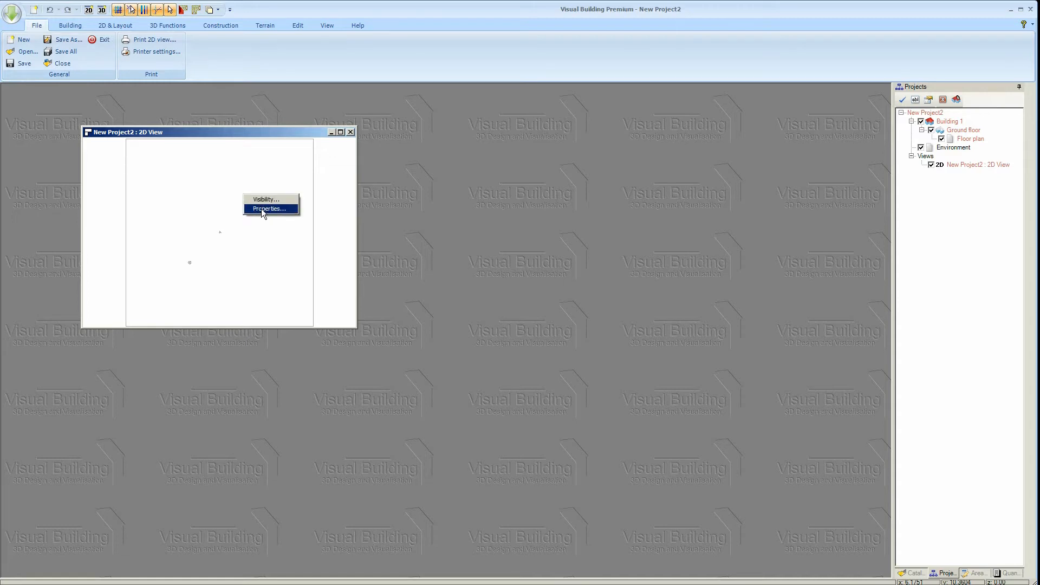
left_click(269, 208)
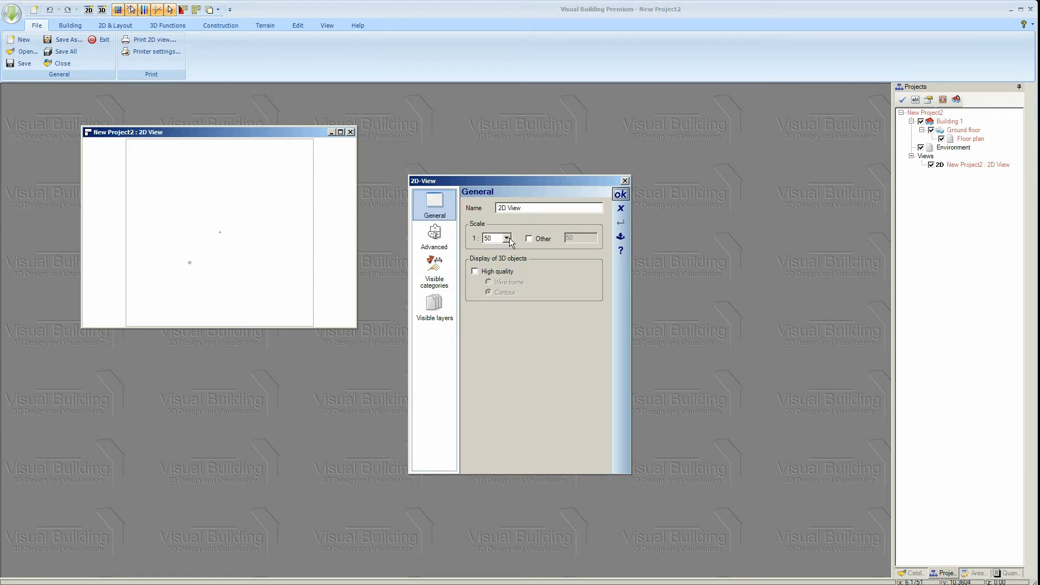
left_click(508, 238)
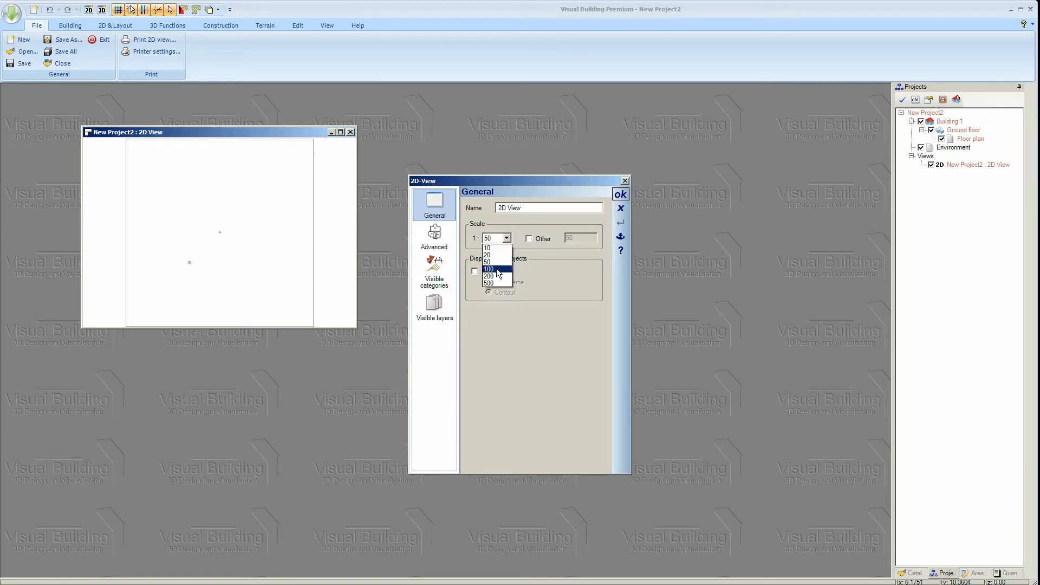
left_click(489, 269)
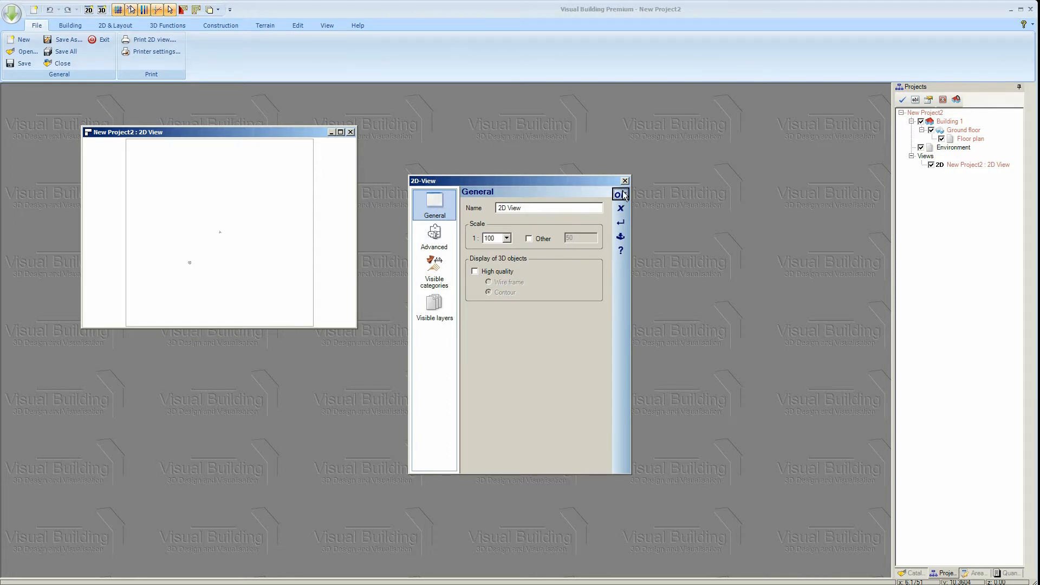
left_click(620, 195)
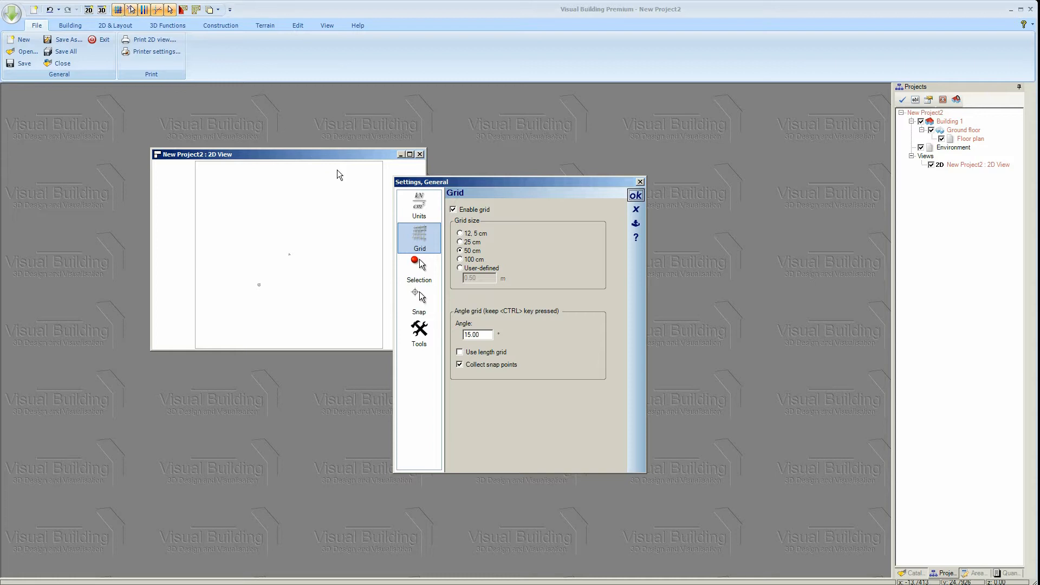
mouse_move(418, 204)
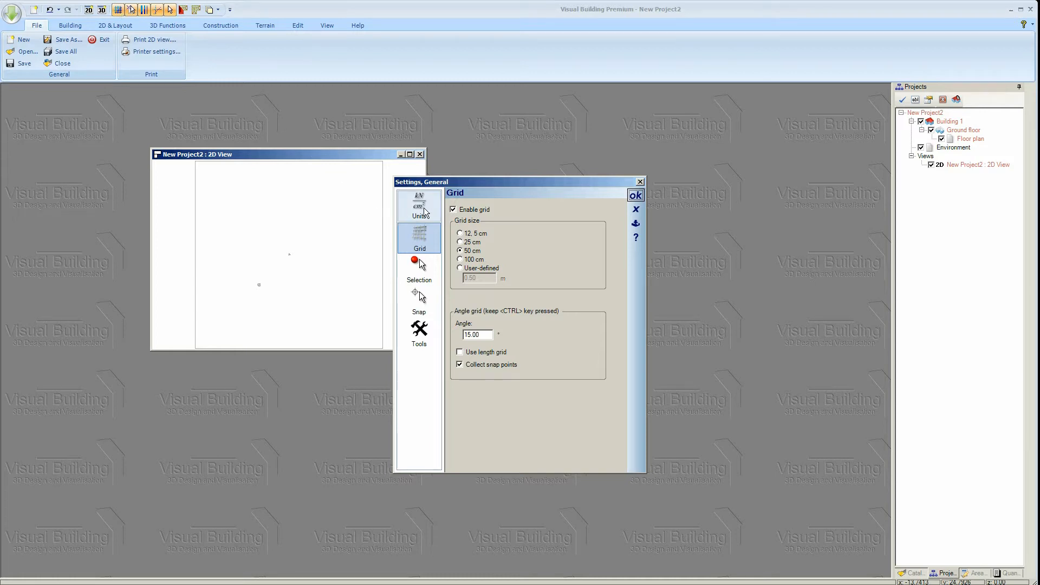
left_click(419, 204)
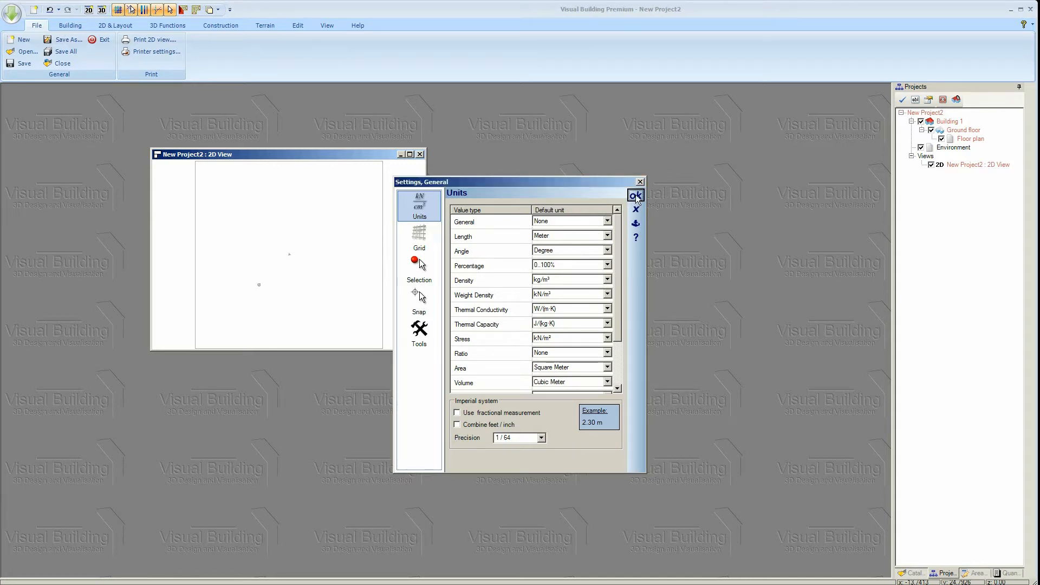
left_click(635, 196)
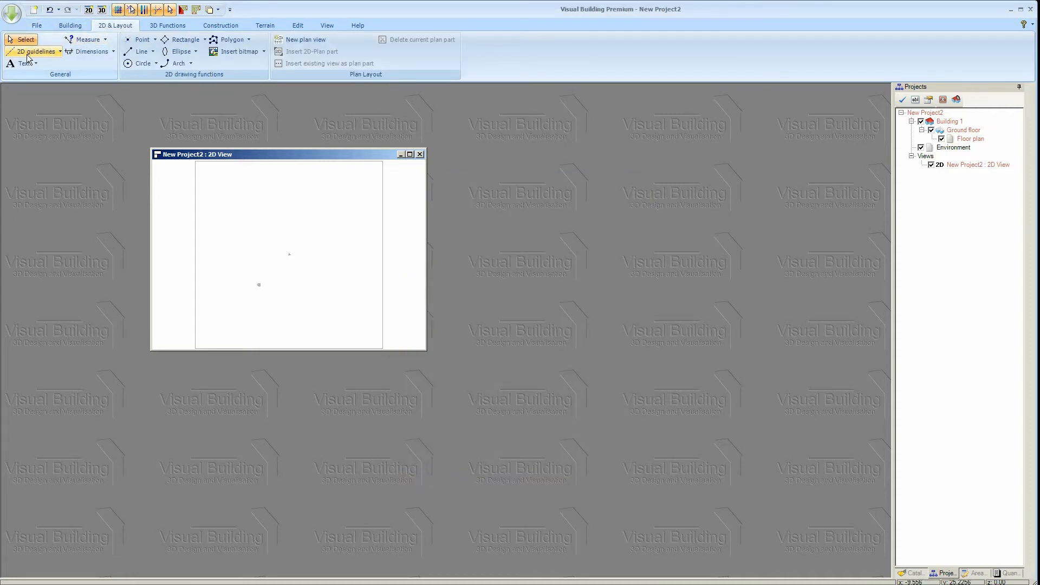
- Maximize the 2D plan view and insert a horizontal guideline
left_click(33, 51)
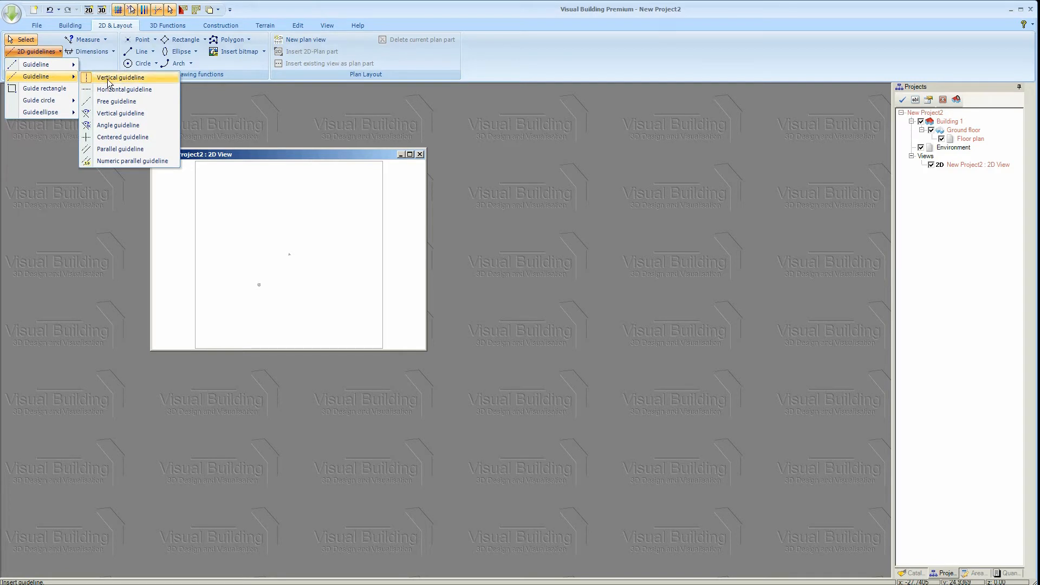
left_click(120, 77)
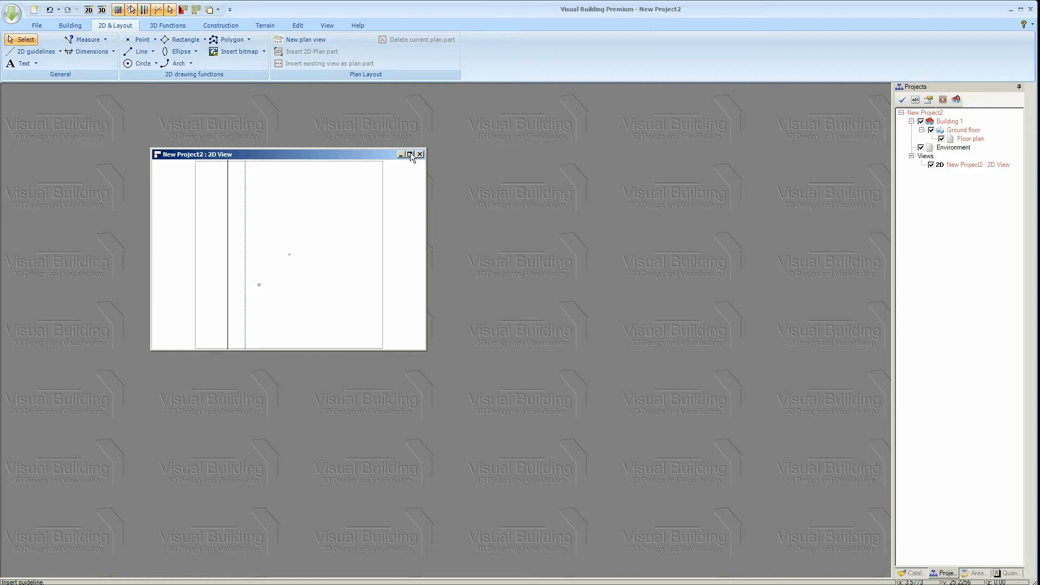
left_click(411, 154)
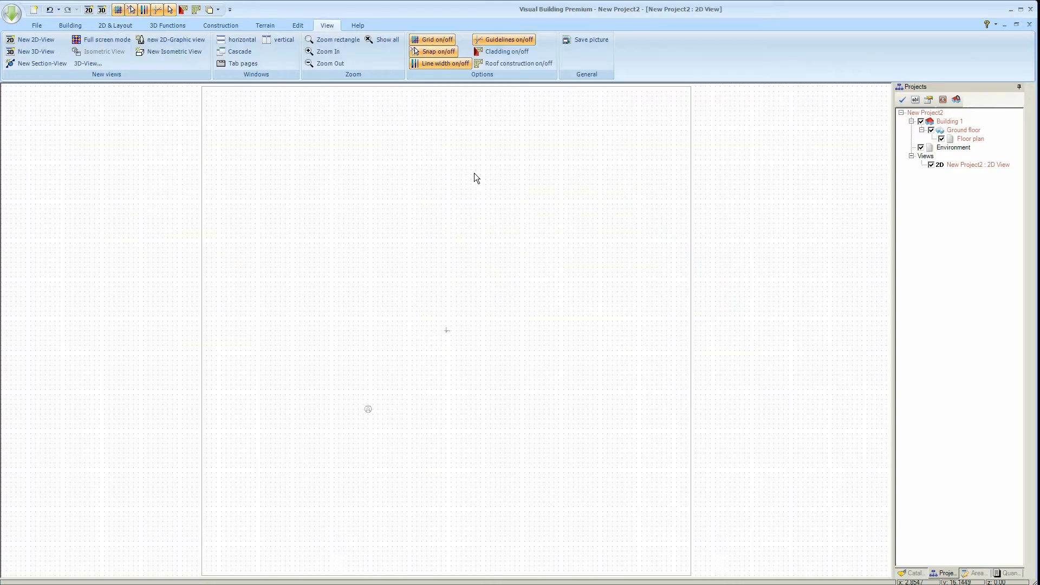
left_click(115, 26)
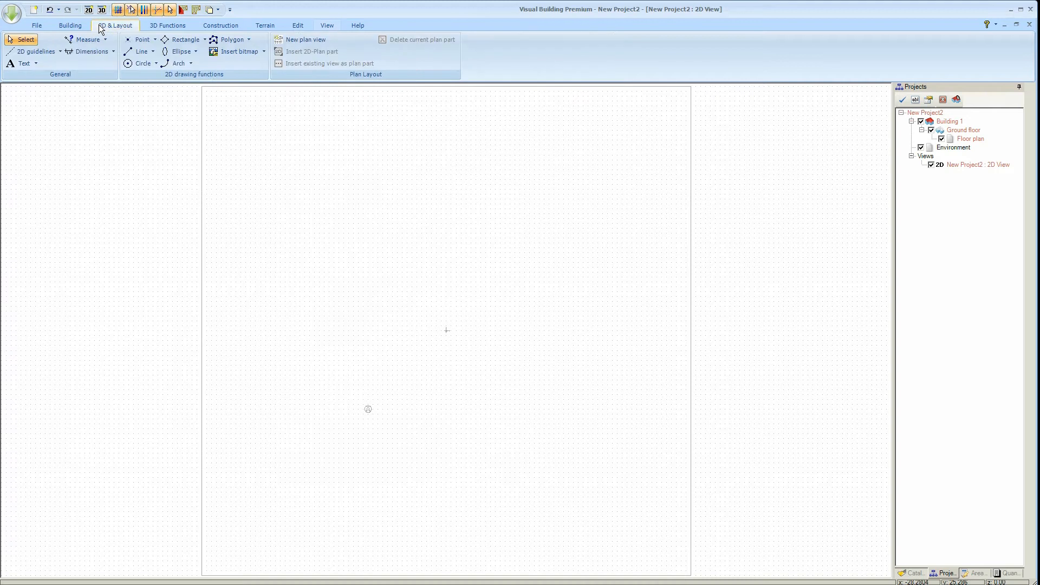
left_click(36, 50)
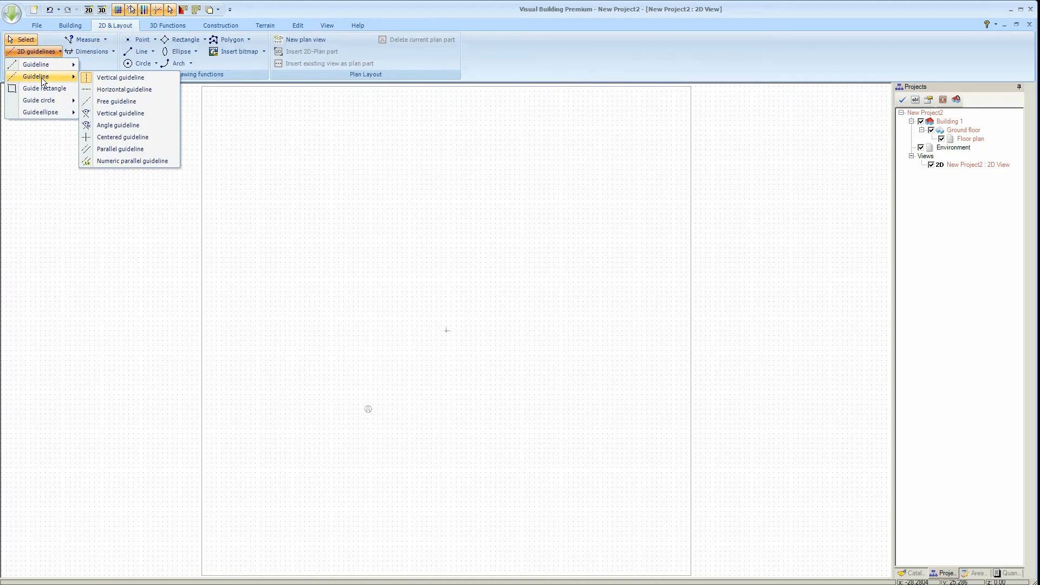
left_click(124, 89)
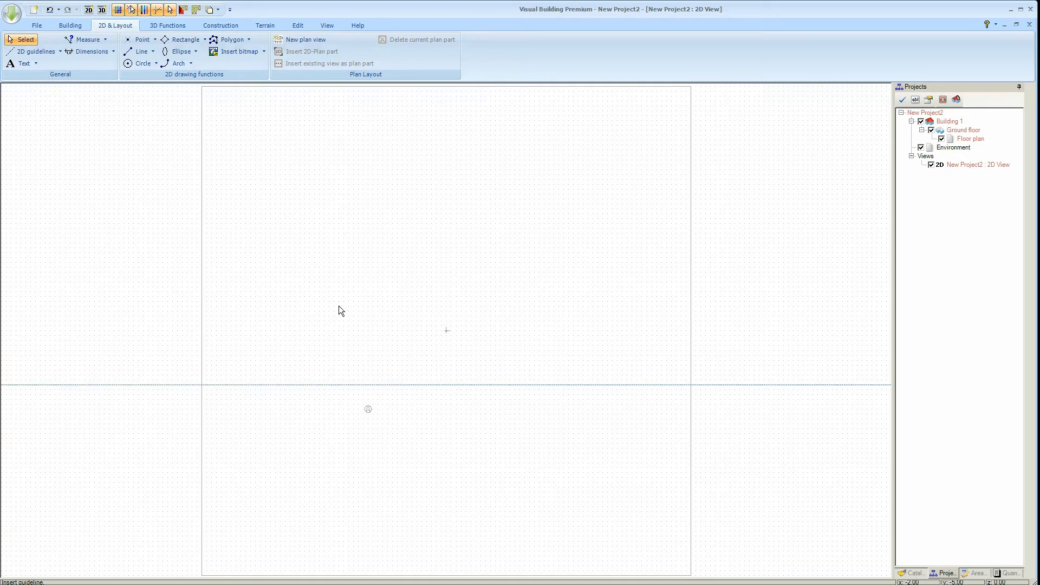
- Insert a vertical guideline crossing the horizontal one
left_click(37, 53)
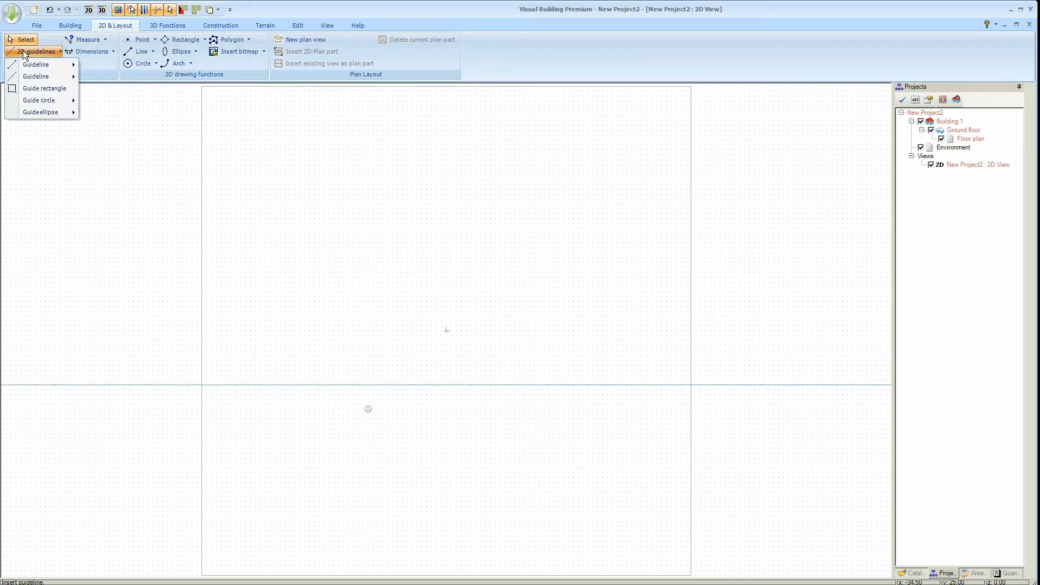
mouse_move(36, 76)
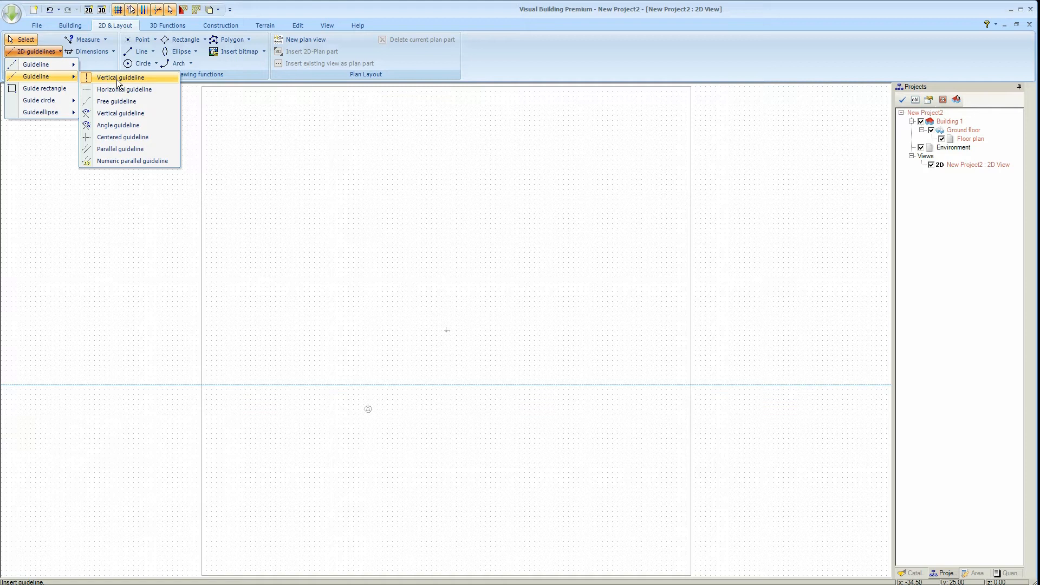
left_click(122, 77)
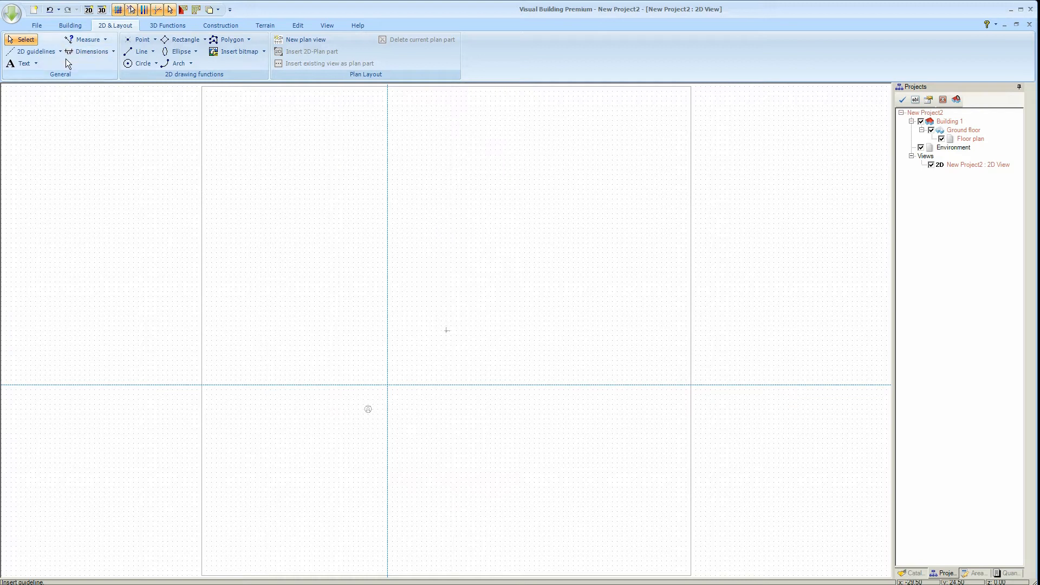
mouse_move(33, 52)
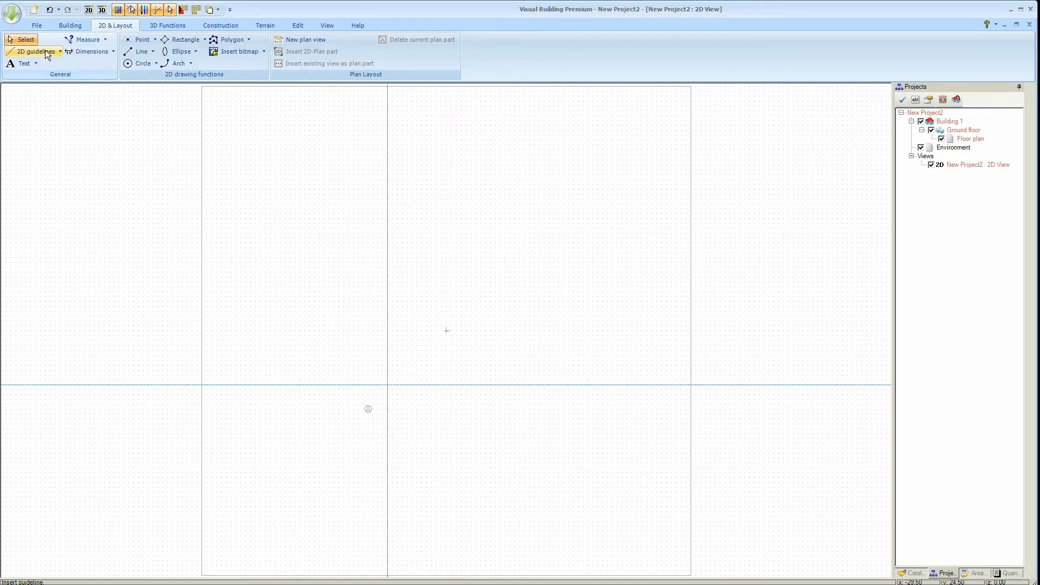
left_click(33, 51)
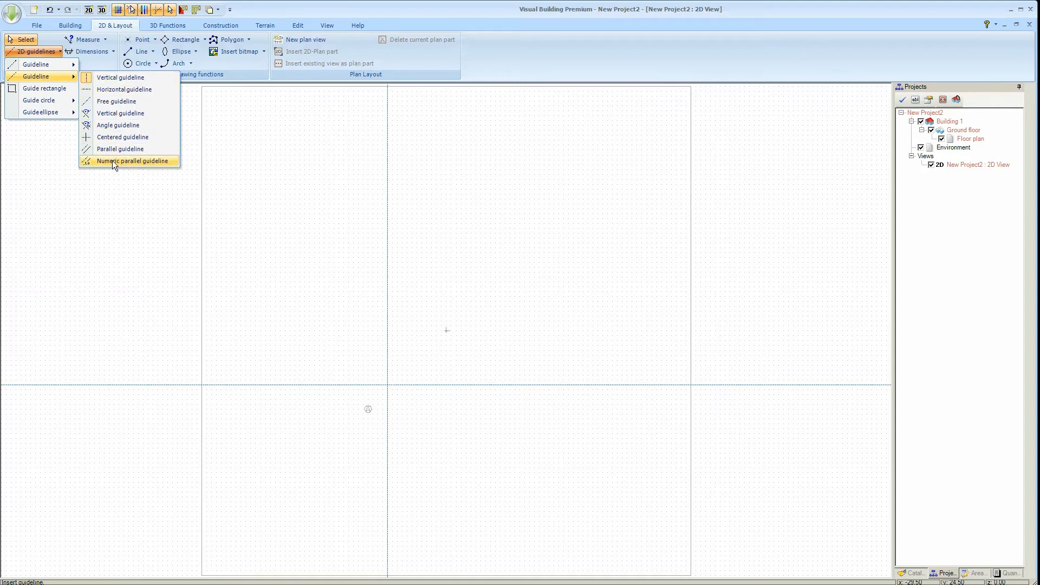
- Add a parallel guideline offset 10.0 m from an existing guide
left_click(132, 160)
type("12.8")
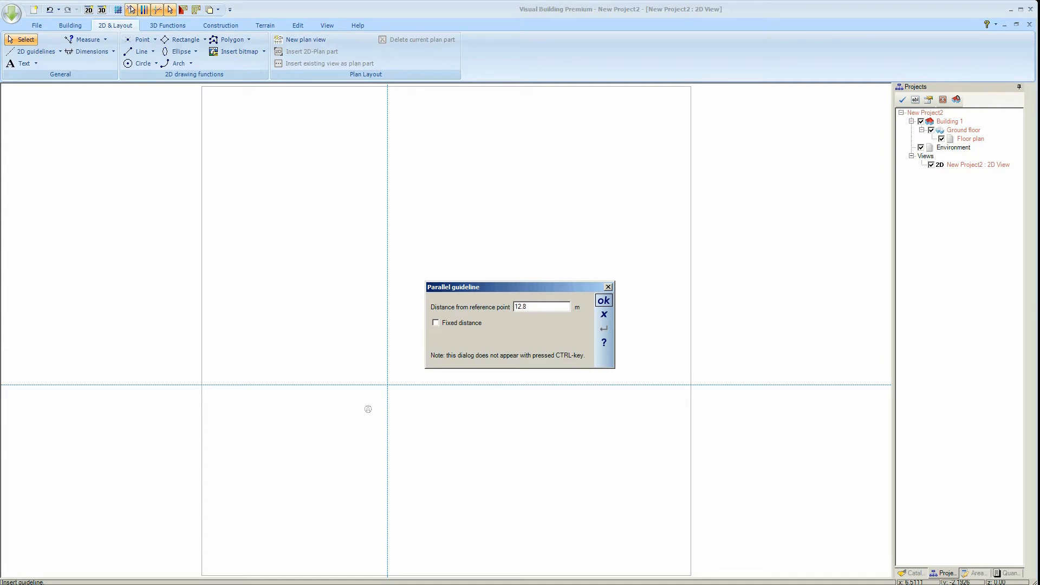
left_click(603, 301)
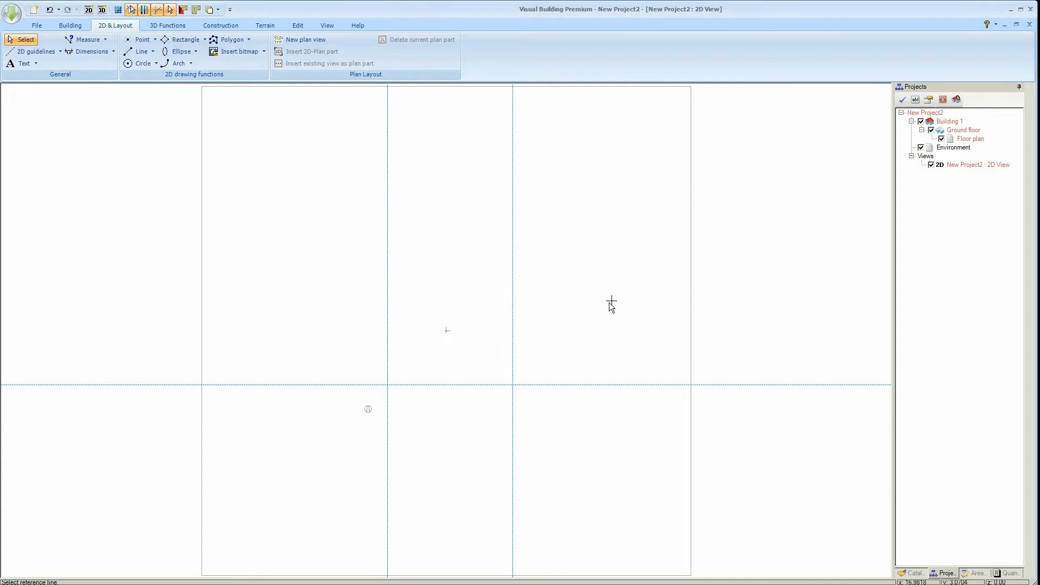
mouse_move(484, 304)
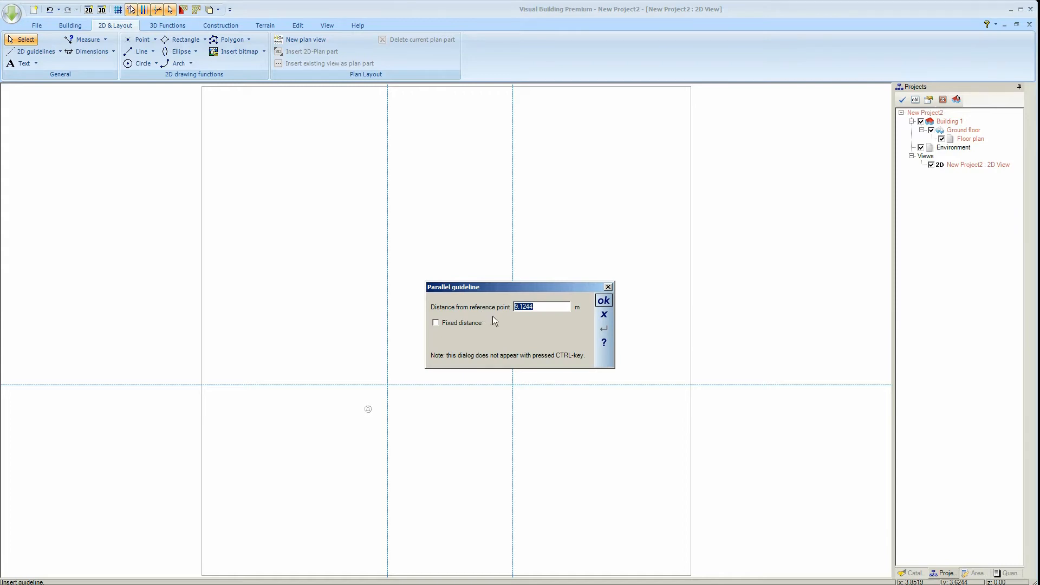
type("10.08")
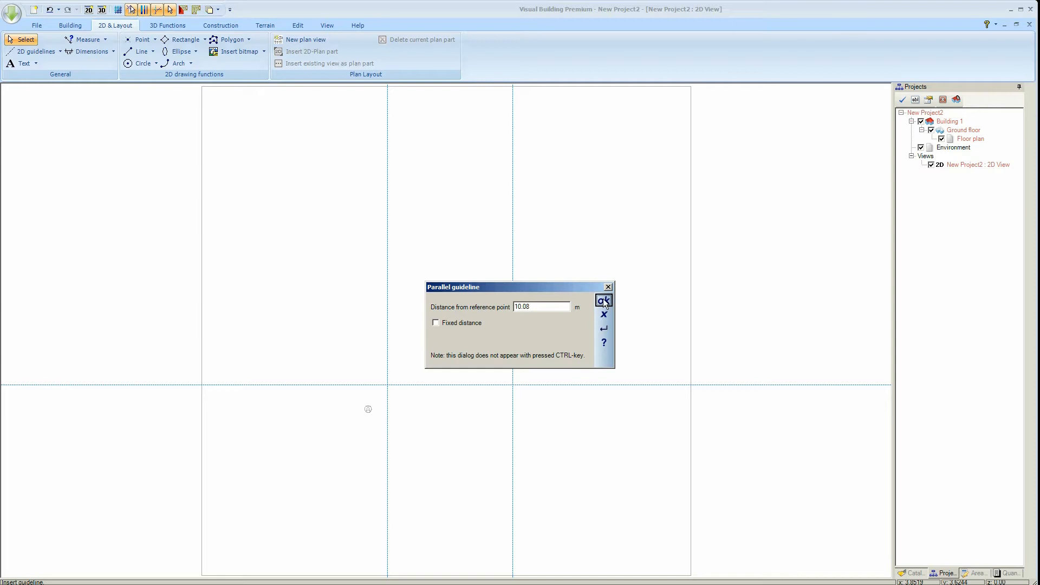
left_click(603, 300)
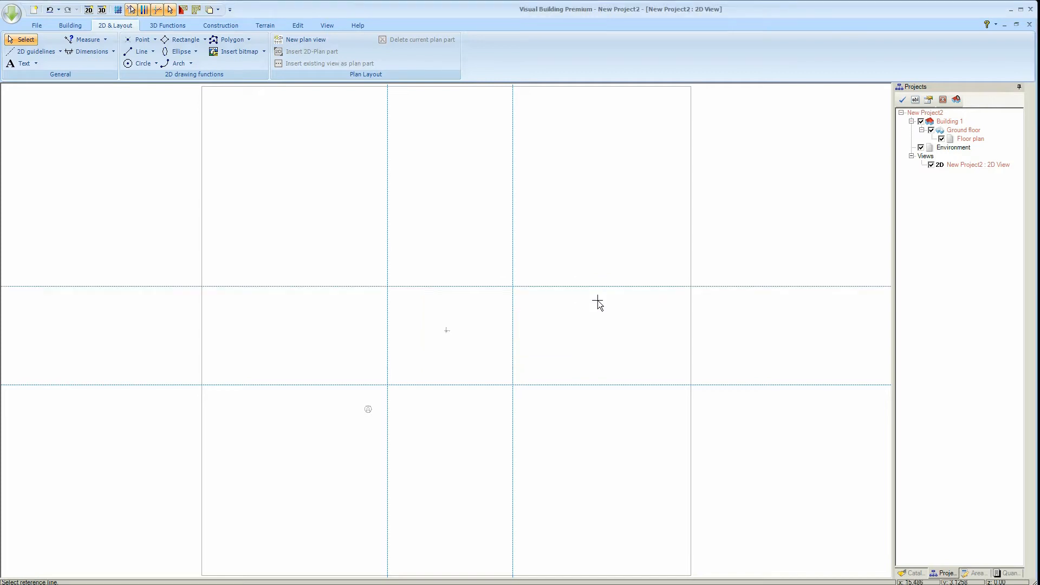
mouse_move(582, 305)
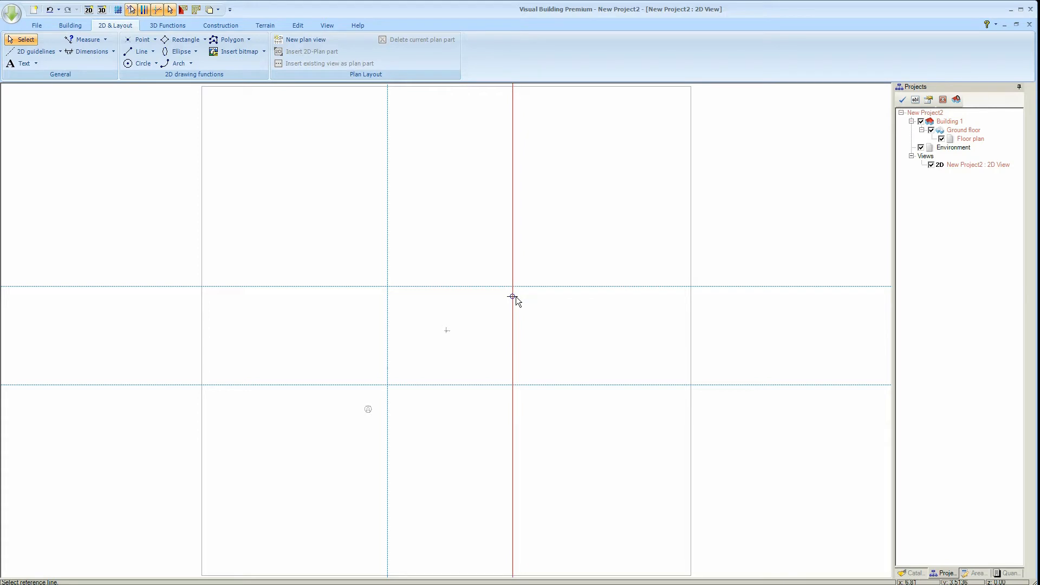
- Add a vertical guideline parallel to an existing one at 6.82 m
left_click(513, 295)
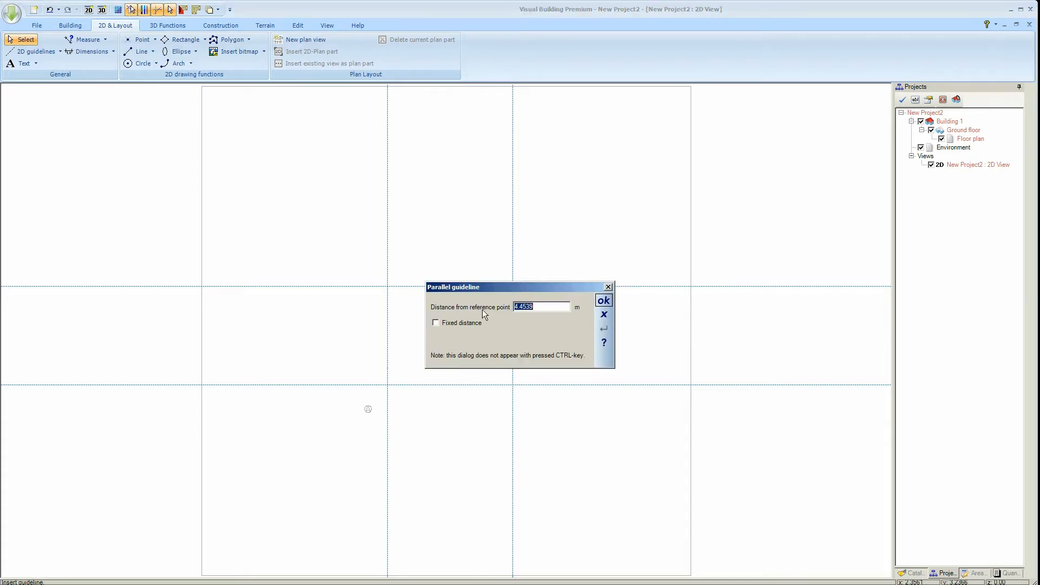
type("6")
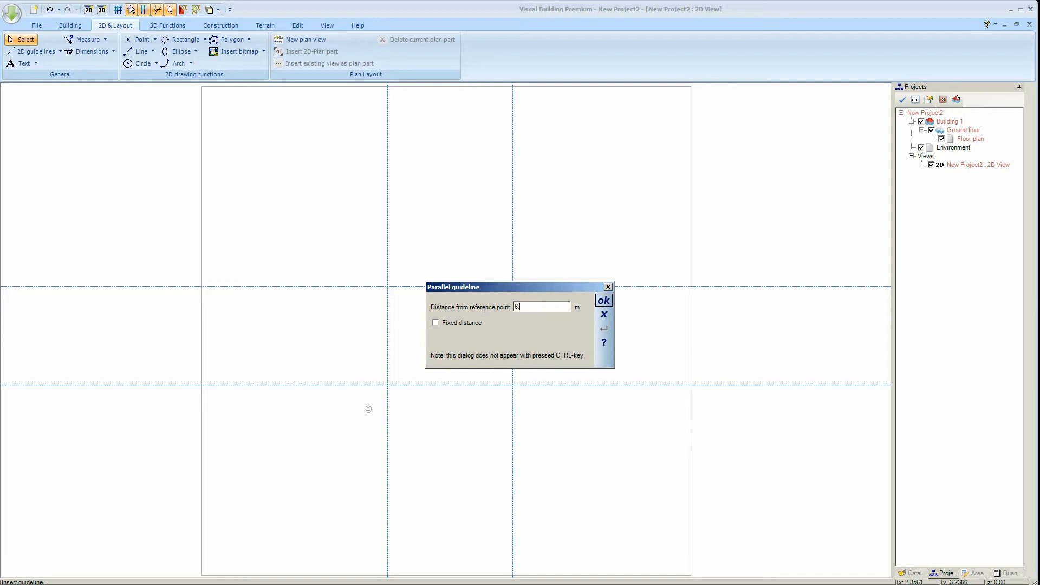
type("82")
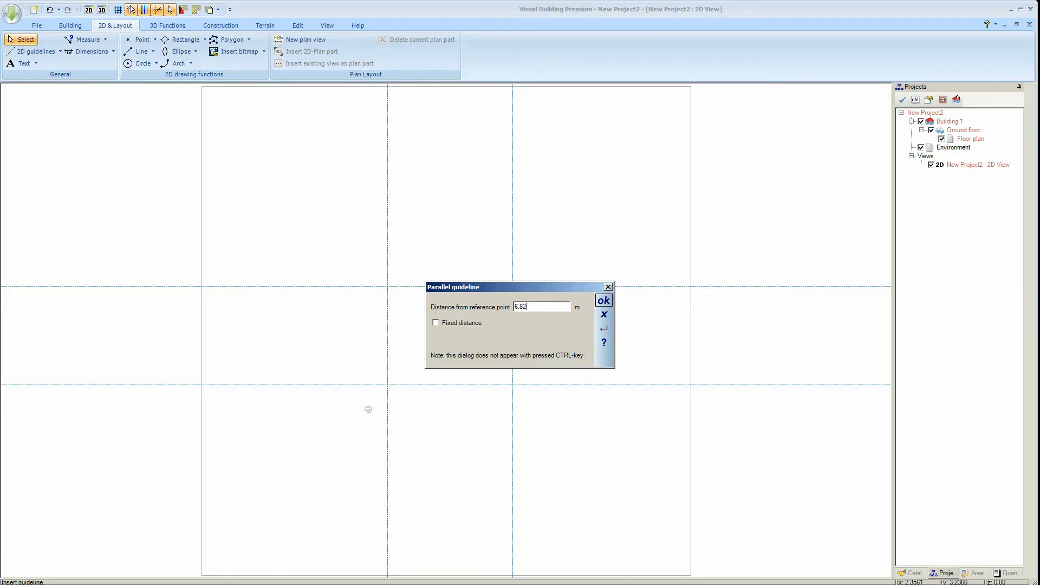
left_click(603, 300)
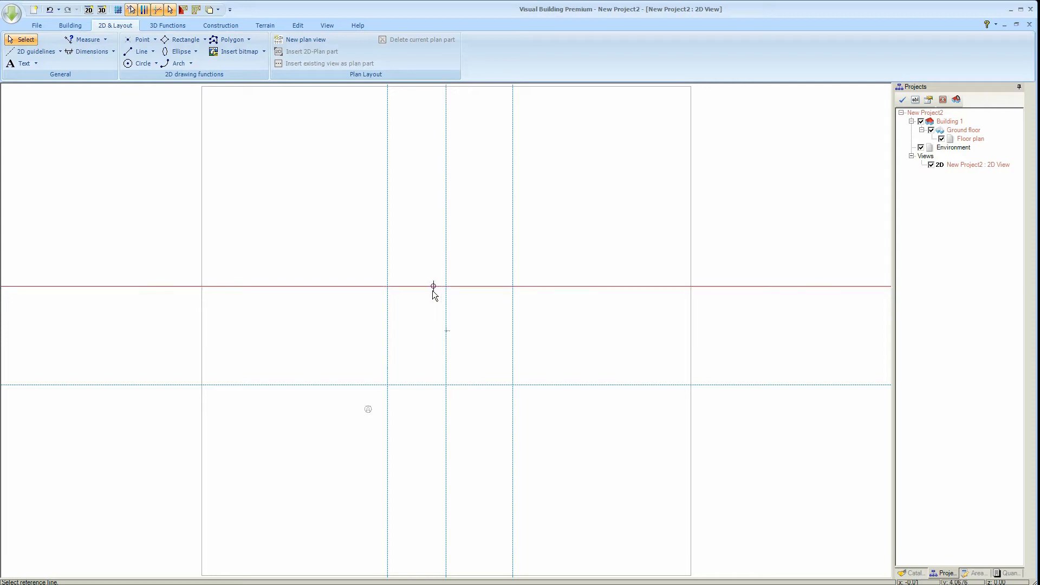
mouse_move(423, 287)
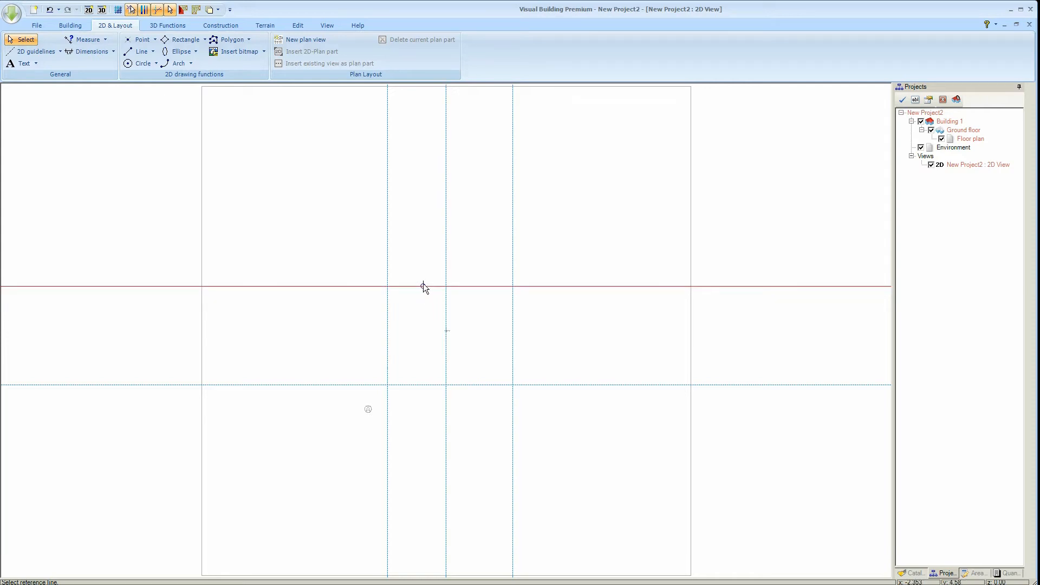
- Add a horizontal guideline parallel to an existing one at 3.31 m
left_click(424, 287)
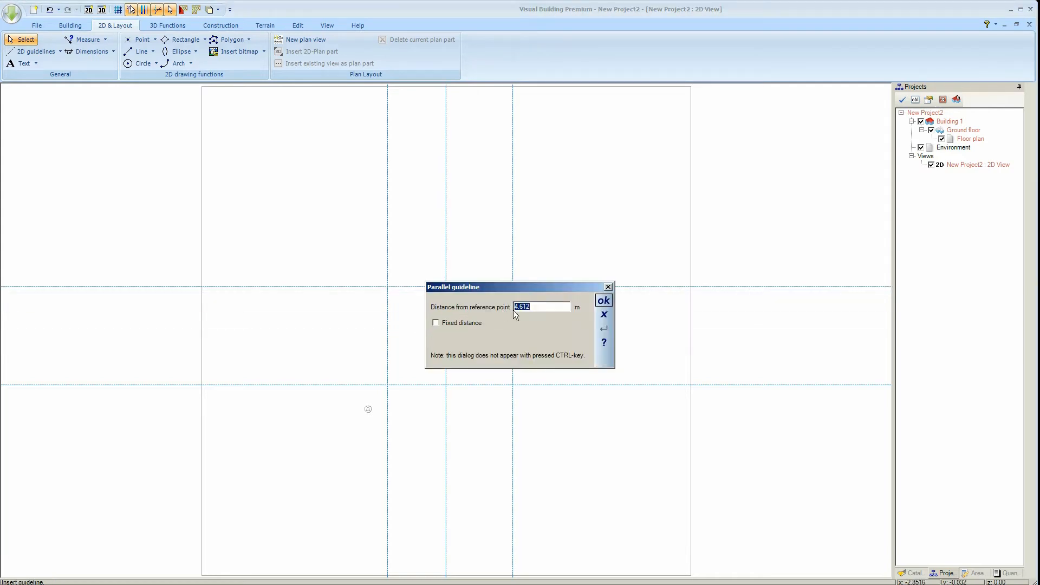
type("3")
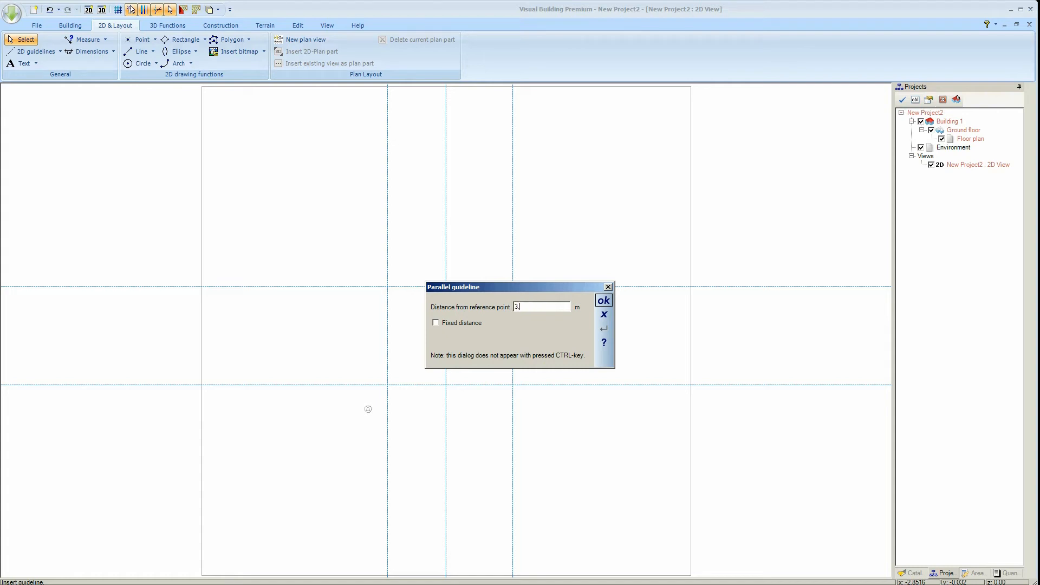
type("3.31")
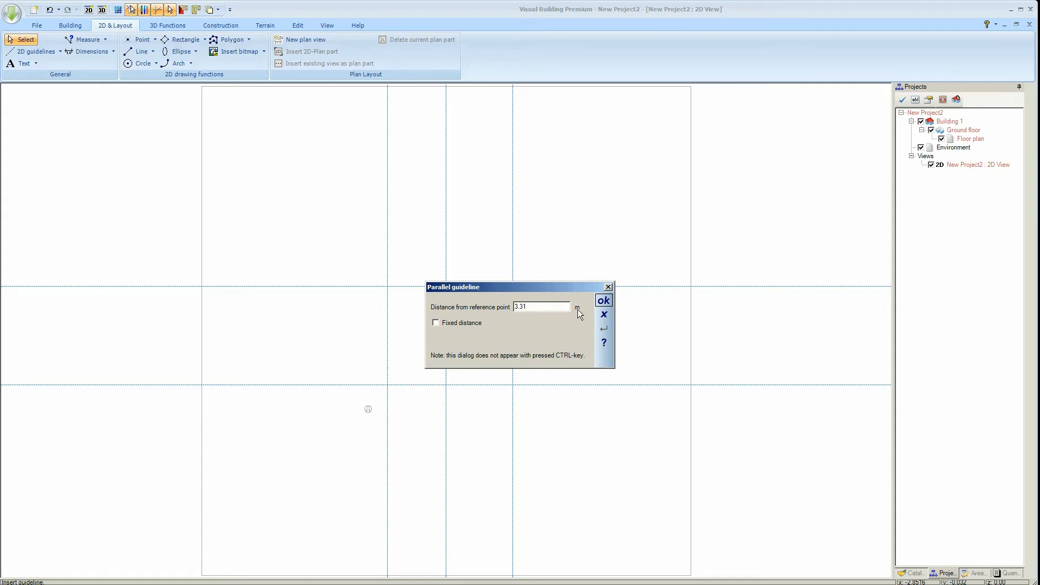
left_click(603, 301)
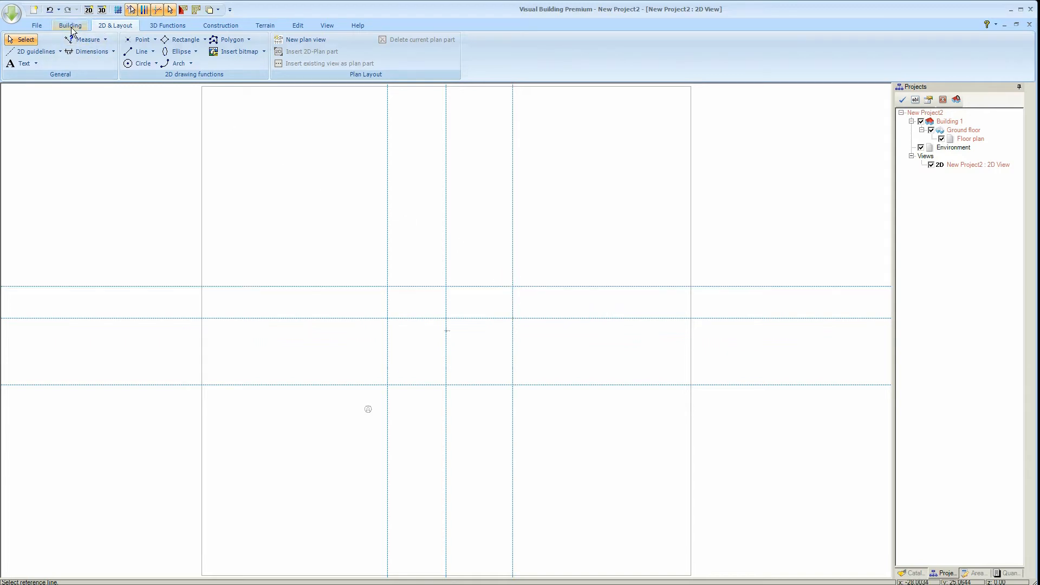
- Zoom in repeatedly on the house area of the guideline grid, then reopen building tools
left_click(69, 25)
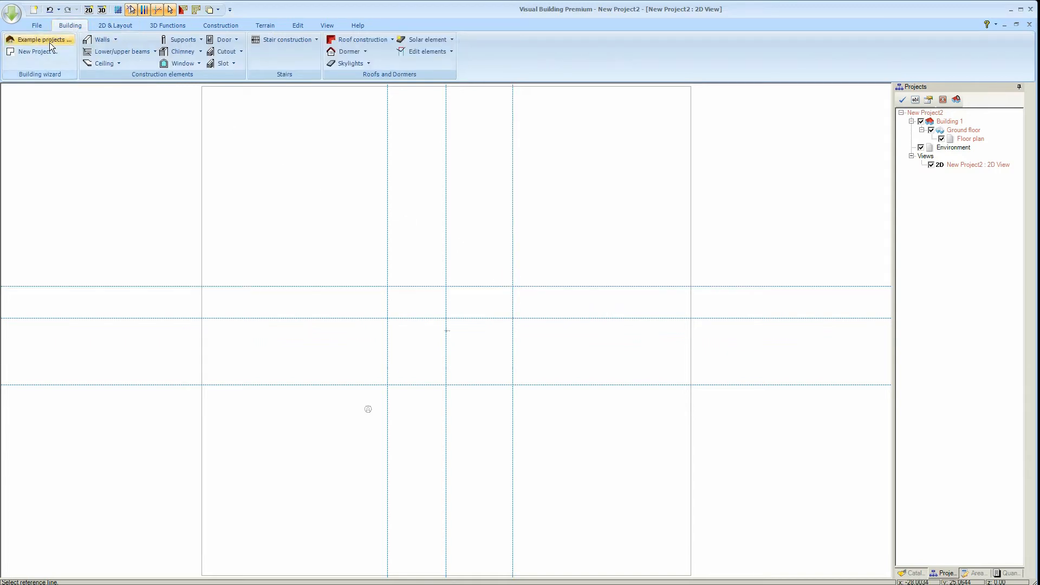
left_click(325, 25)
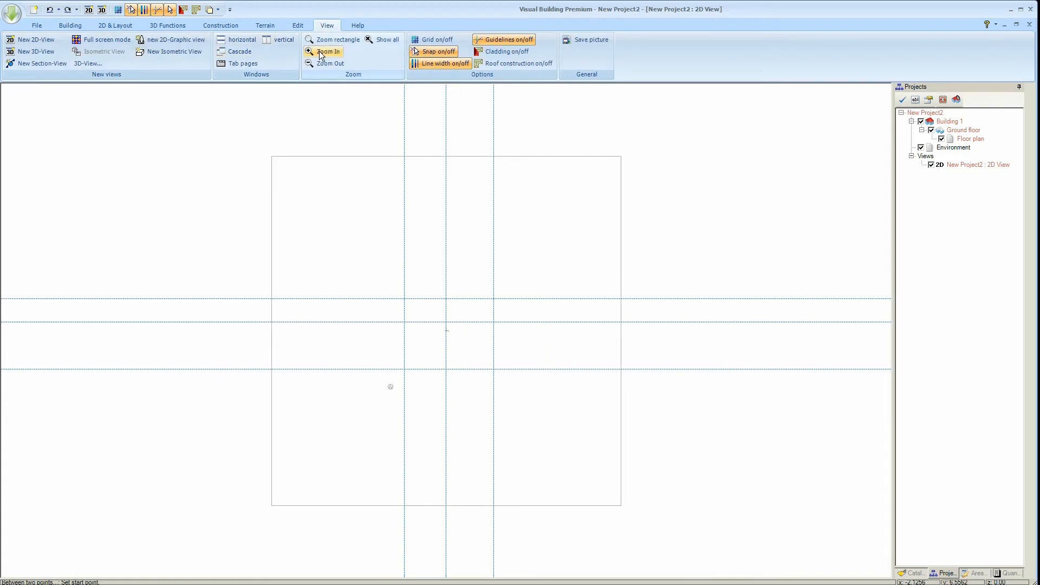
left_click(325, 51)
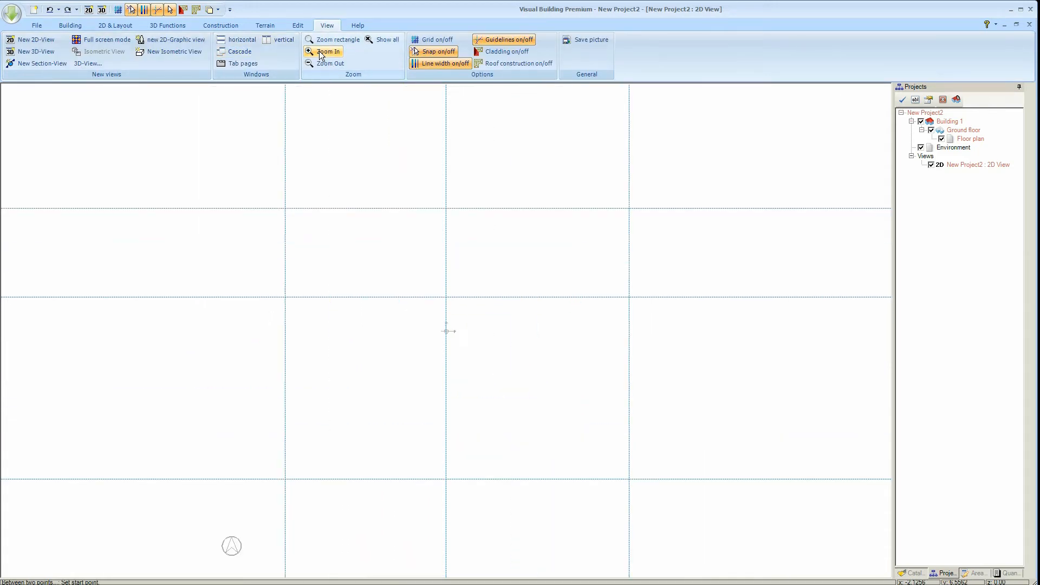
left_click(328, 51)
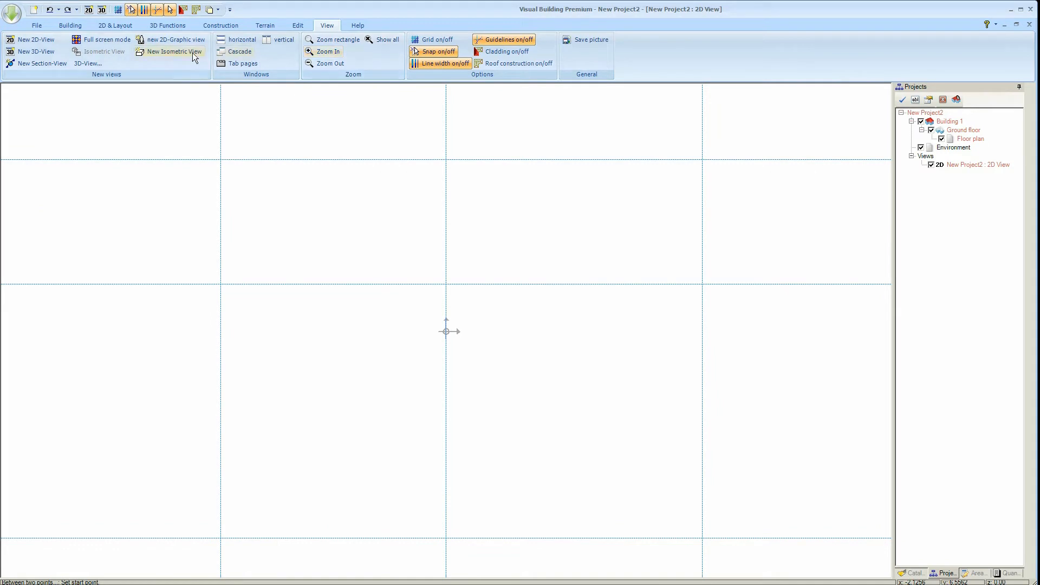
left_click(70, 25)
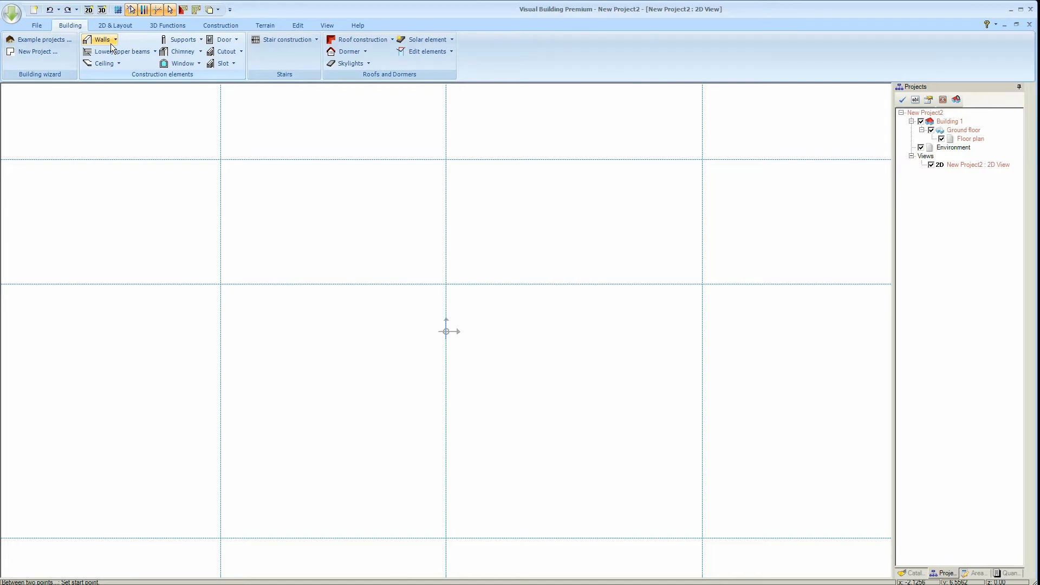
- Draw external walls ending at the top guideline corner and the middle vertical guideline
left_click(104, 39)
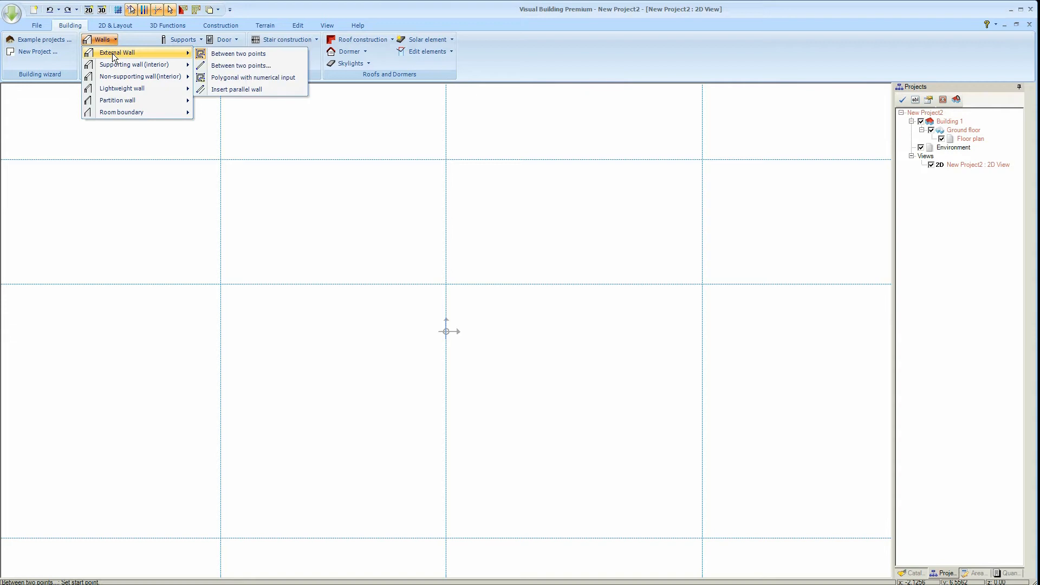
mouse_move(239, 54)
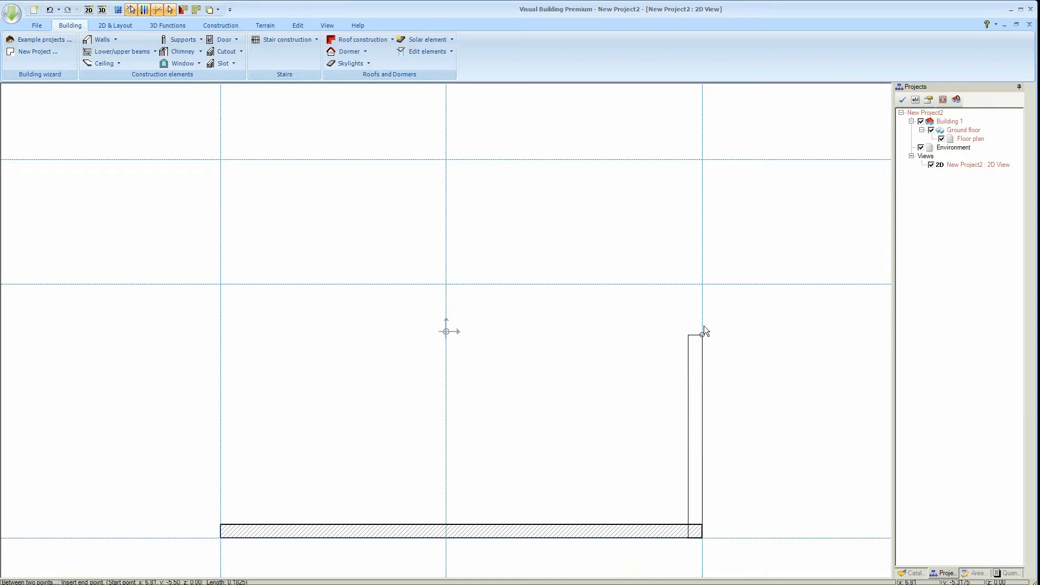
left_click(470, 171)
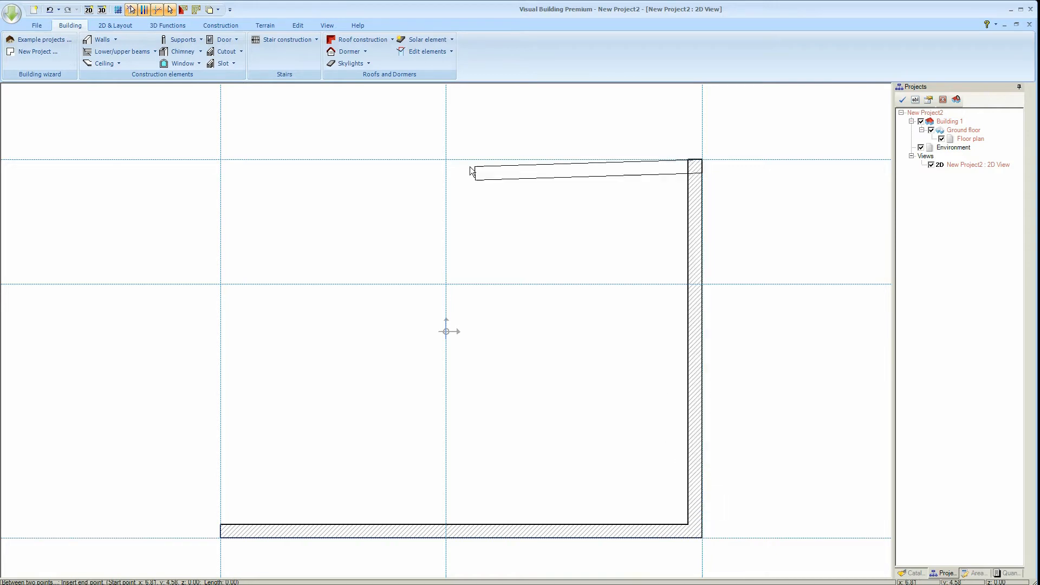
left_click(451, 289)
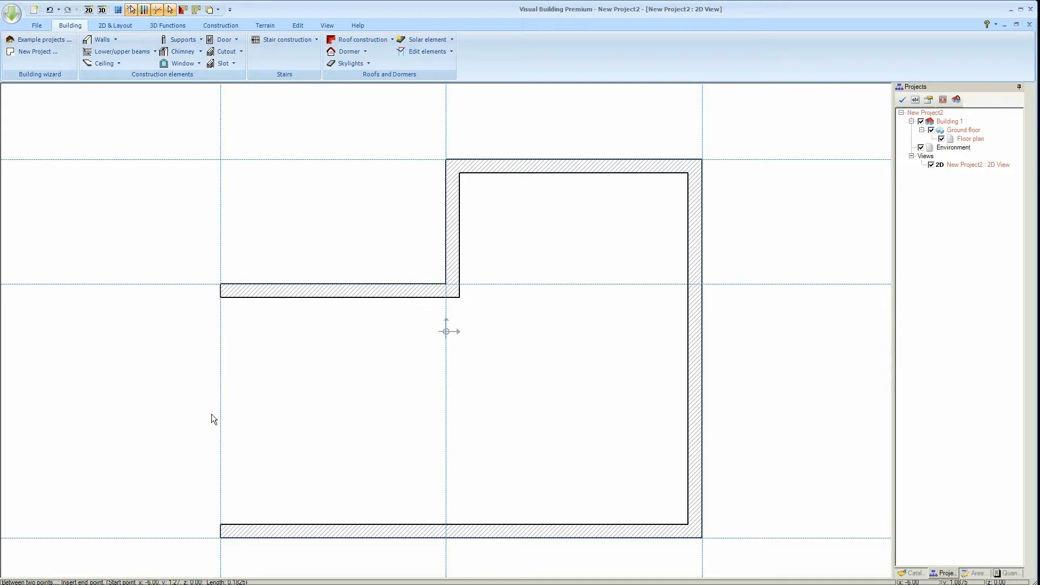
- Close the external wall outline back at its starting corner
left_click(220, 538)
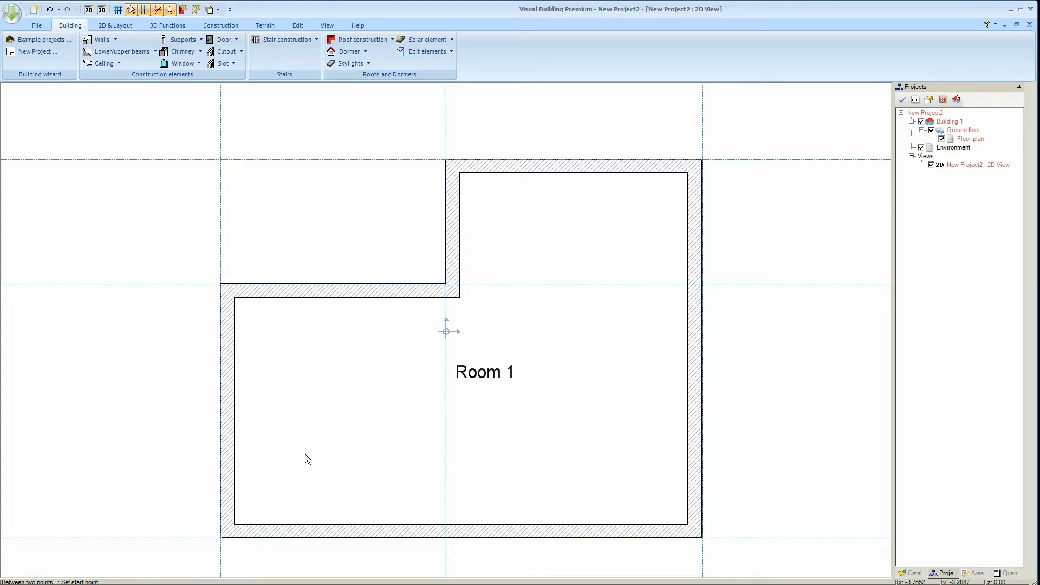
mouse_move(316, 345)
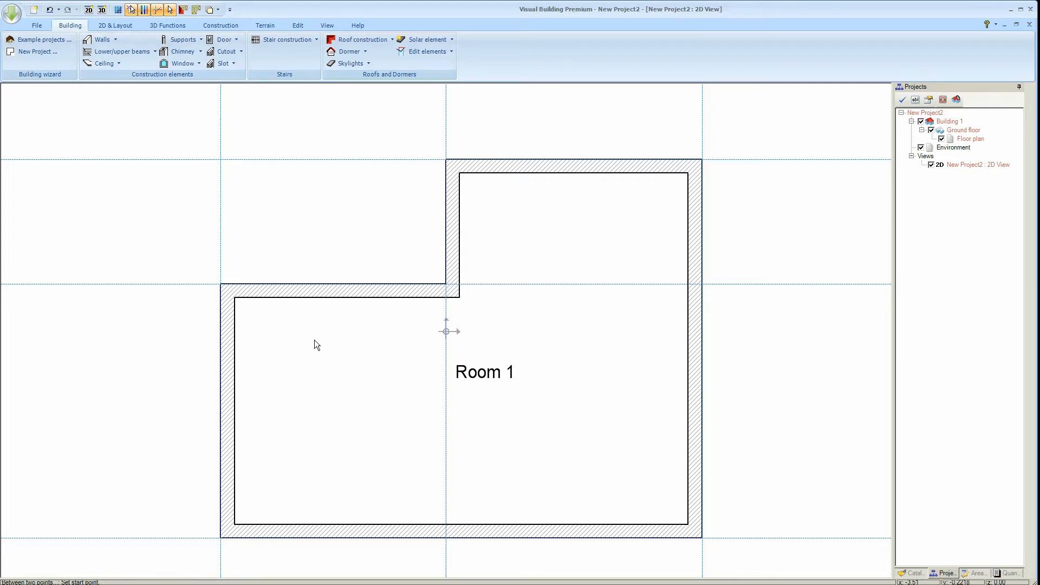
left_click(338, 289)
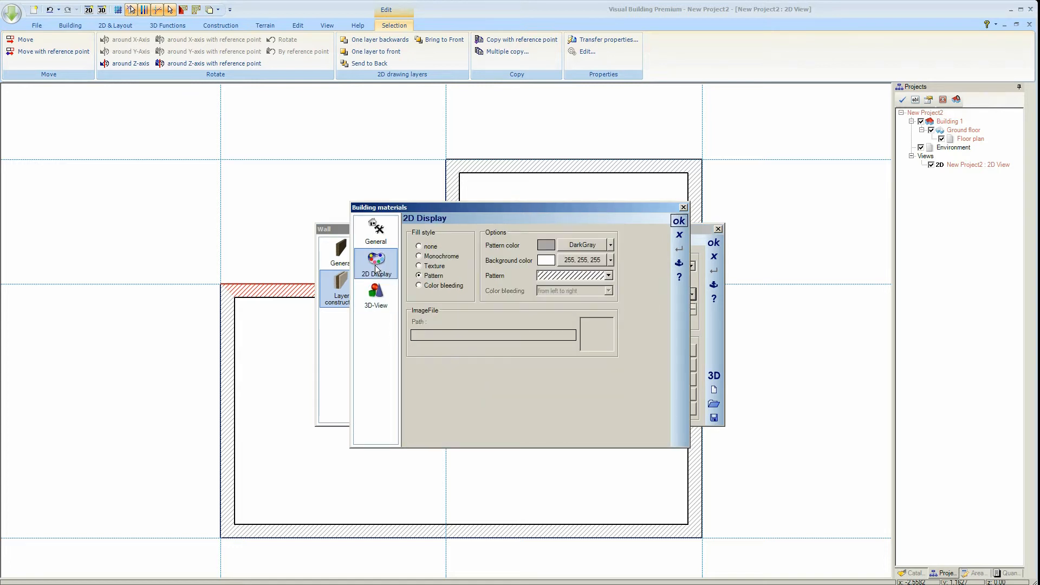
mouse_move(559, 249)
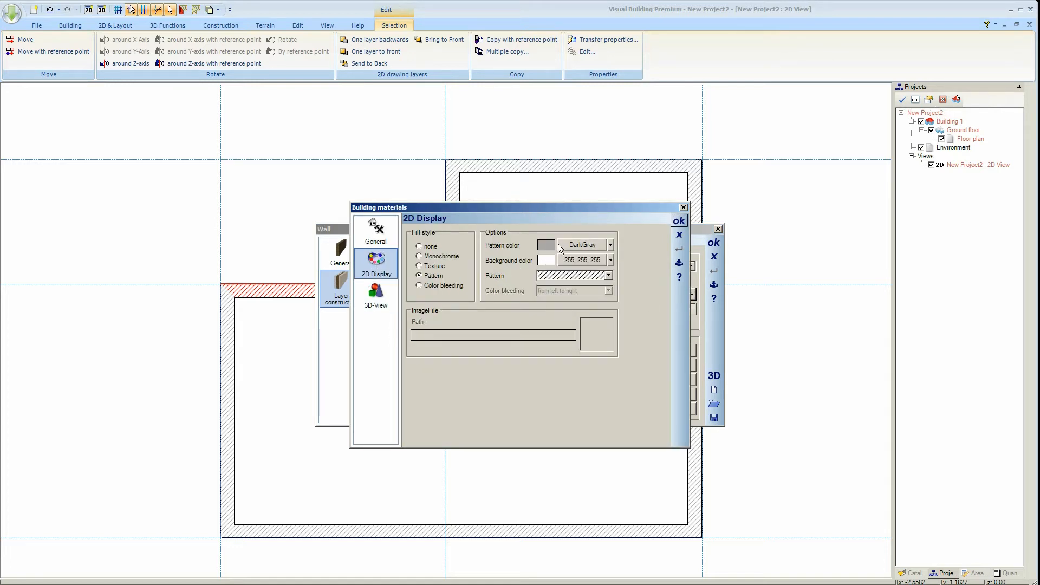
mouse_move(679, 236)
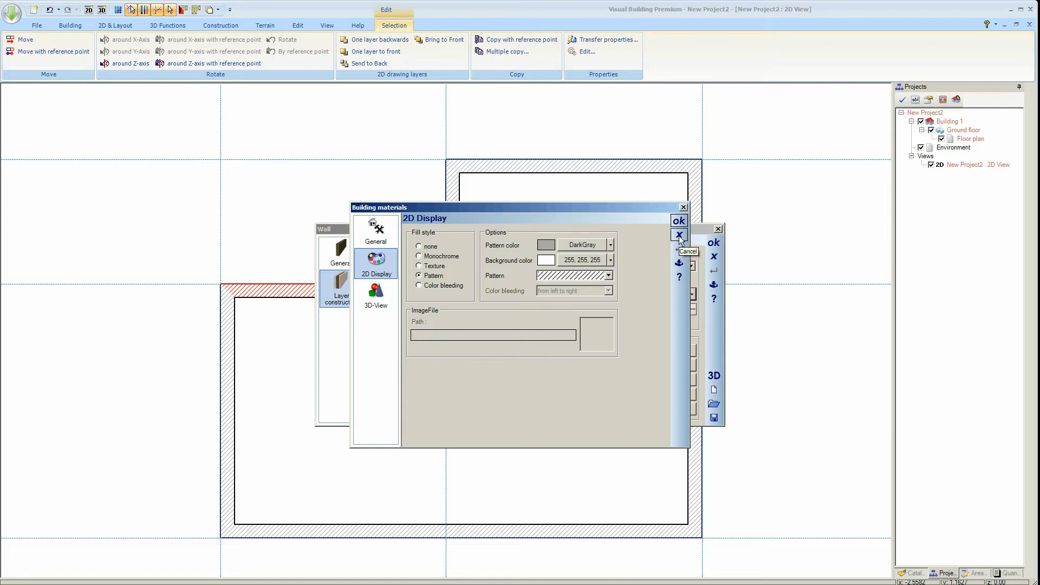
- Load a multi-layer facing-brick wall construction from the UK template folder
left_click(679, 236)
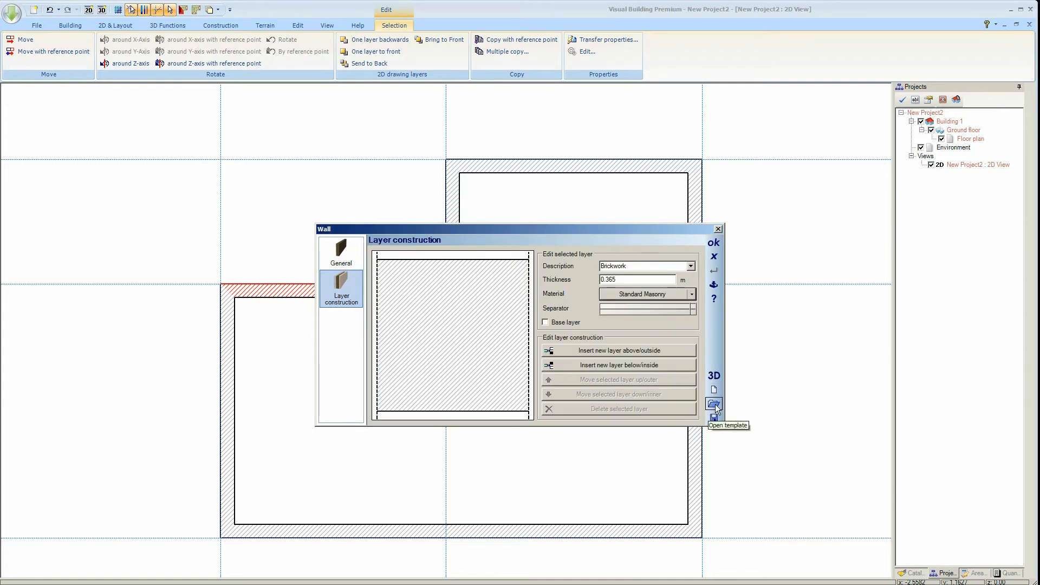
left_click(714, 405)
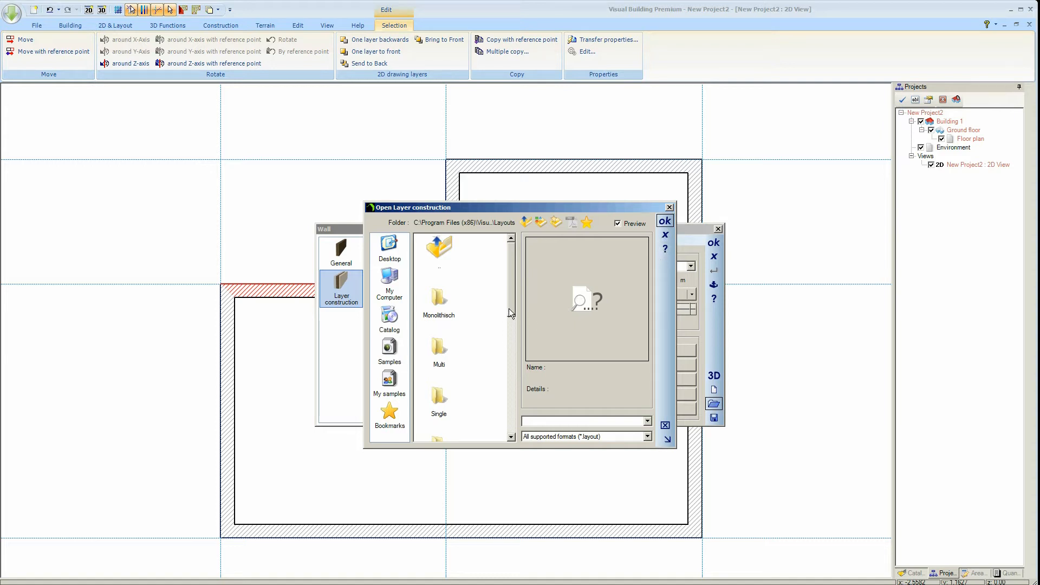
scroll("down", 3)
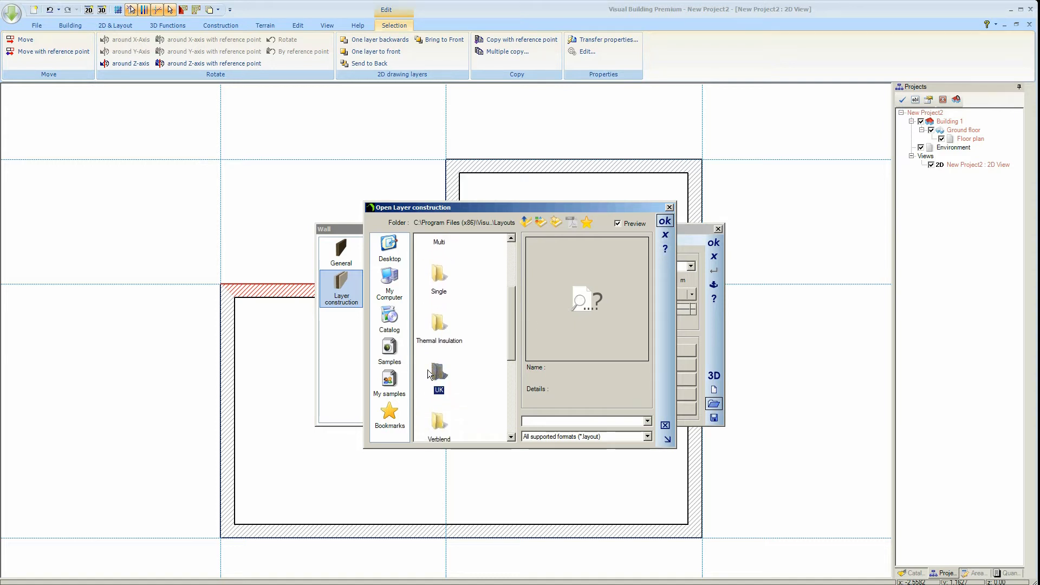
double_click(437, 378)
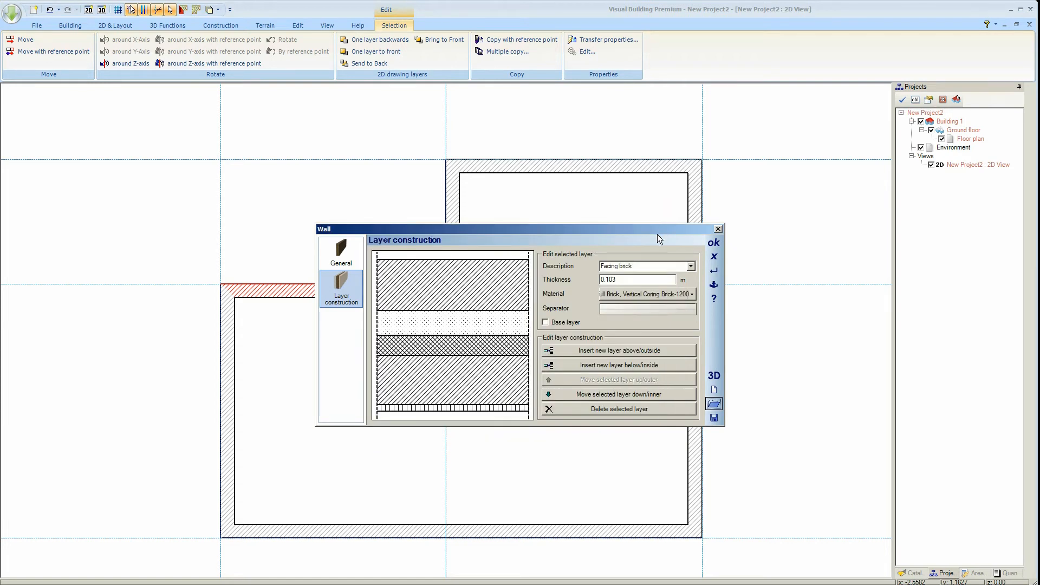
left_click(714, 243)
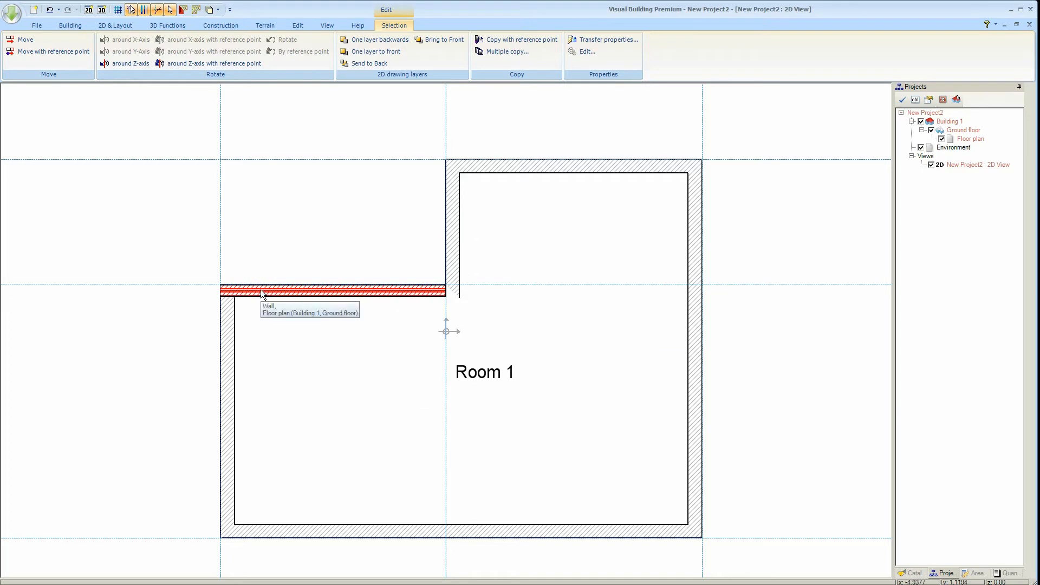
mouse_move(269, 294)
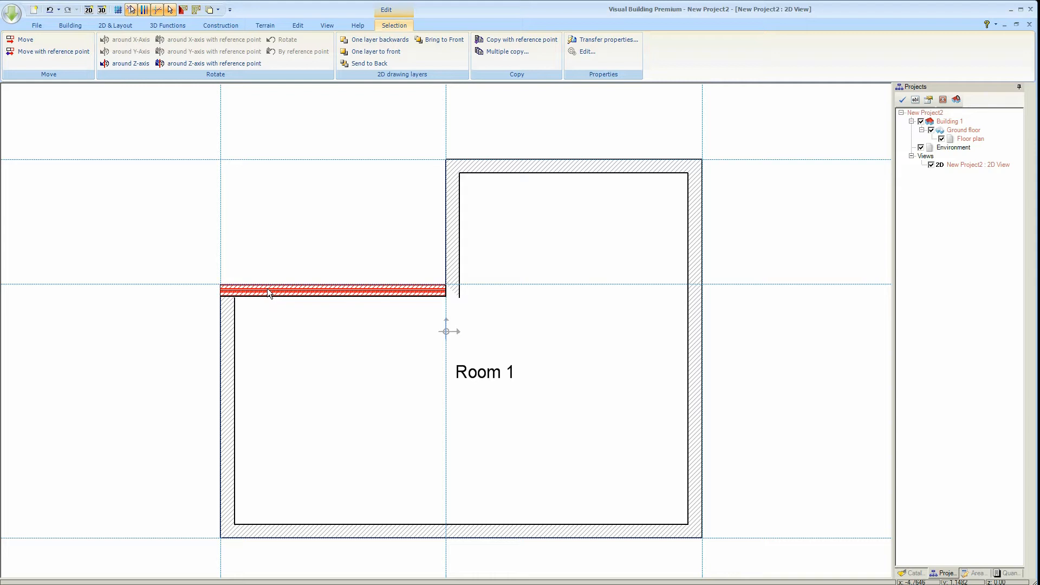
right_click(269, 293)
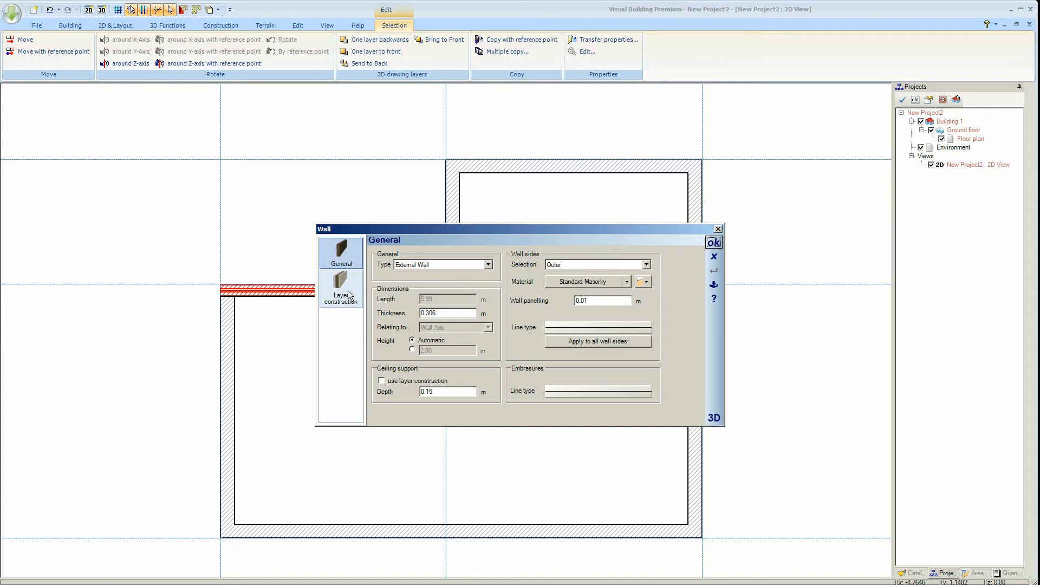
left_click(341, 289)
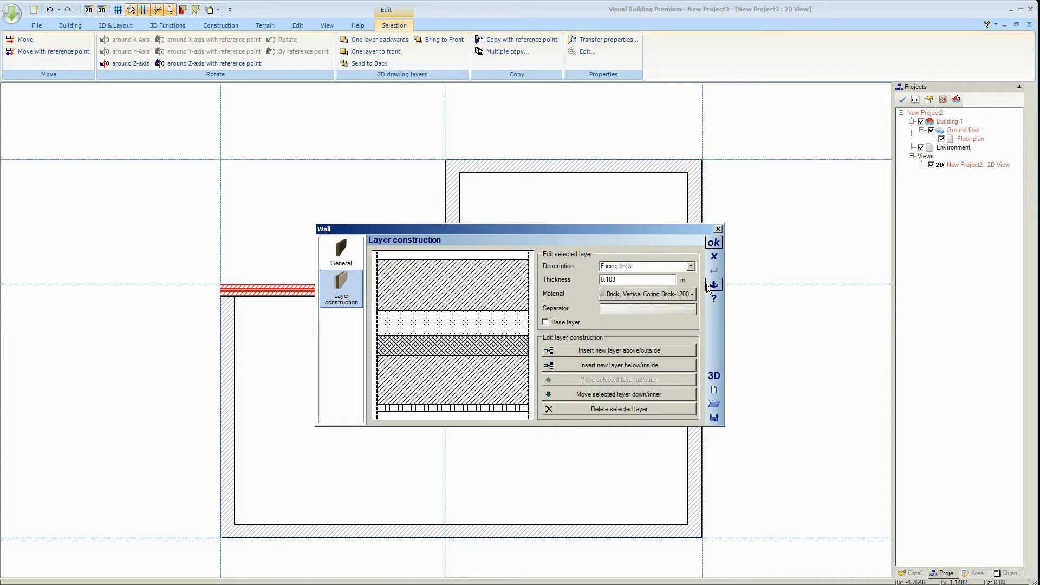
mouse_move(714, 257)
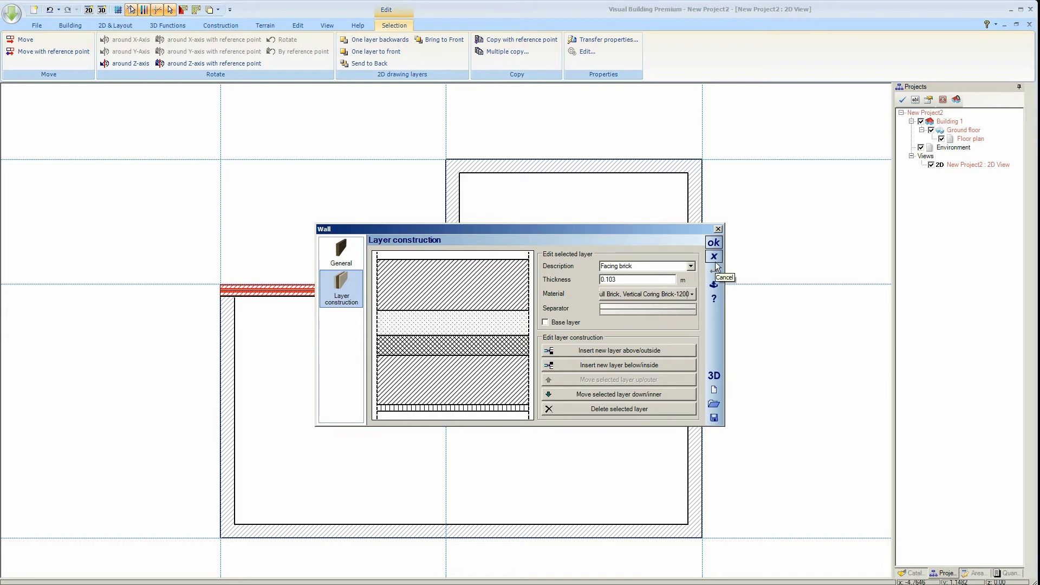
mouse_move(715, 286)
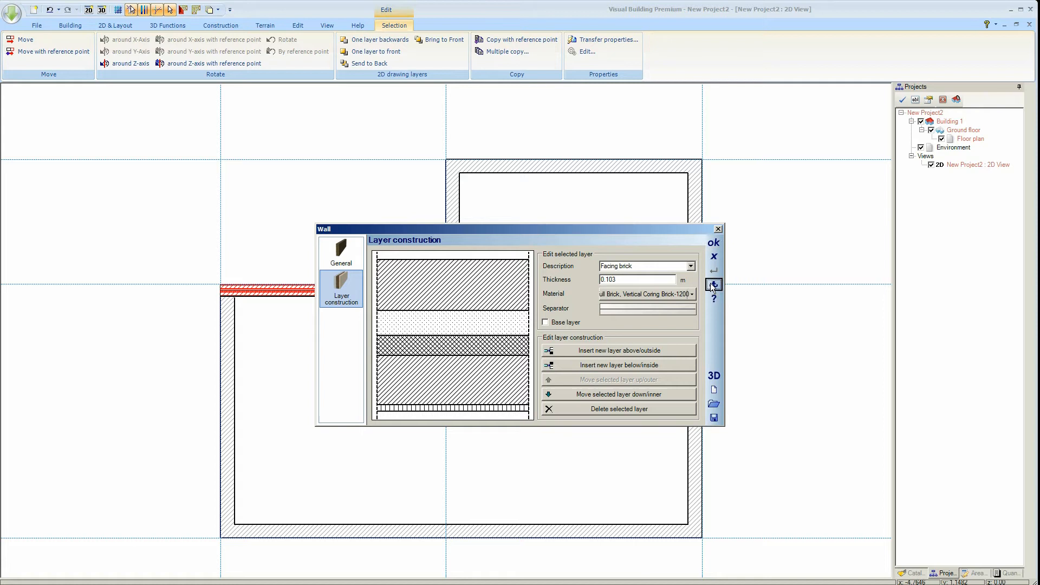
left_click(715, 242)
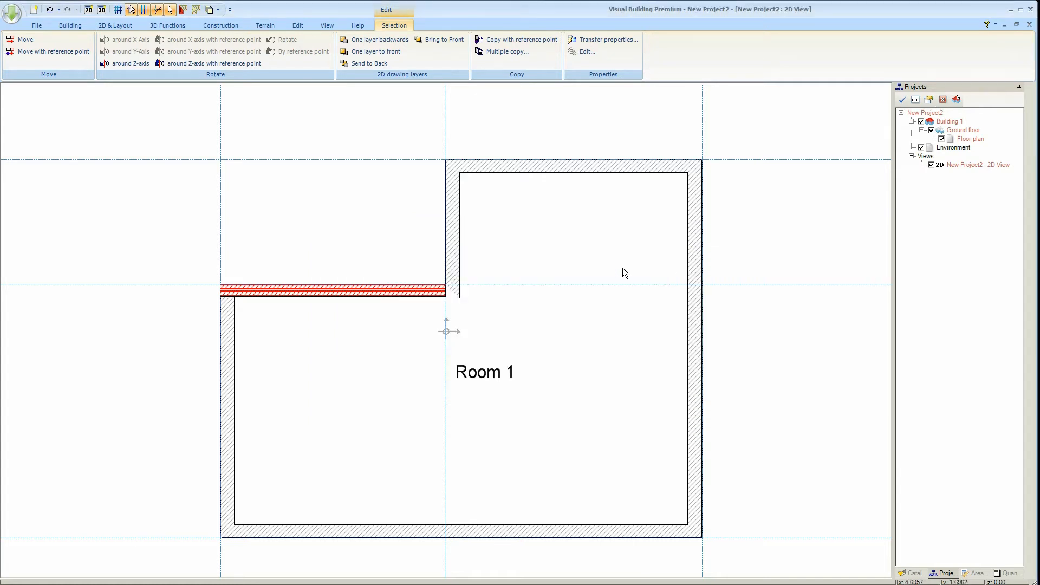
mouse_move(388, 330)
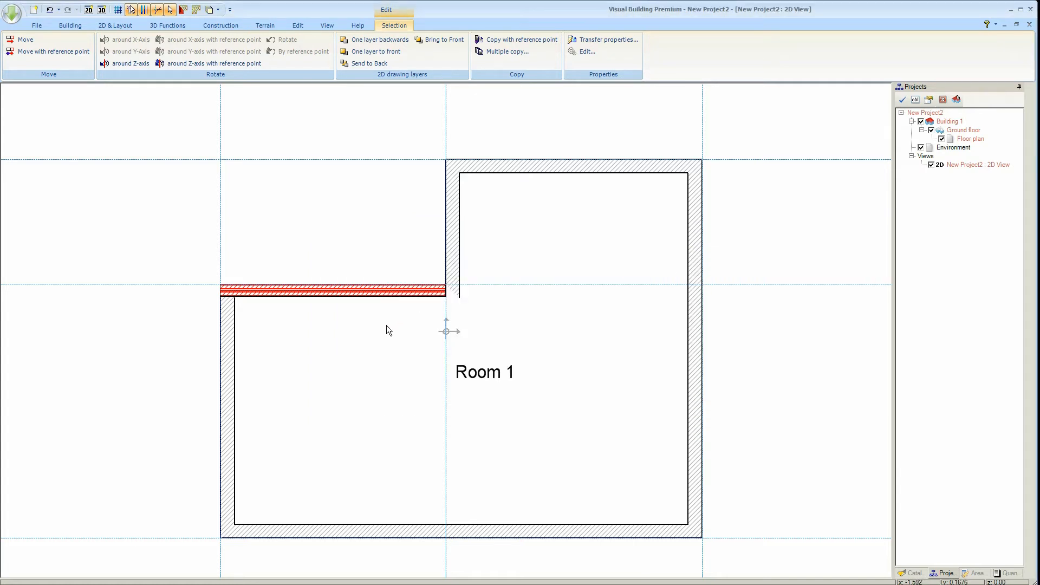
left_click(36, 25)
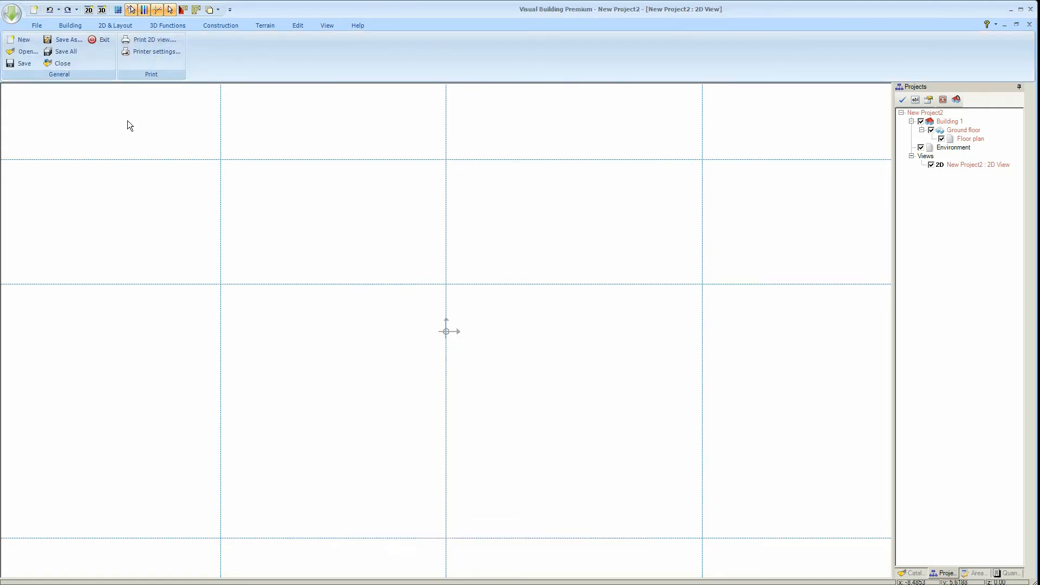
- Redraw external walls through the upper wing's left corner and the inner L-step corner
left_click(70, 25)
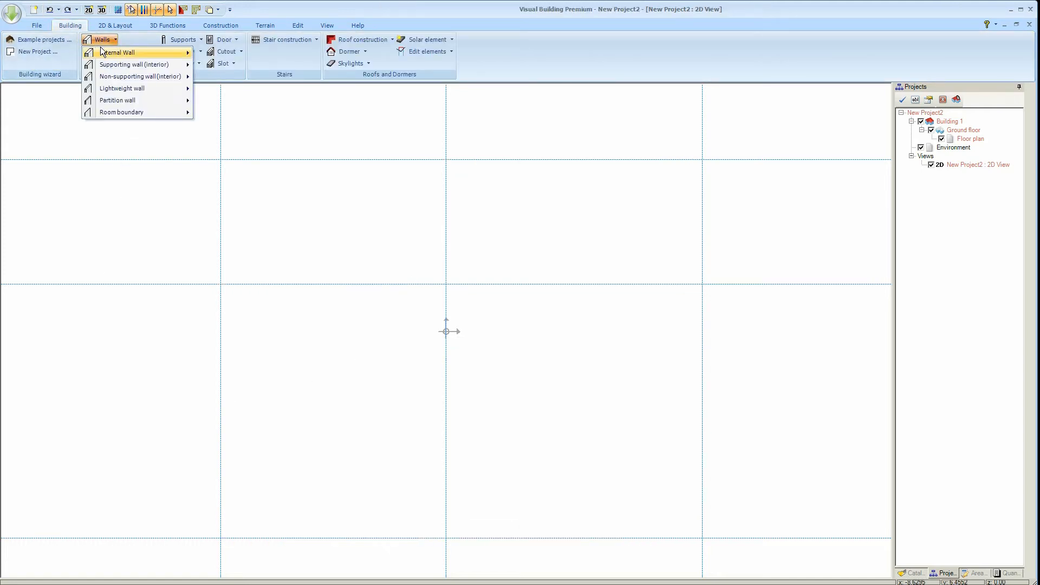
left_click(118, 53)
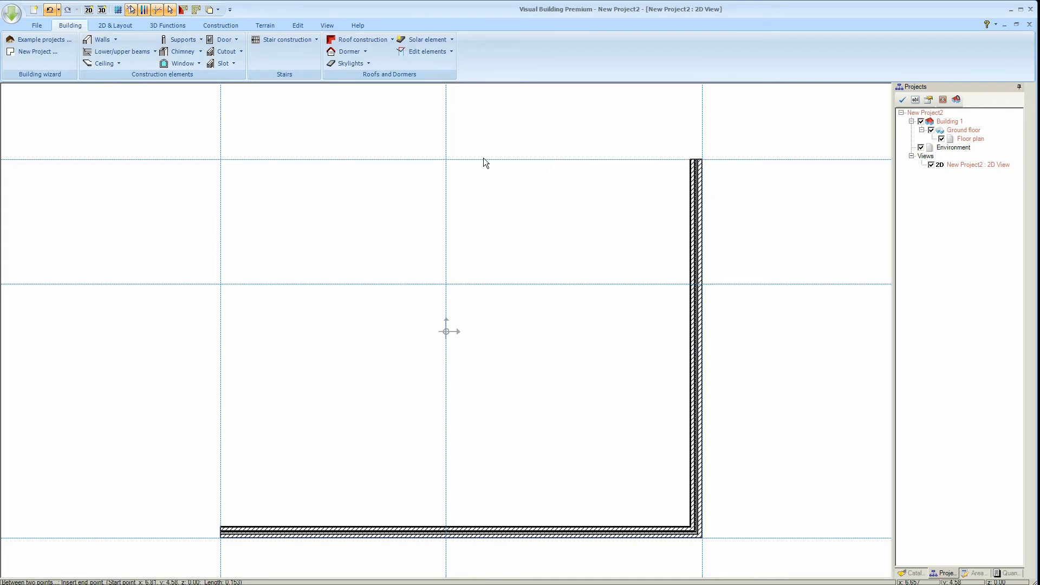
left_click(448, 286)
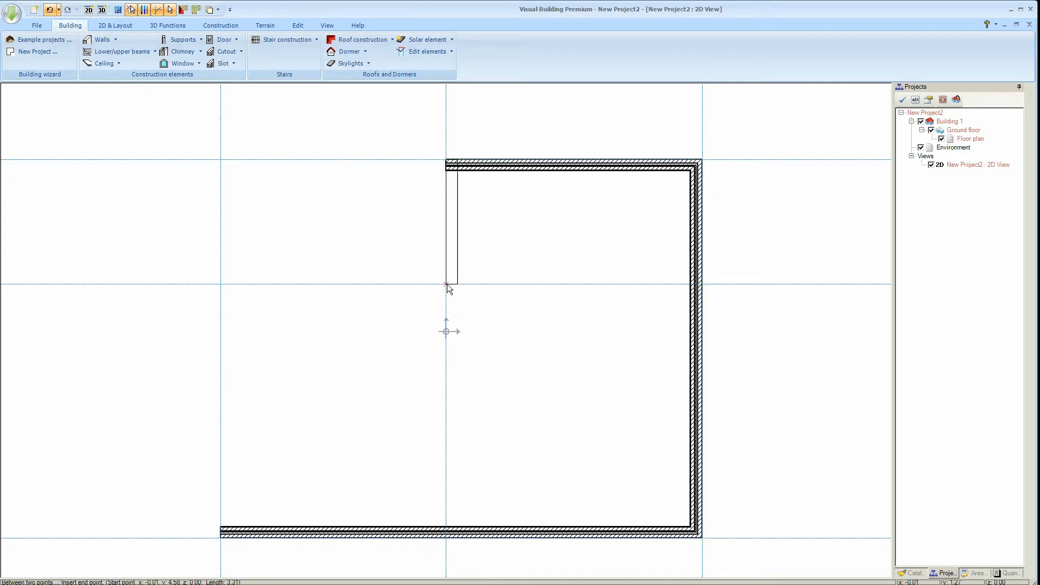
left_click(218, 289)
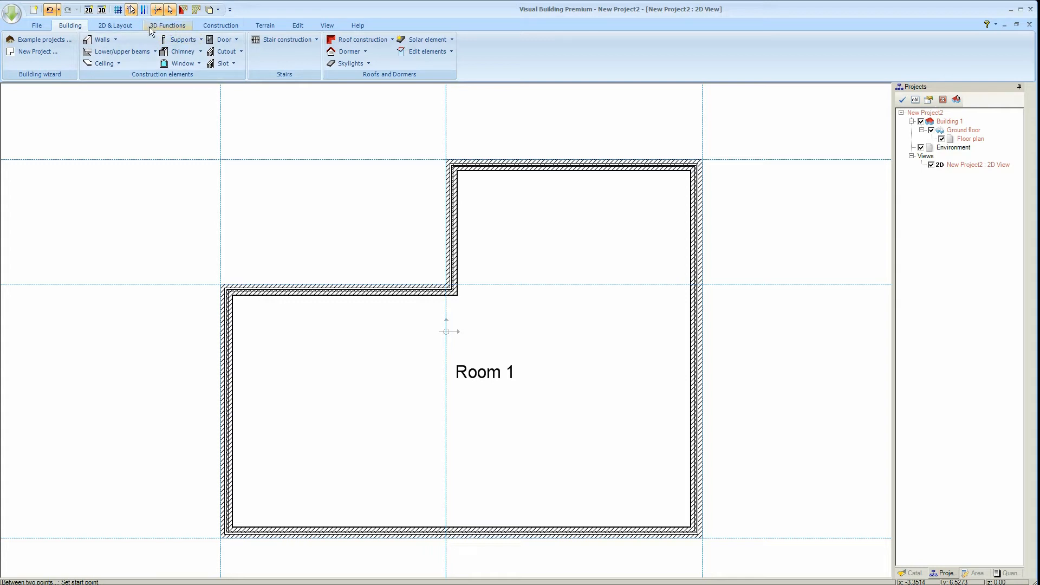
- Zoom in closely on the plan's inner L-shaped corner
left_click(325, 26)
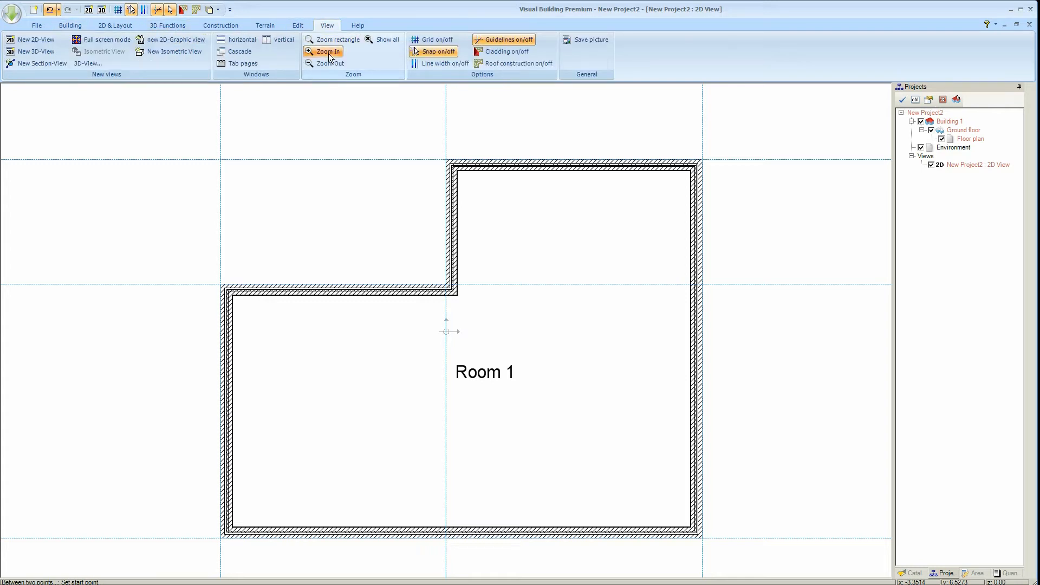
left_click(328, 51)
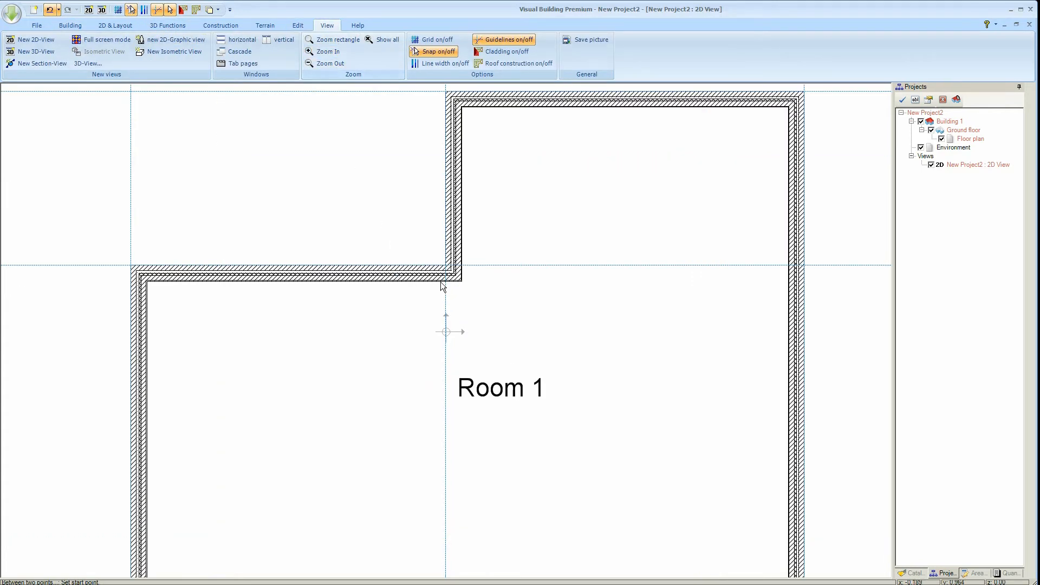
mouse_move(332, 39)
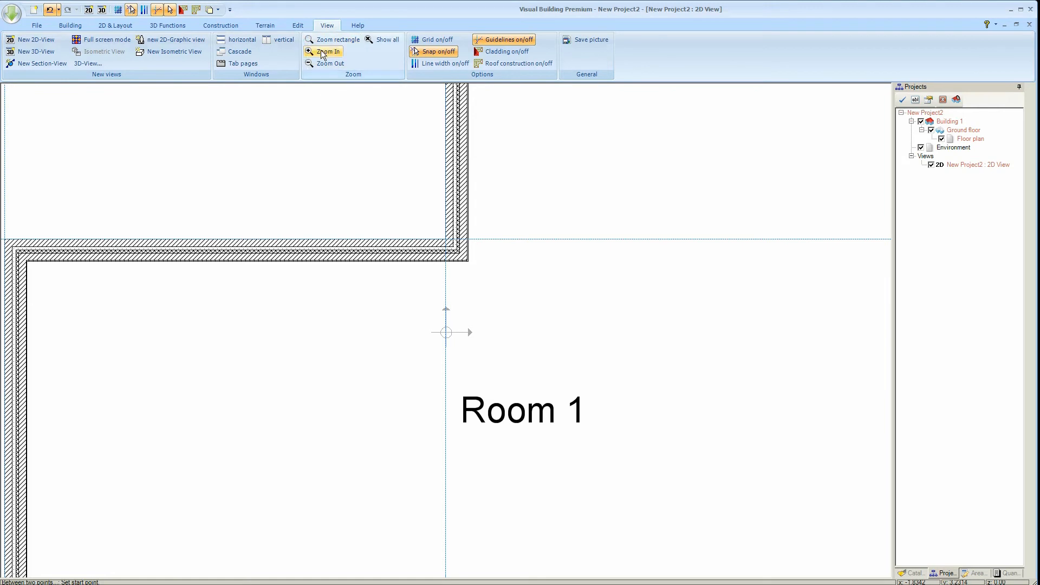
left_click(330, 63)
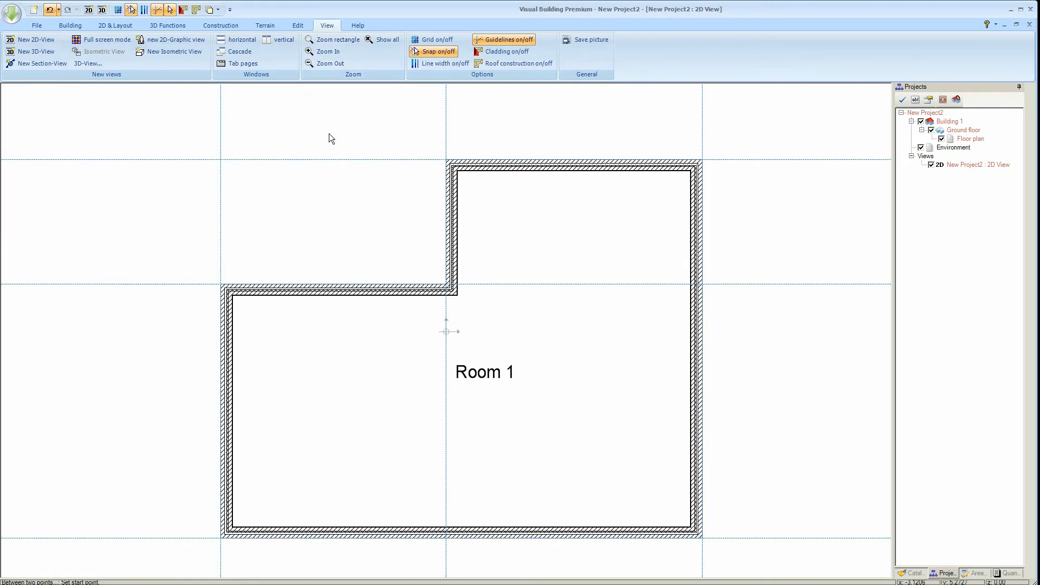
mouse_move(328, 145)
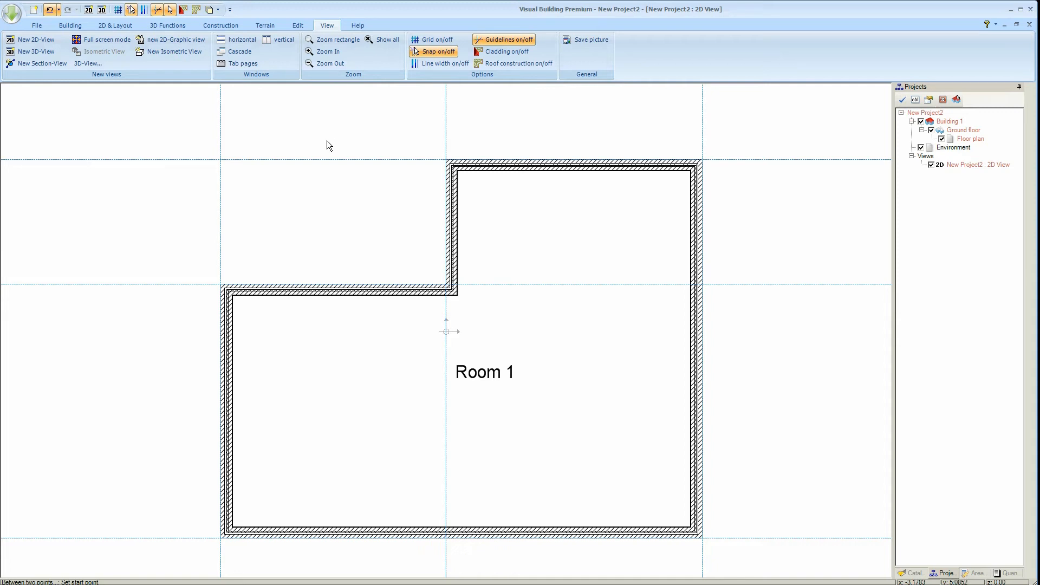
mouse_move(91, 35)
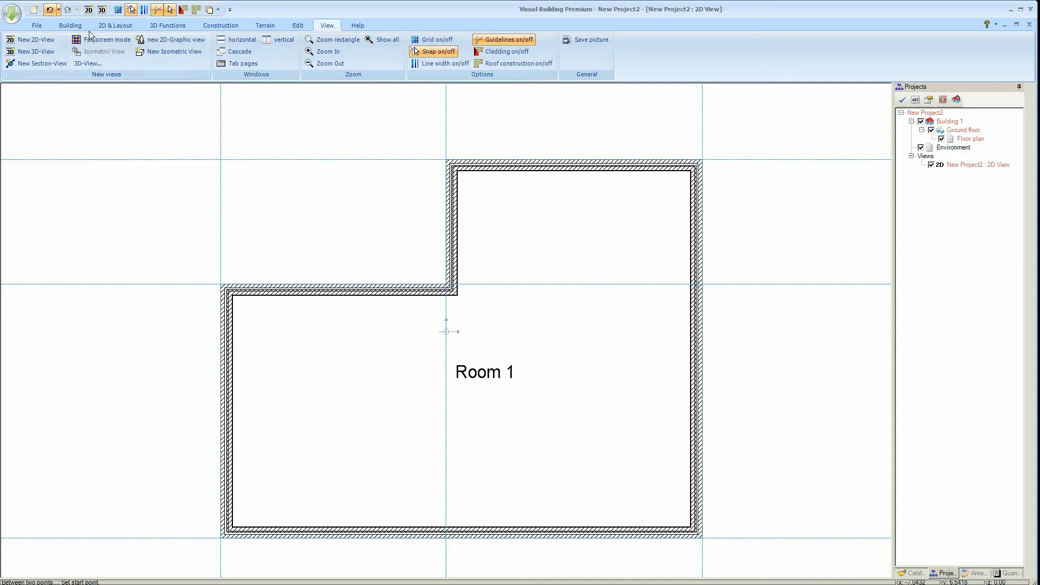
mouse_move(70, 26)
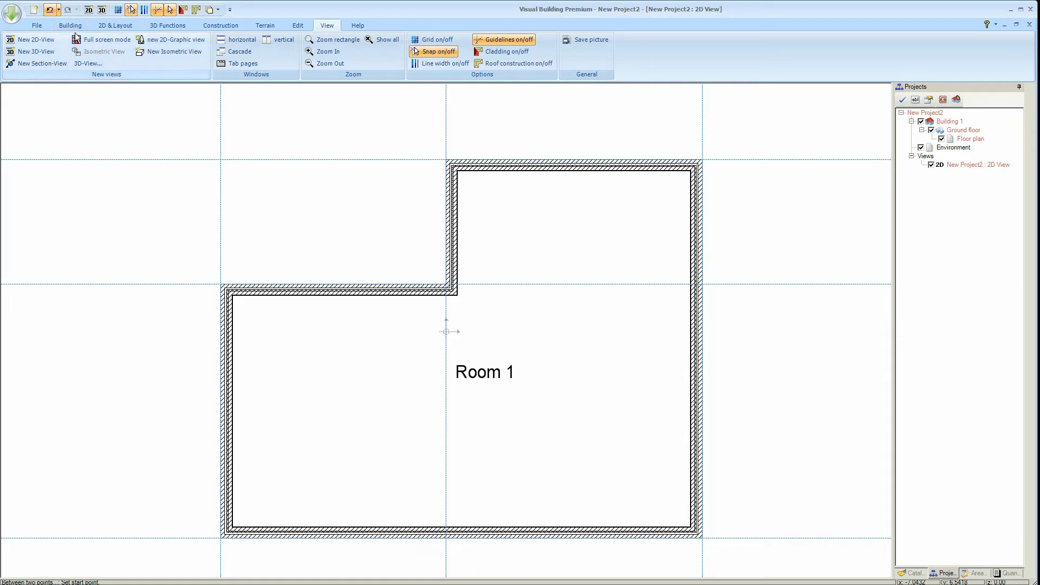
mouse_move(156, 13)
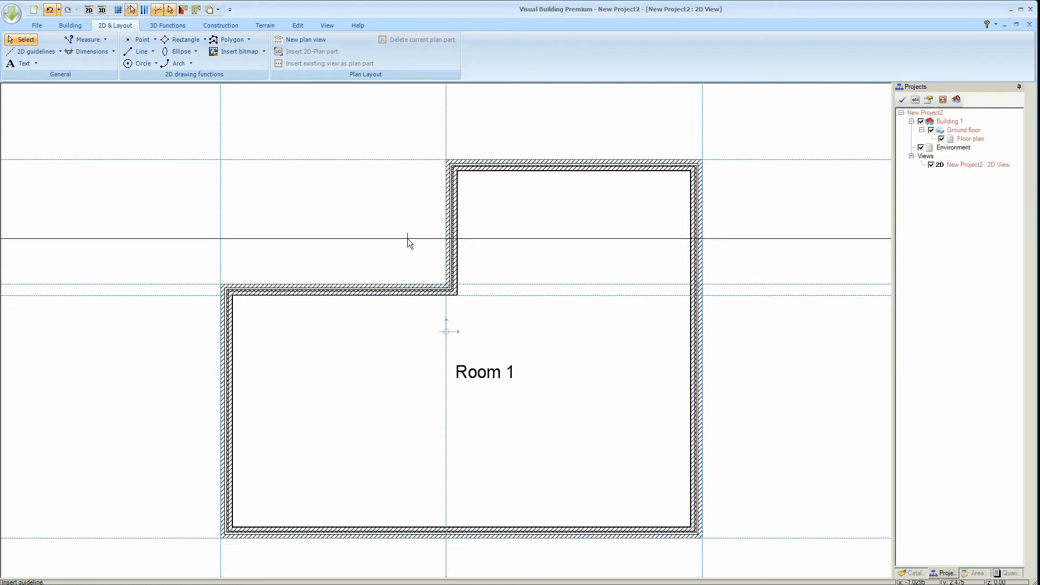
mouse_move(91, 51)
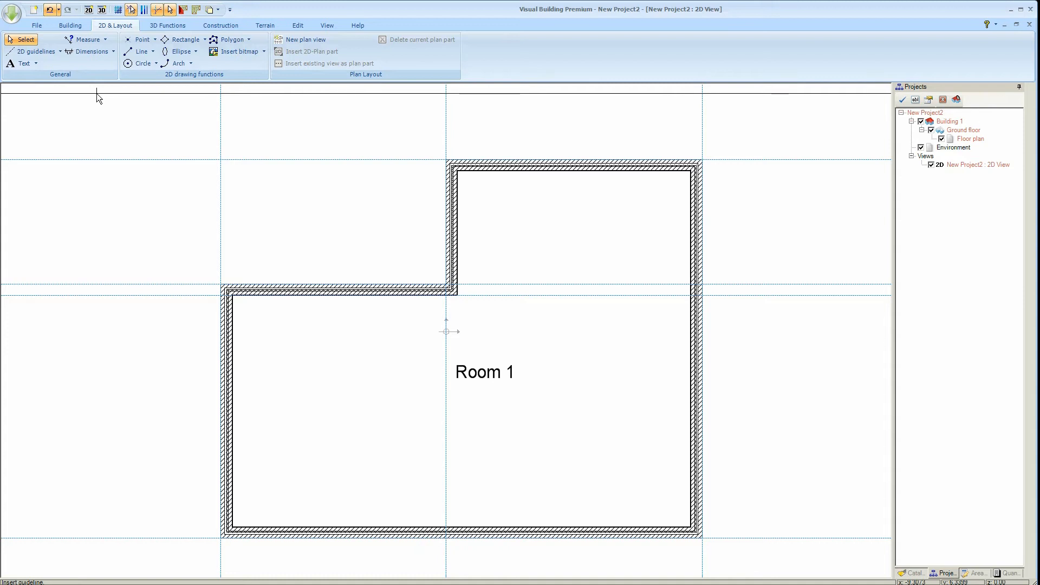
mouse_move(92, 81)
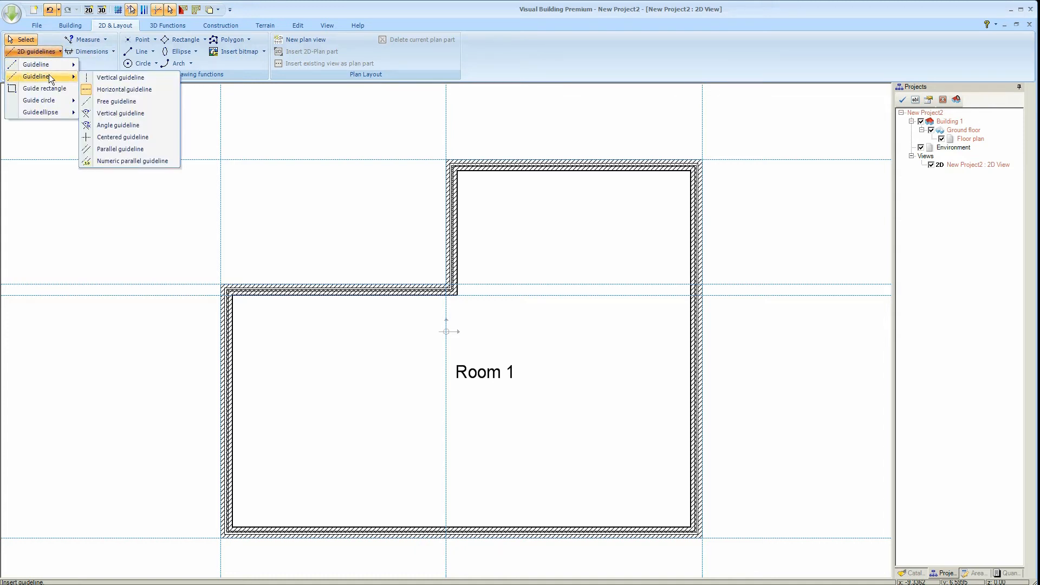
mouse_move(132, 161)
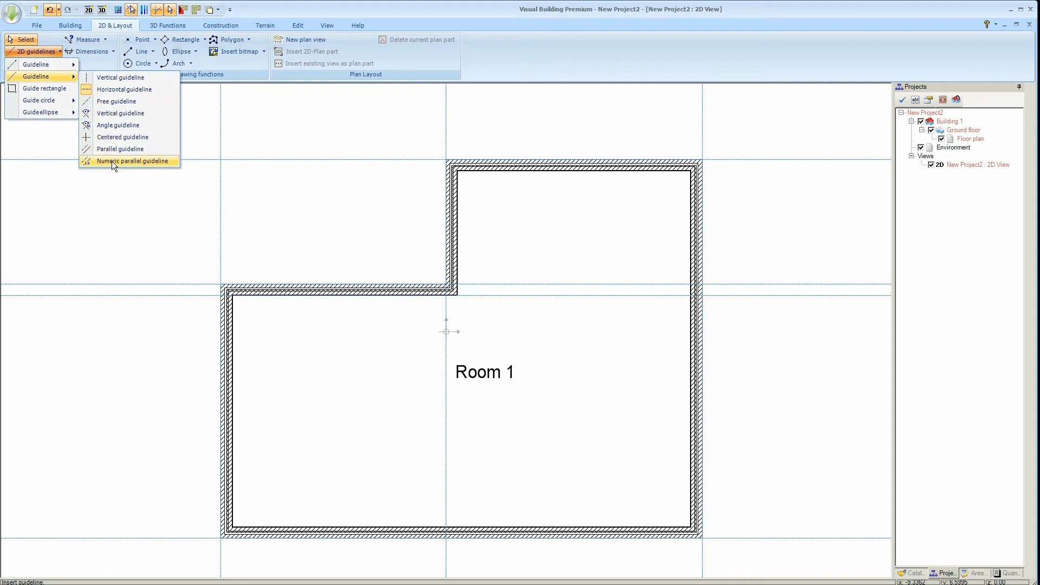
- Add a vertical guideline parallel to an existing guide at 3 m
left_click(132, 161)
type("2.14")
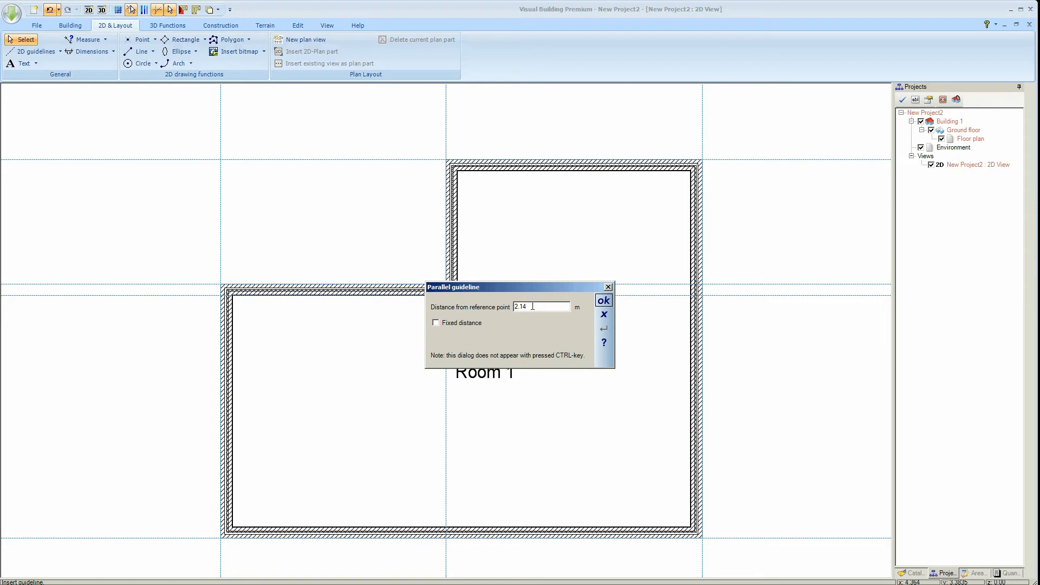
left_click(602, 299)
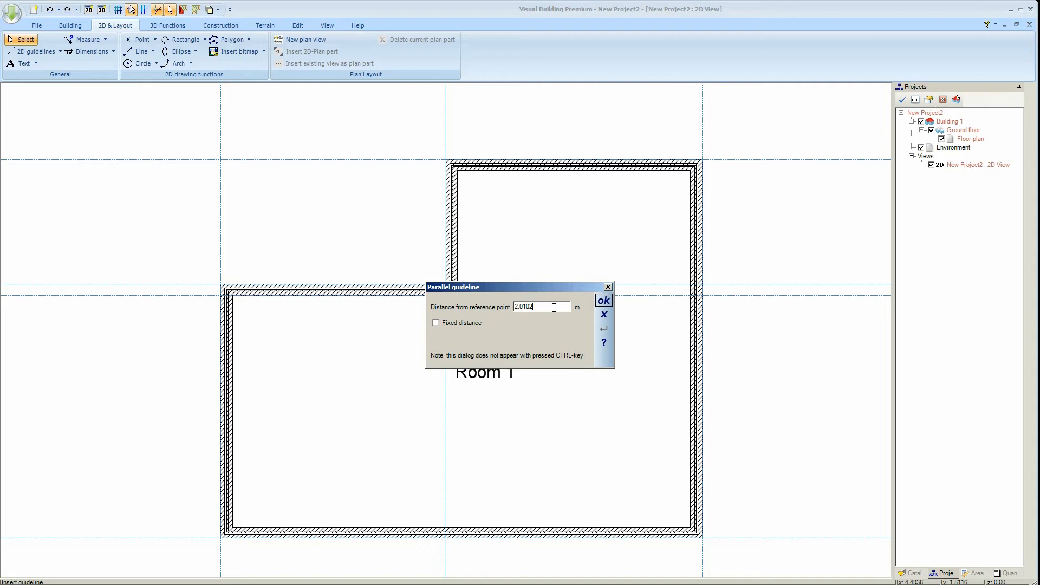
left_click(604, 301)
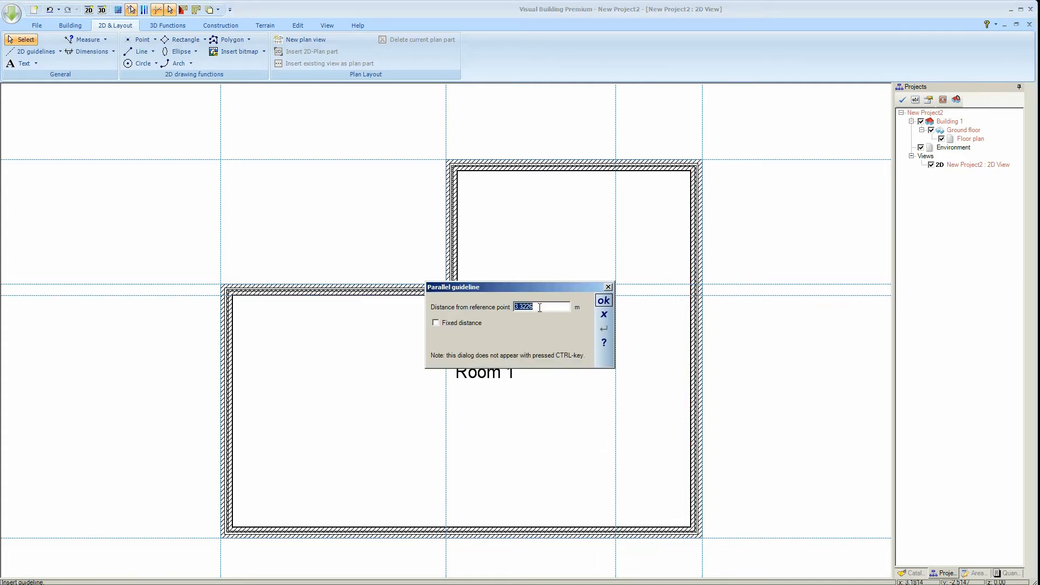
type("3")
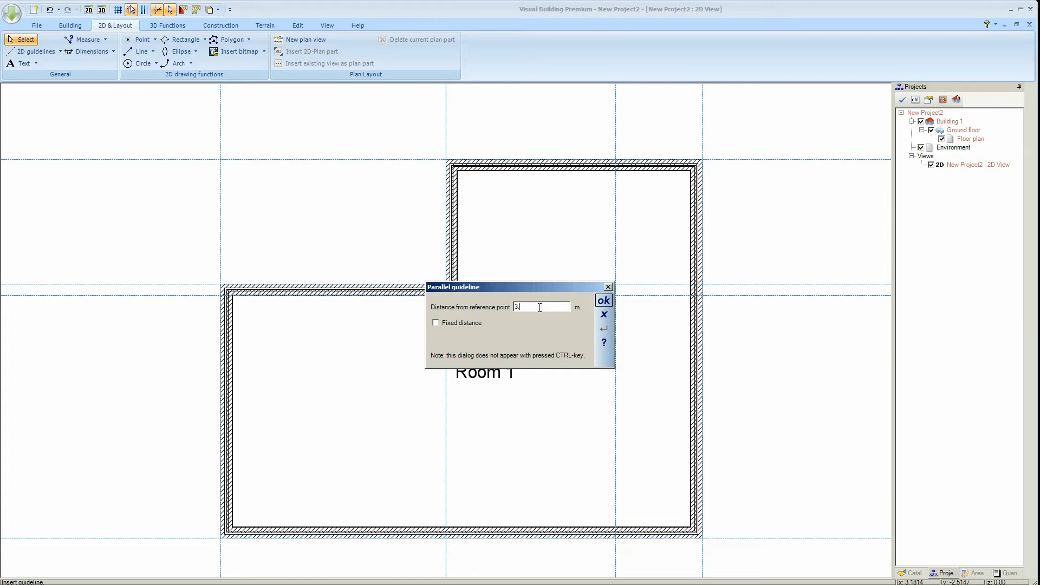
left_click(604, 301)
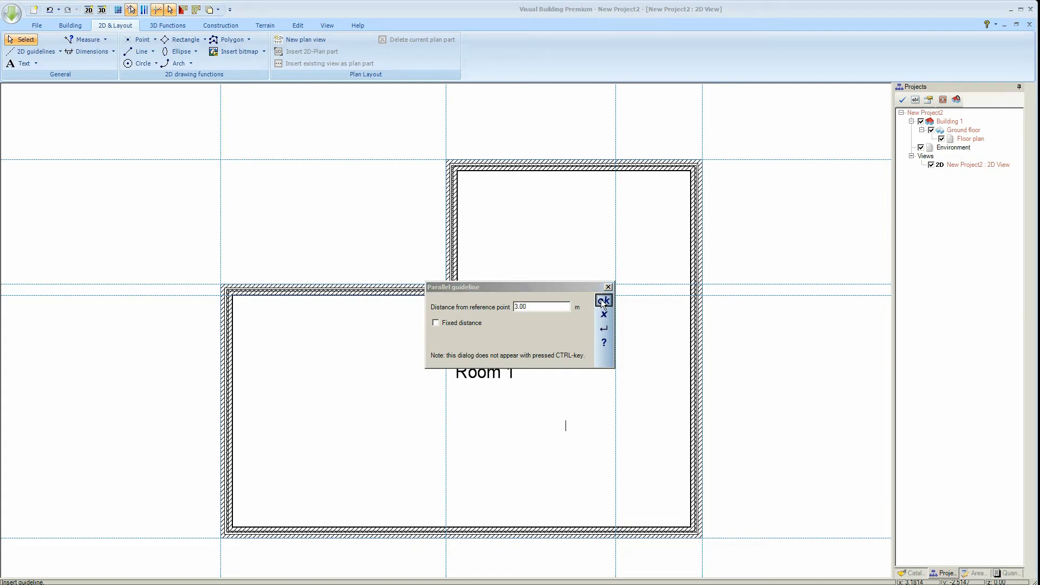
- Add another vertical guideline parallel to an existing guide at 1.5 m
left_click(603, 299)
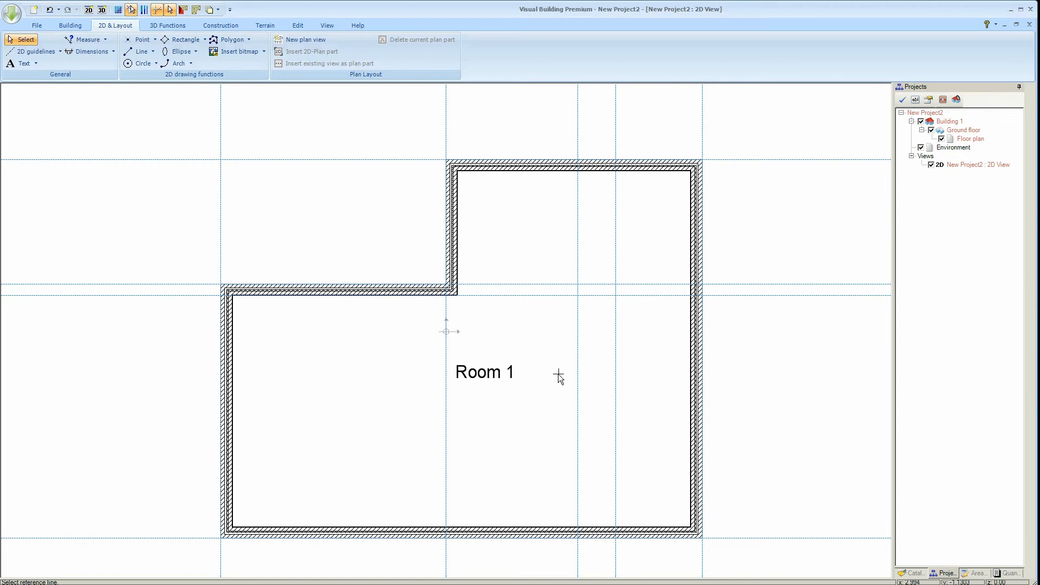
mouse_move(554, 375)
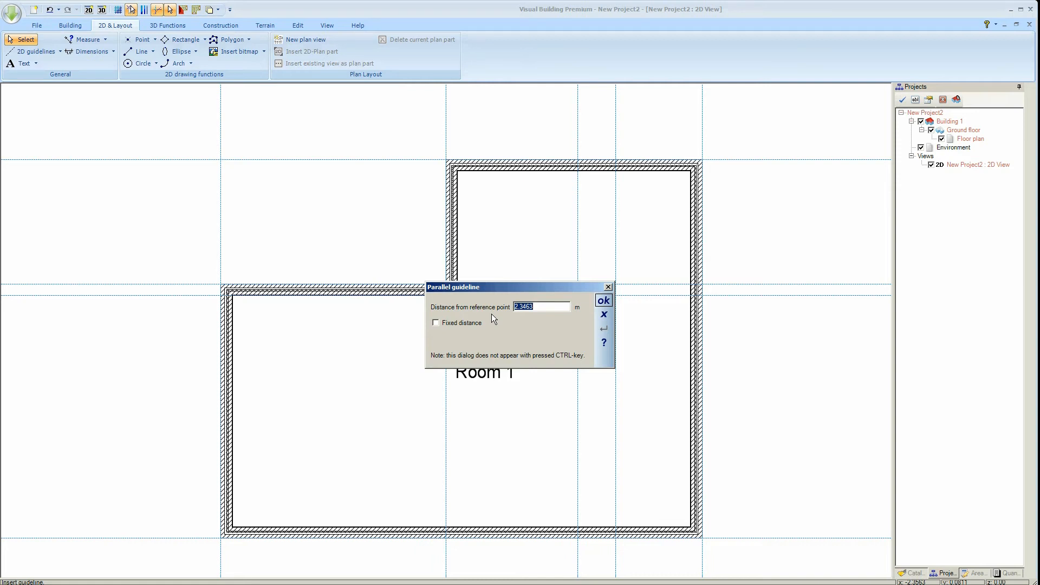
type("1.")
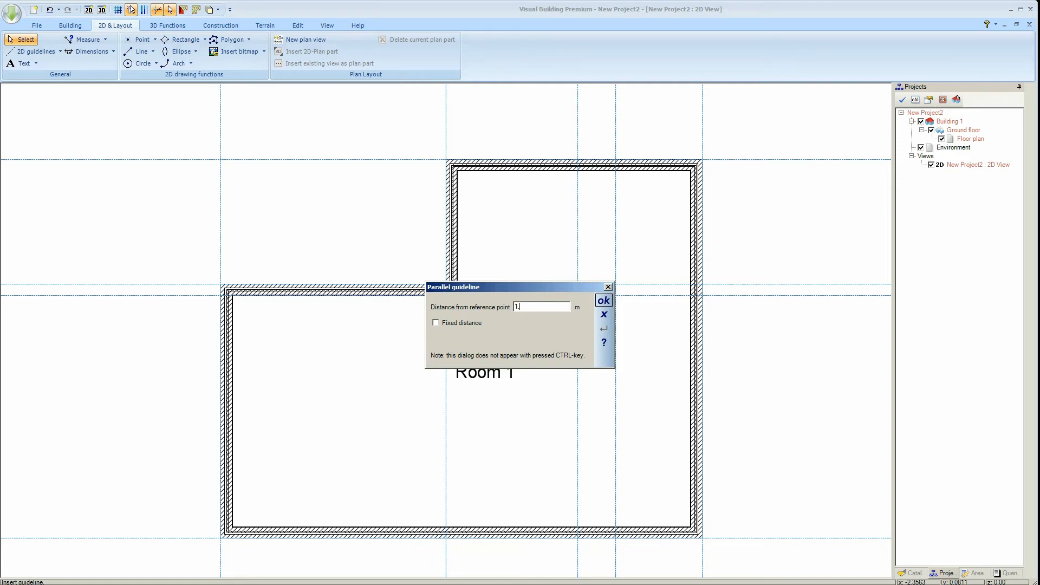
type("1.5")
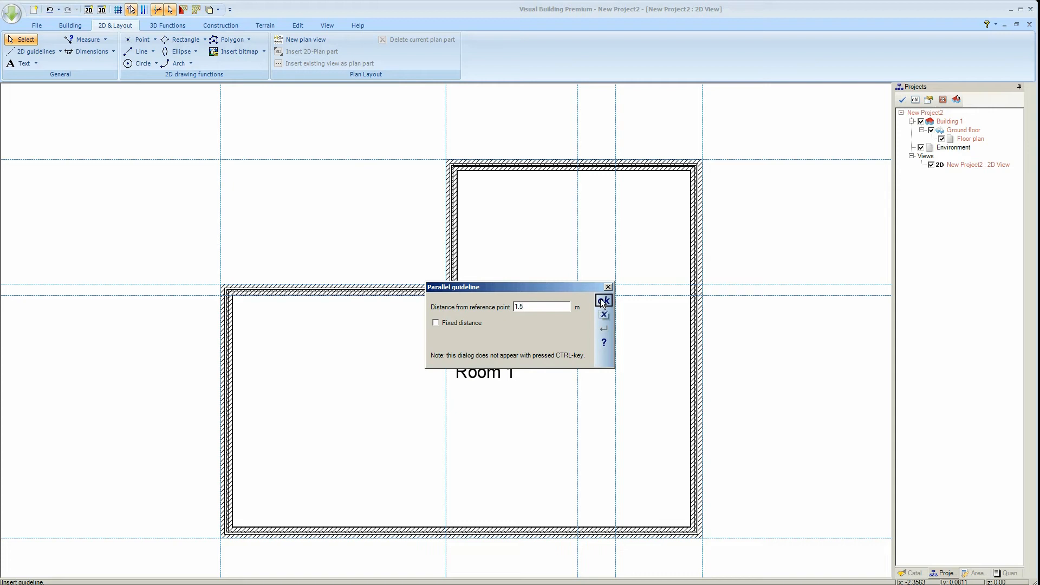
left_click(602, 300)
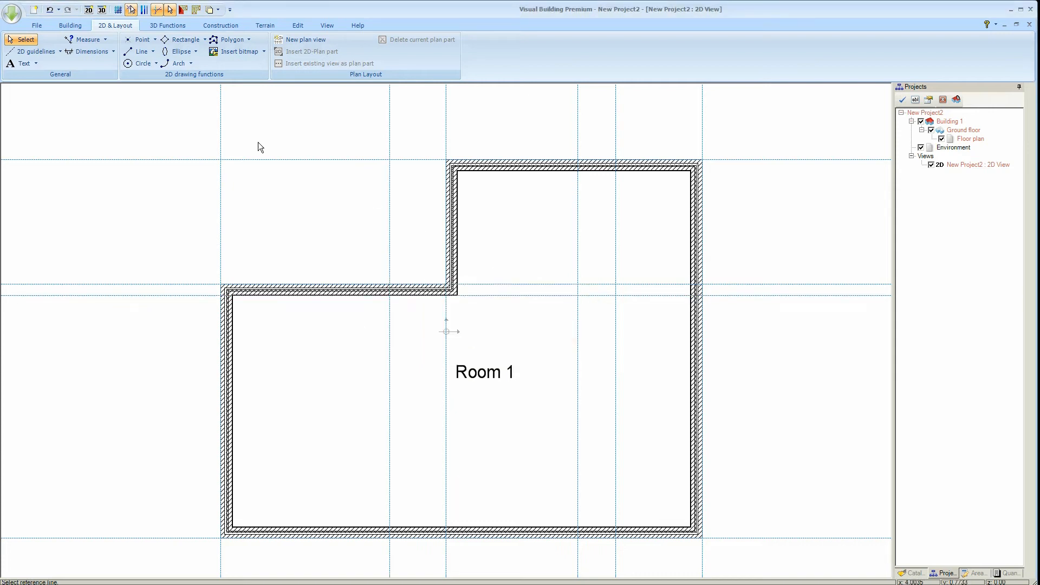
left_click(70, 25)
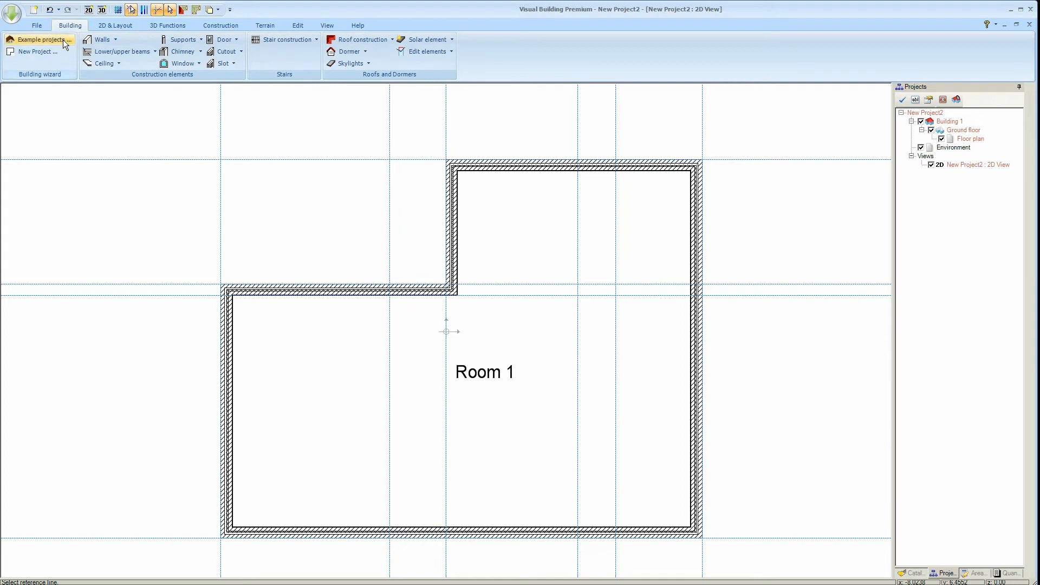
- Choose the 0.10 m plasterboard partition wall, check its layer construction, and accept
left_click(103, 39)
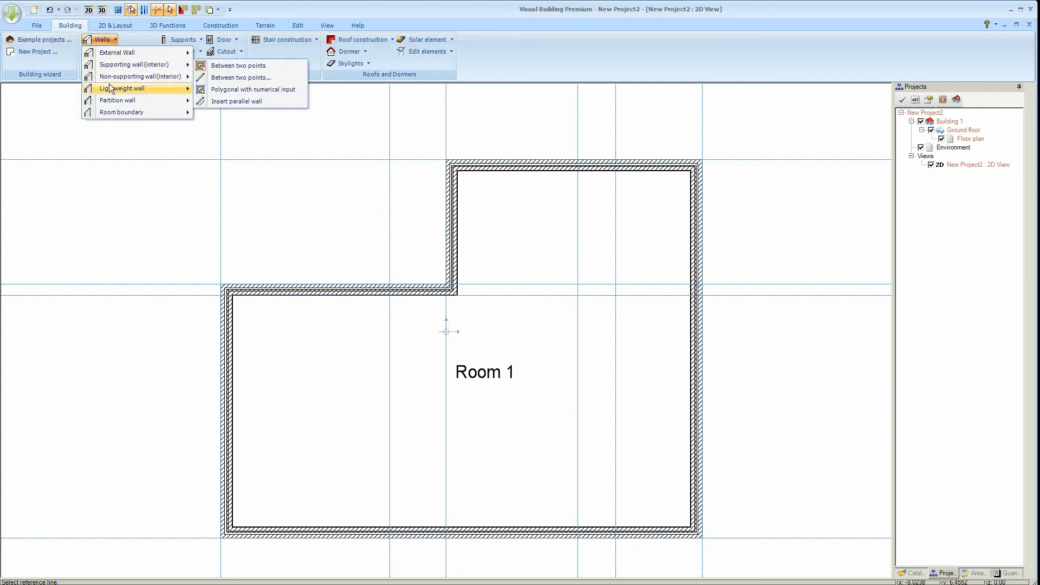
mouse_move(117, 100)
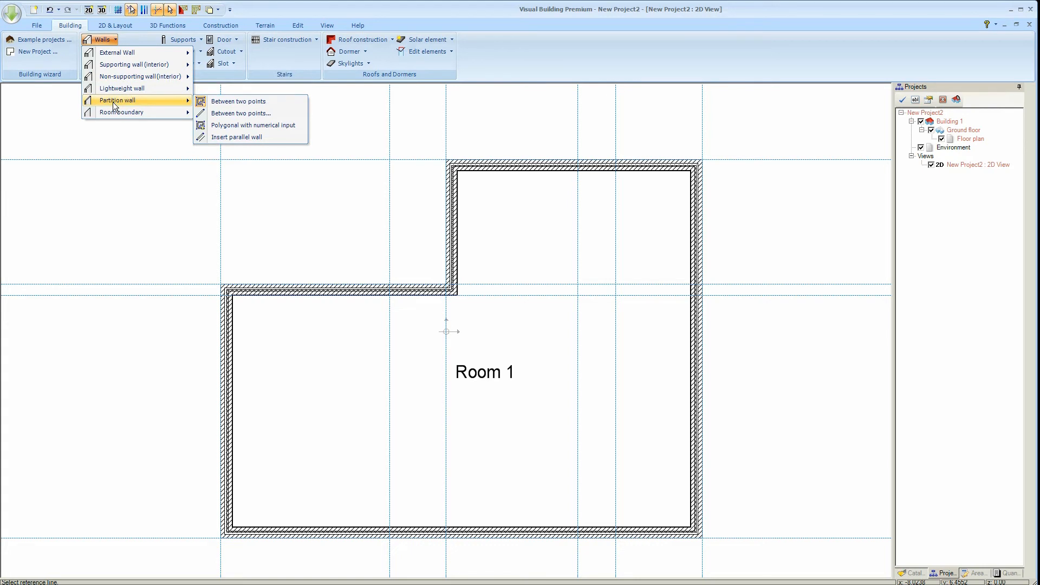
mouse_move(141, 105)
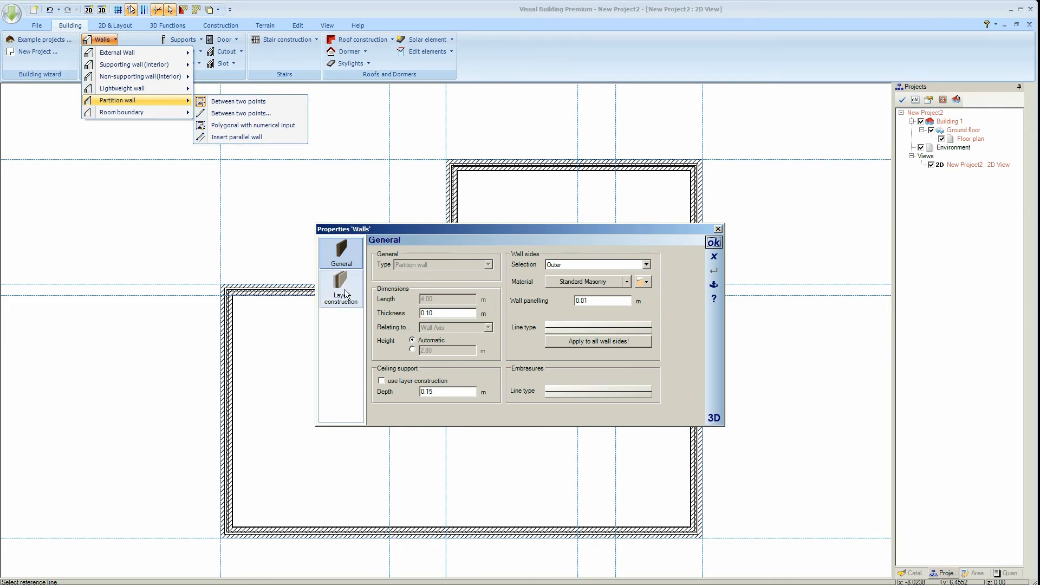
left_click(341, 290)
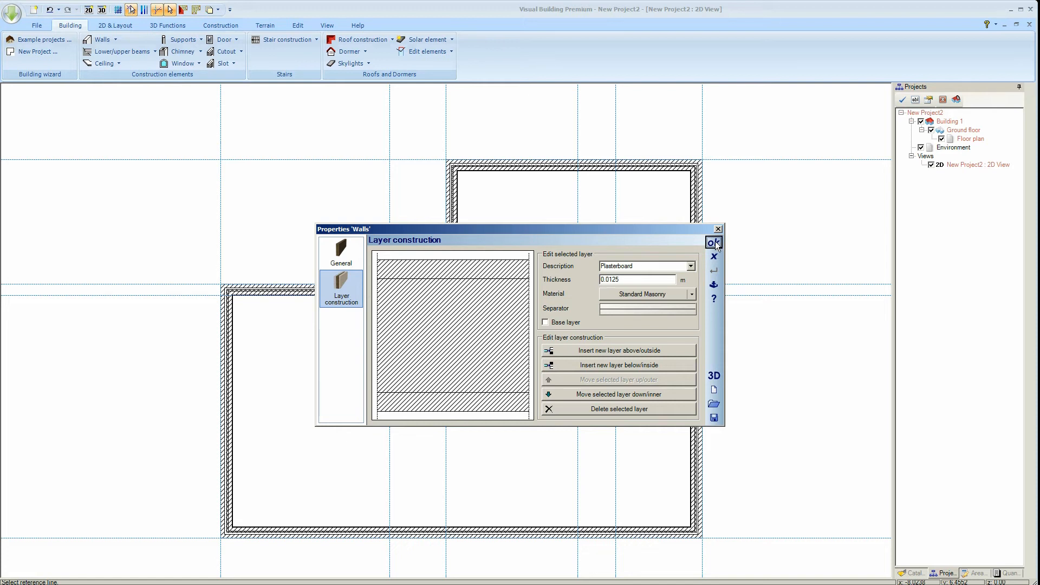
left_click(713, 242)
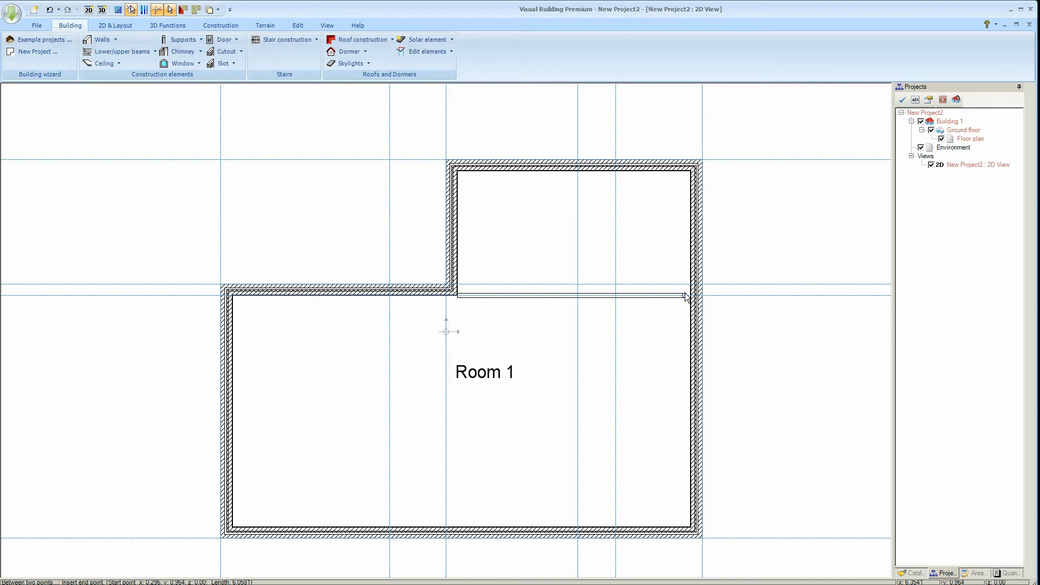
- End the partition wall at the right wall, separating Room 2 from Room 1
left_click(690, 296)
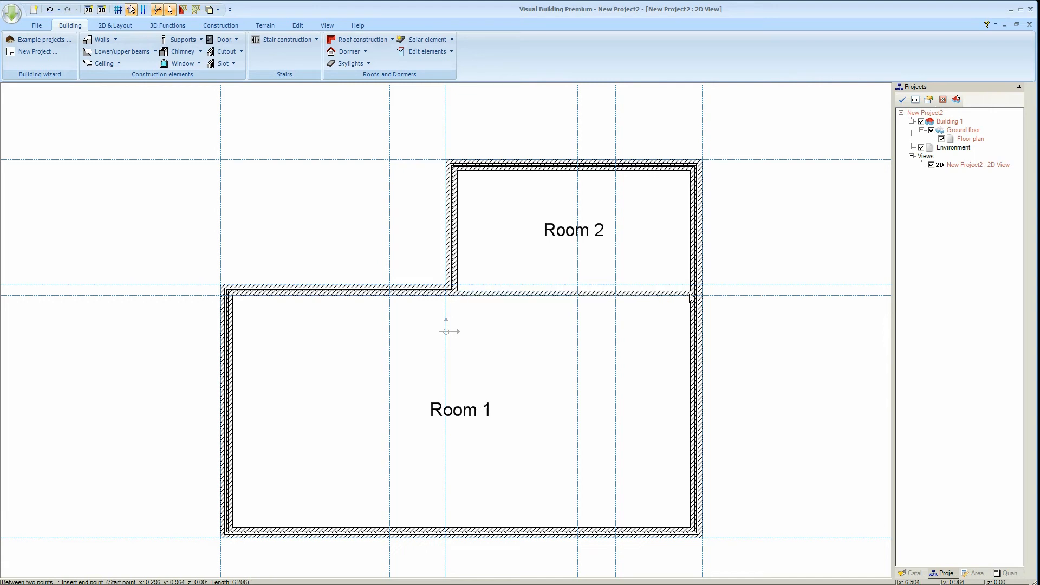
mouse_move(689, 312)
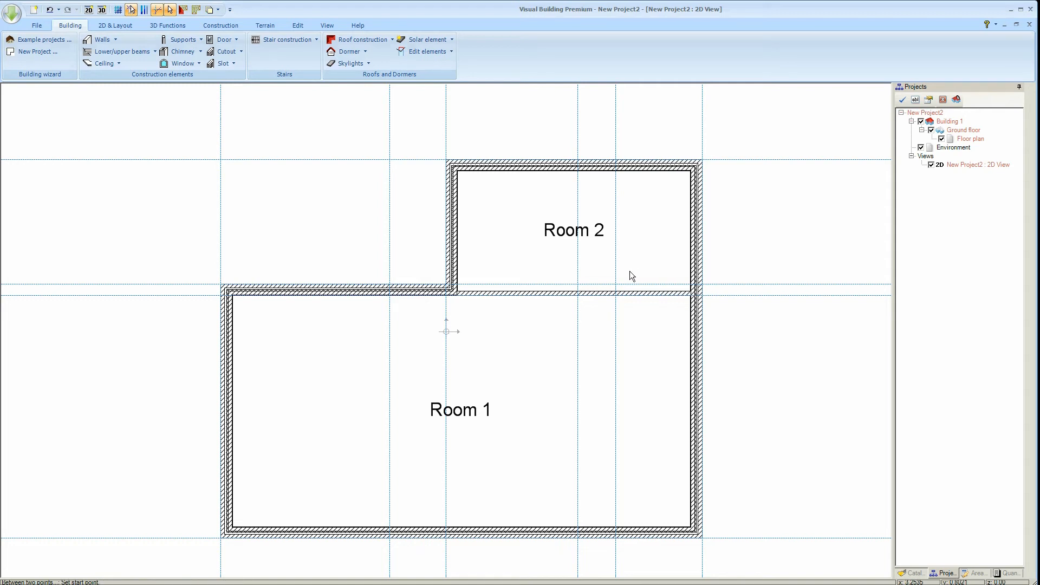
mouse_move(577, 303)
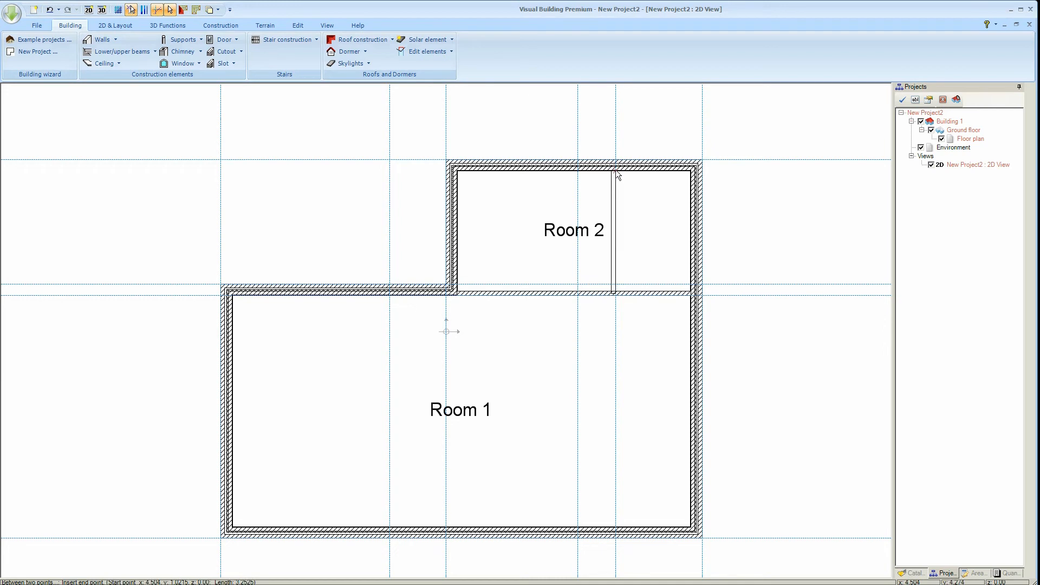
mouse_move(617, 174)
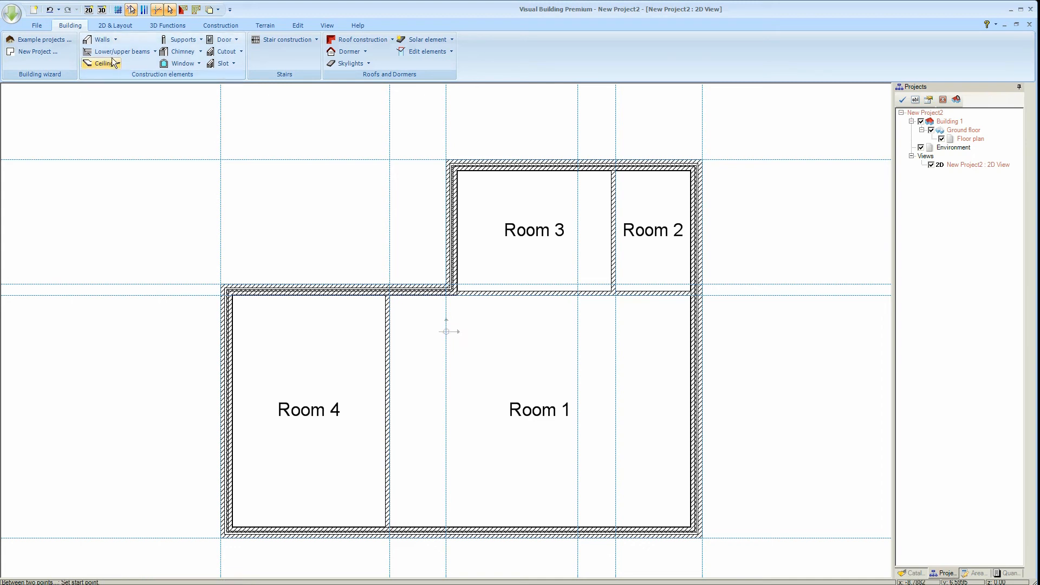
- Pick a drawing mode for non-supporting interior walls and confirm the 2.70 m parallel offset
left_click(102, 39)
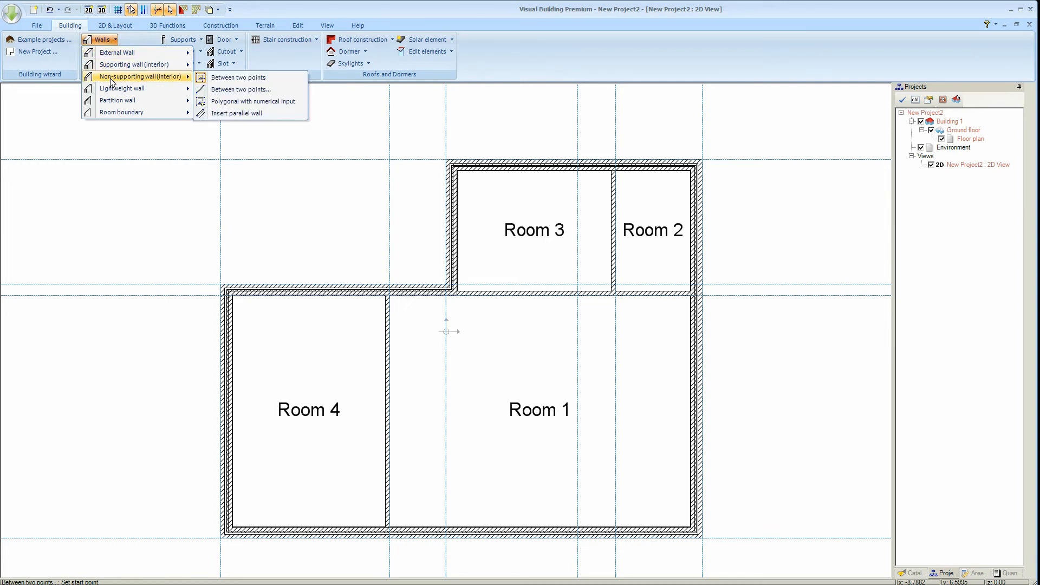
mouse_move(252, 101)
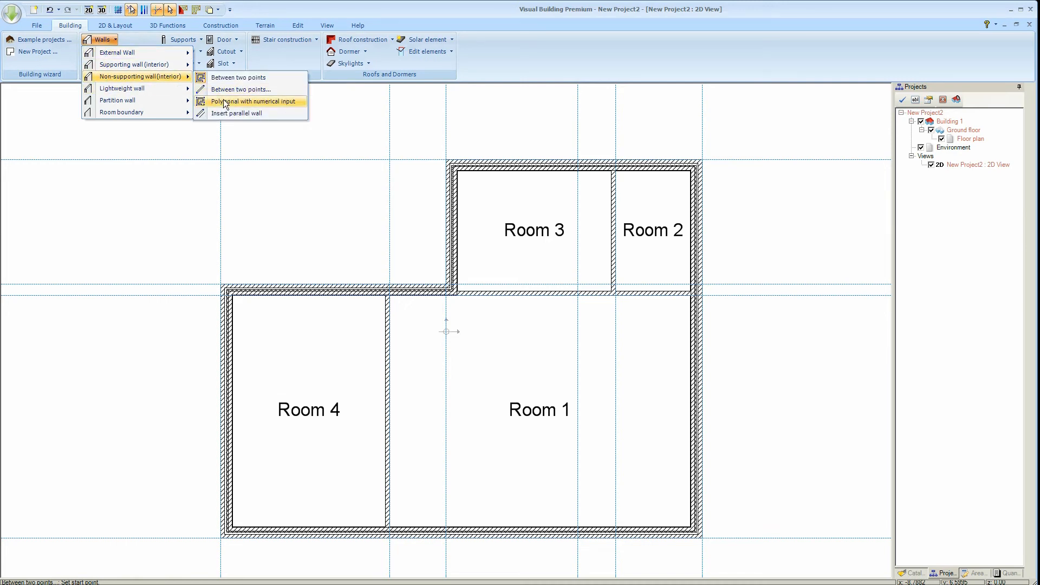
left_click(251, 100)
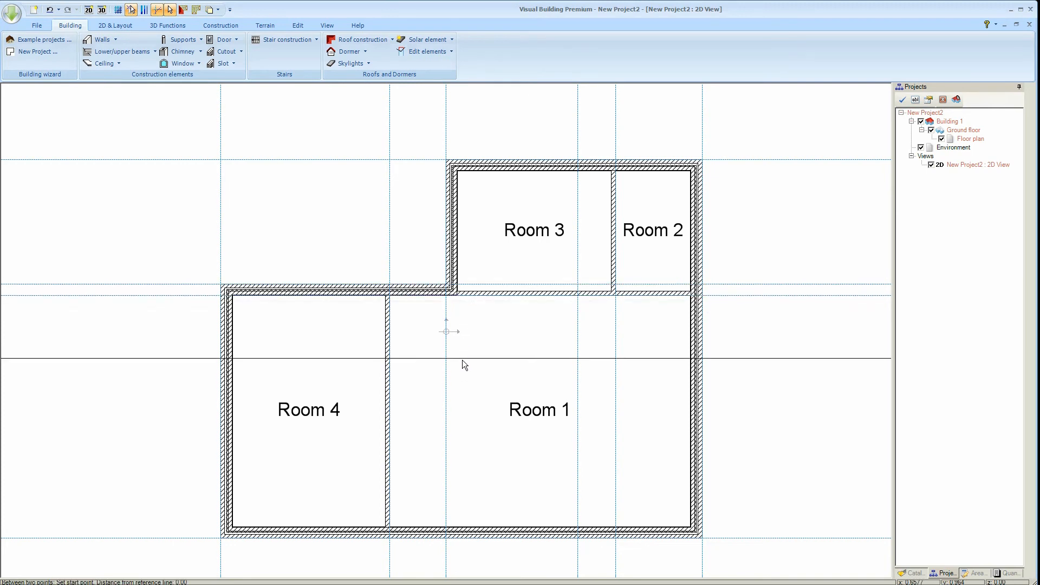
mouse_move(446, 403)
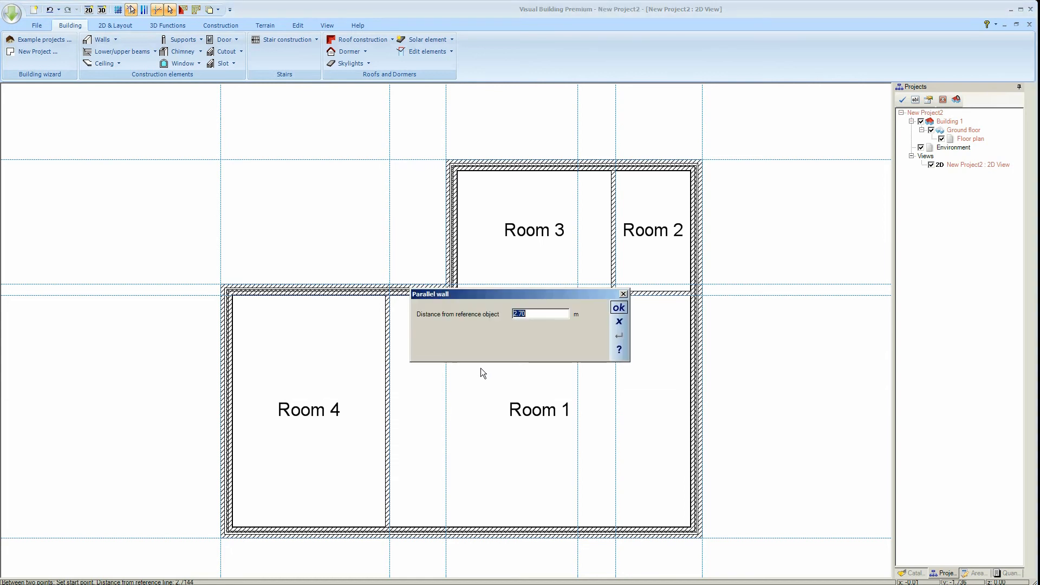
mouse_move(523, 330)
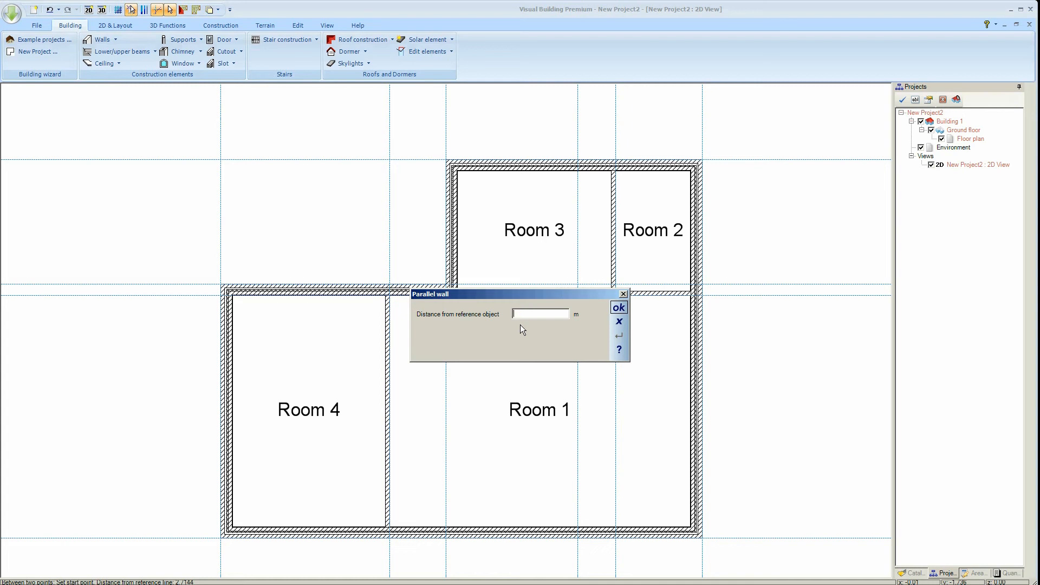
left_click(618, 321)
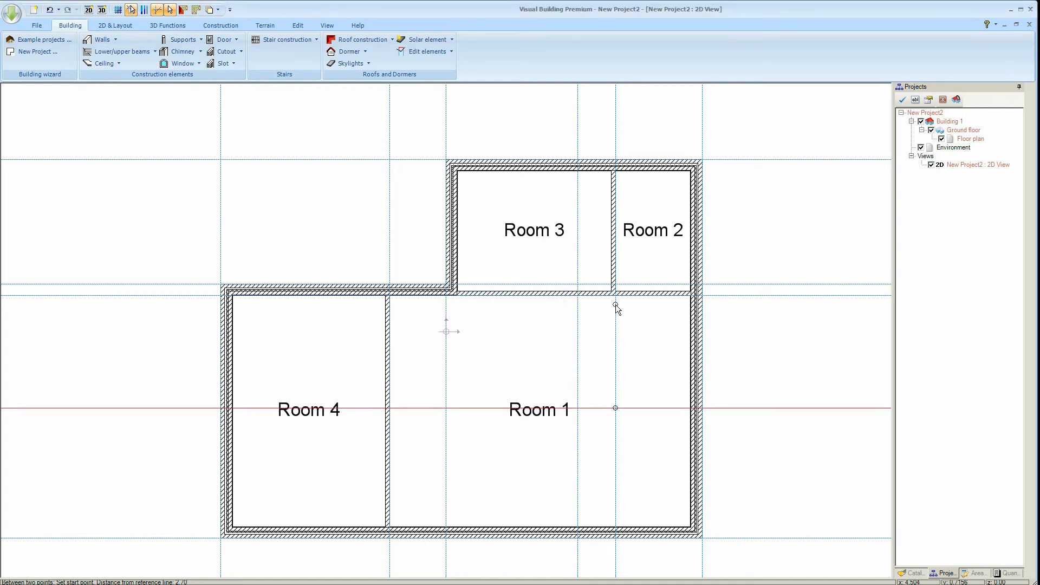
mouse_move(387, 412)
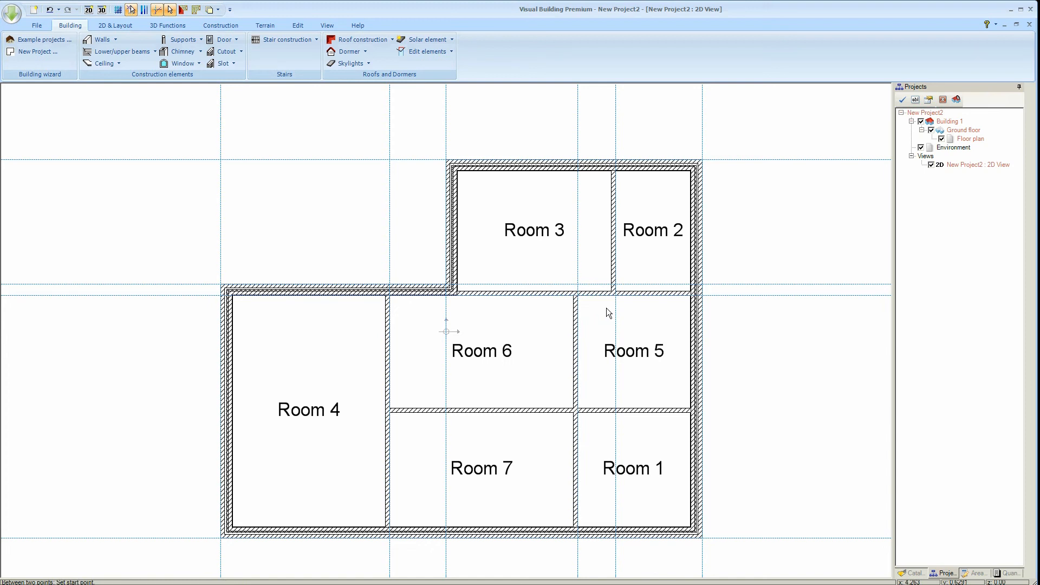
mouse_move(410, 301)
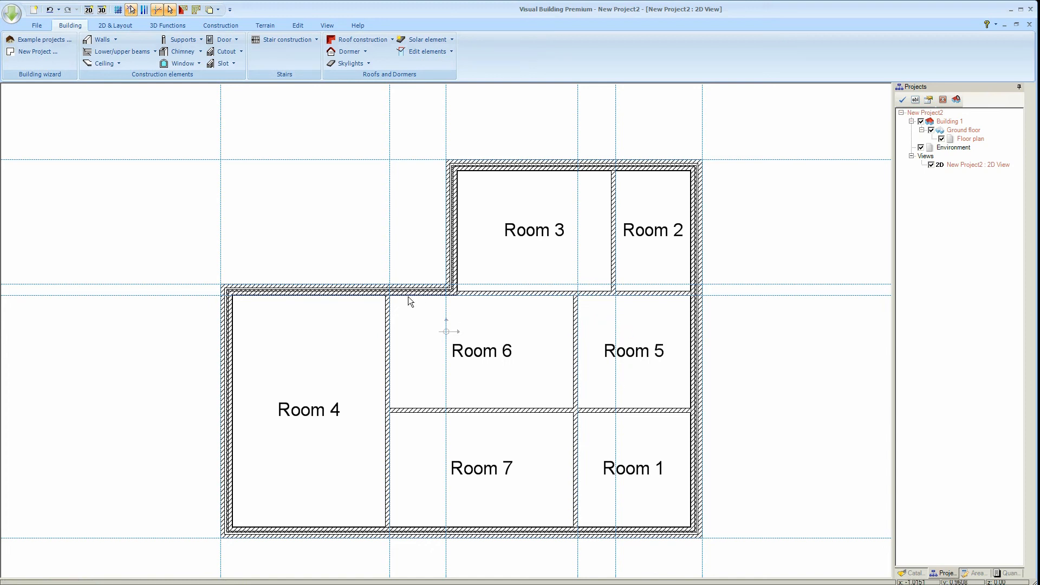
mouse_move(174, 32)
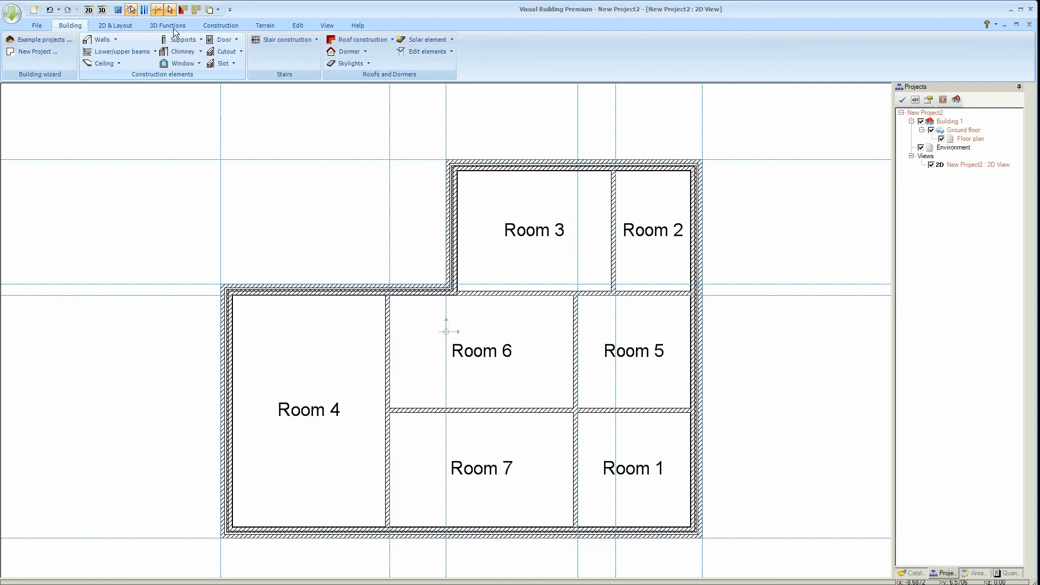
mouse_move(667, 417)
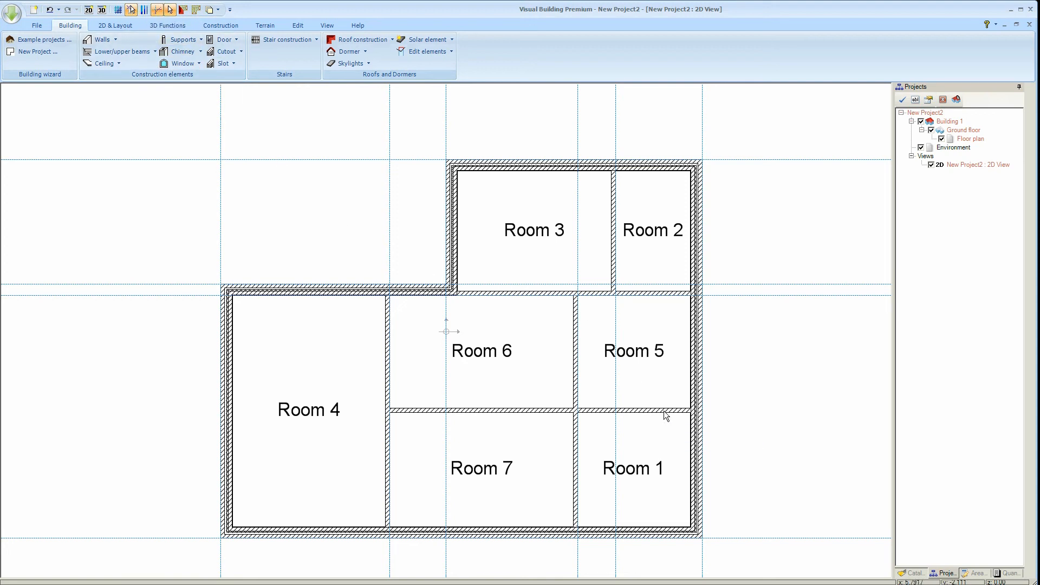
- Use Extend wall to end the lower horizontal partition at the vertical wall
left_click(538, 411)
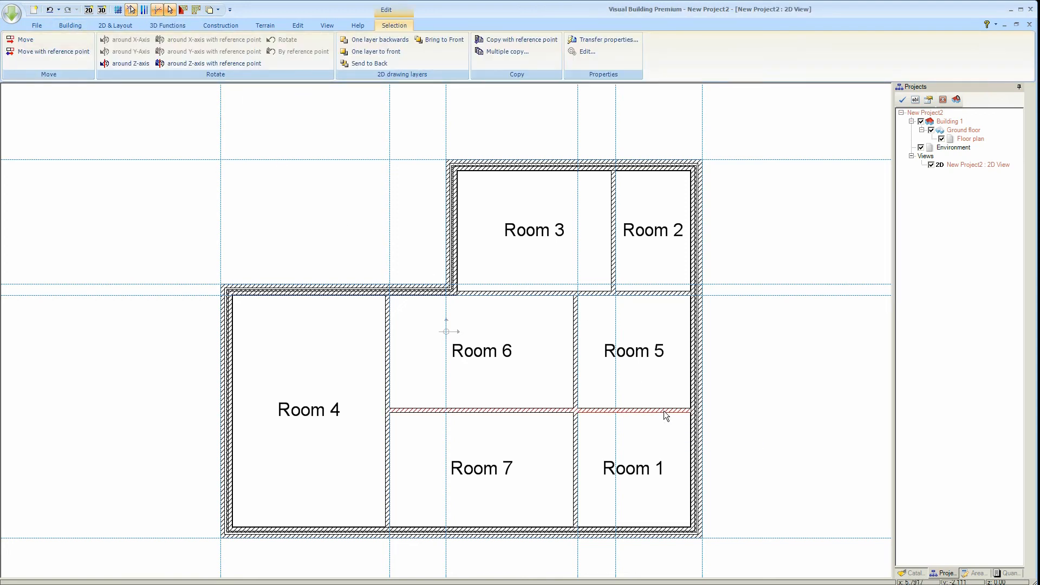
left_click(297, 25)
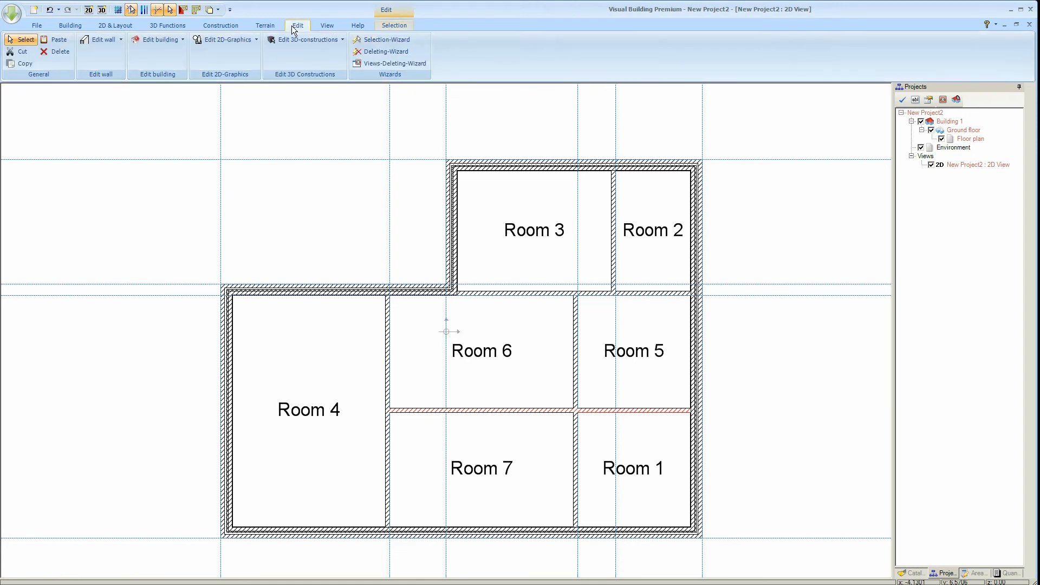
mouse_move(101, 39)
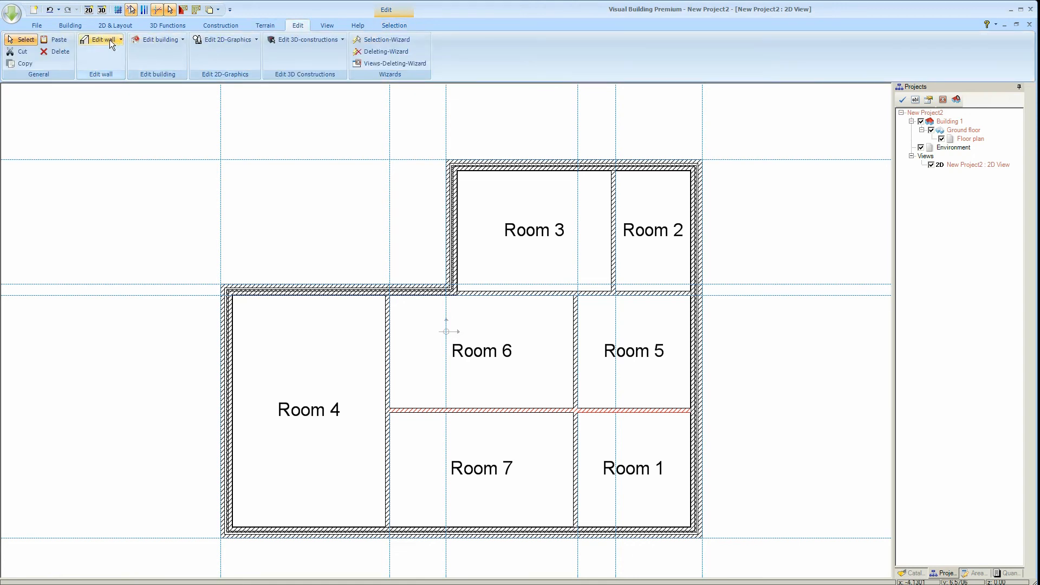
left_click(102, 39)
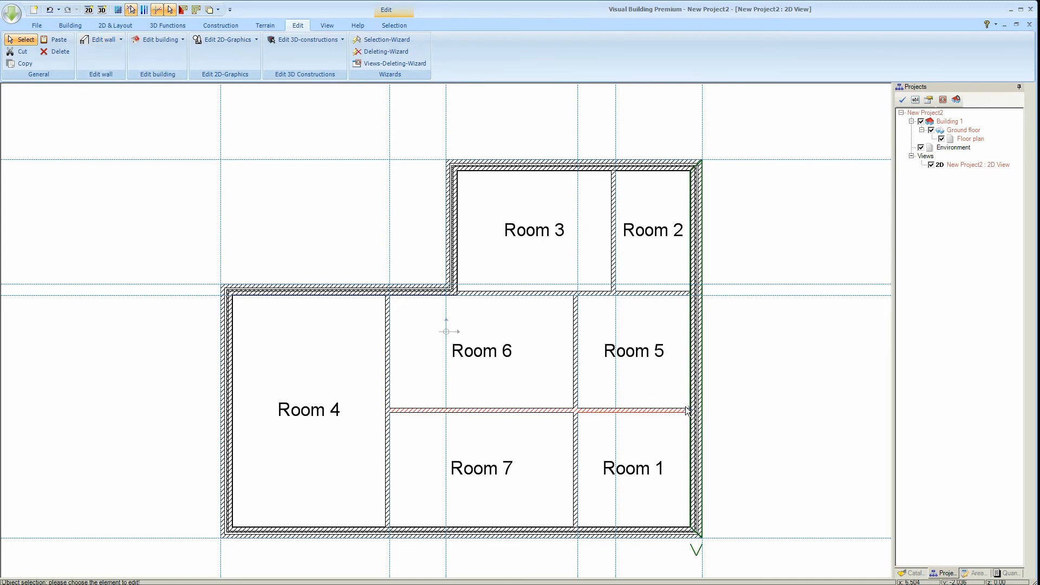
left_click(687, 412)
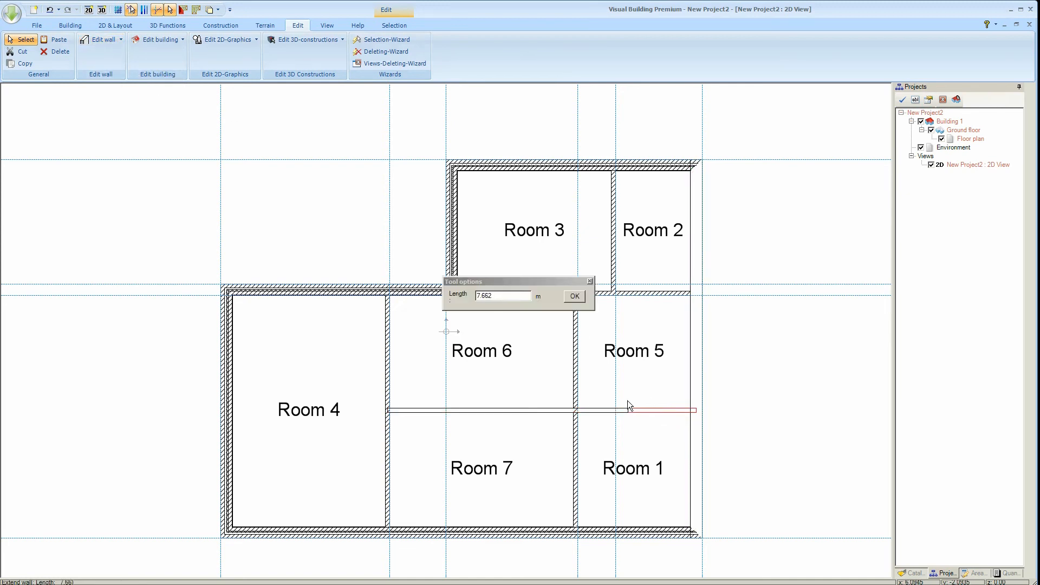
mouse_move(580, 414)
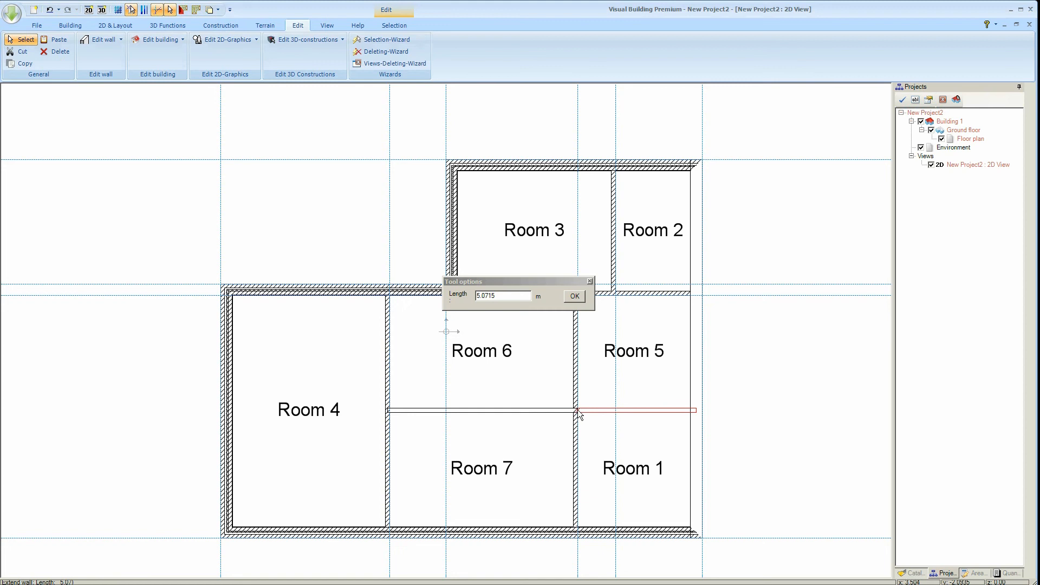
left_click(574, 296)
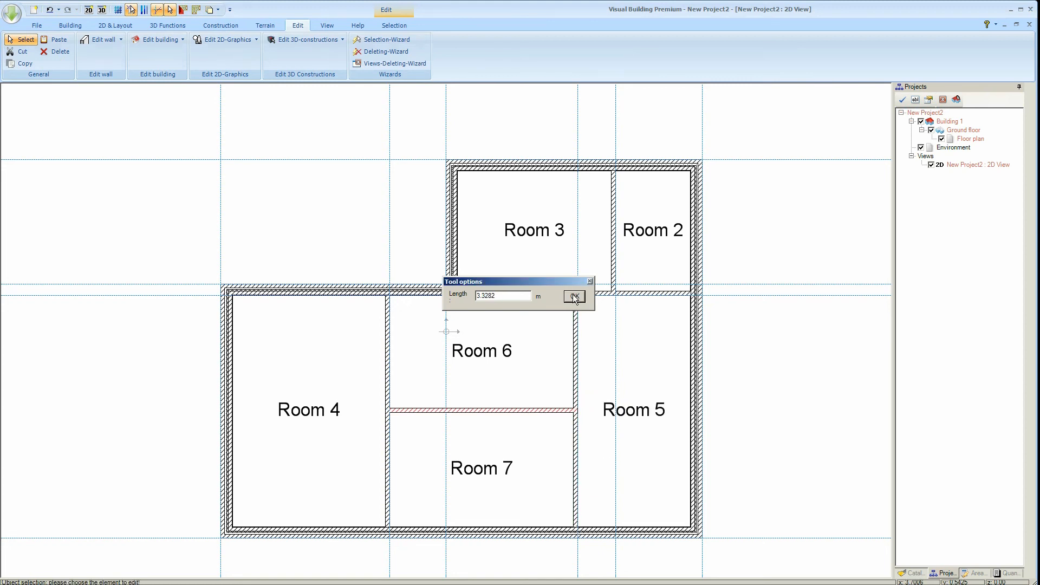
left_click(573, 296)
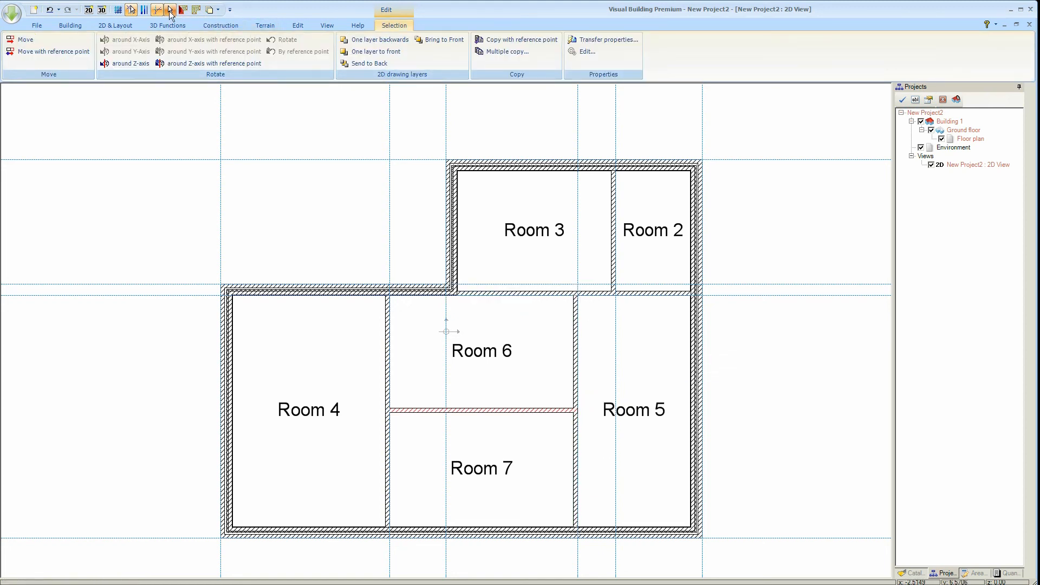
- Hide the guidelines, open a new 3D view, and arrange the views side by side
left_click(157, 9)
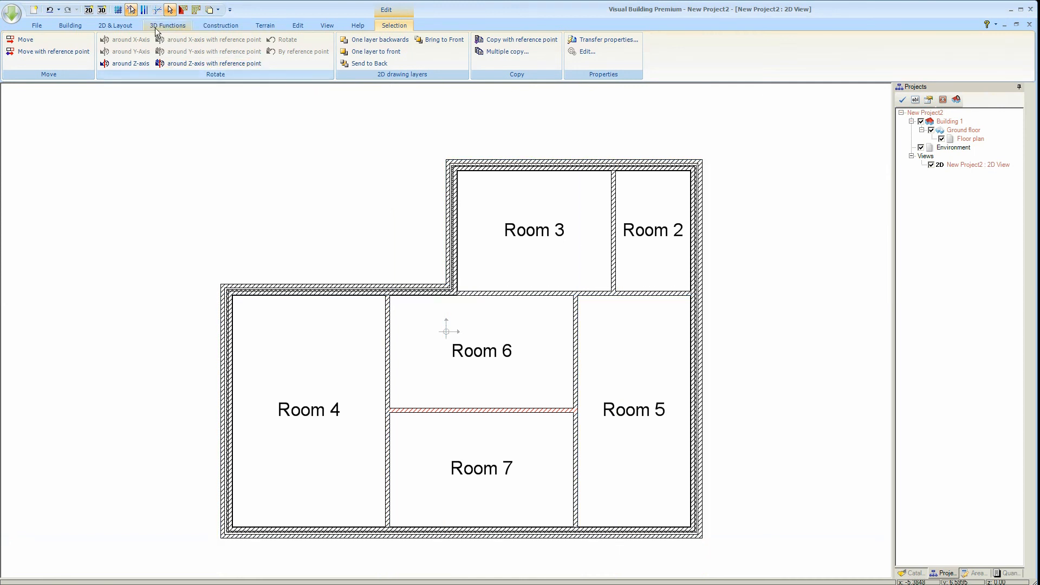
mouse_move(101, 10)
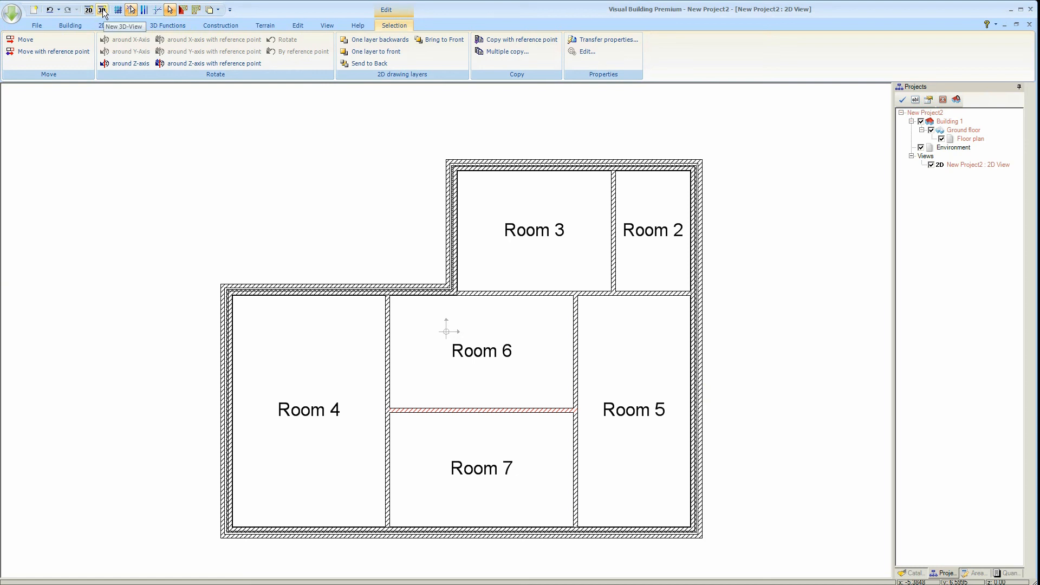
mouse_move(885, 185)
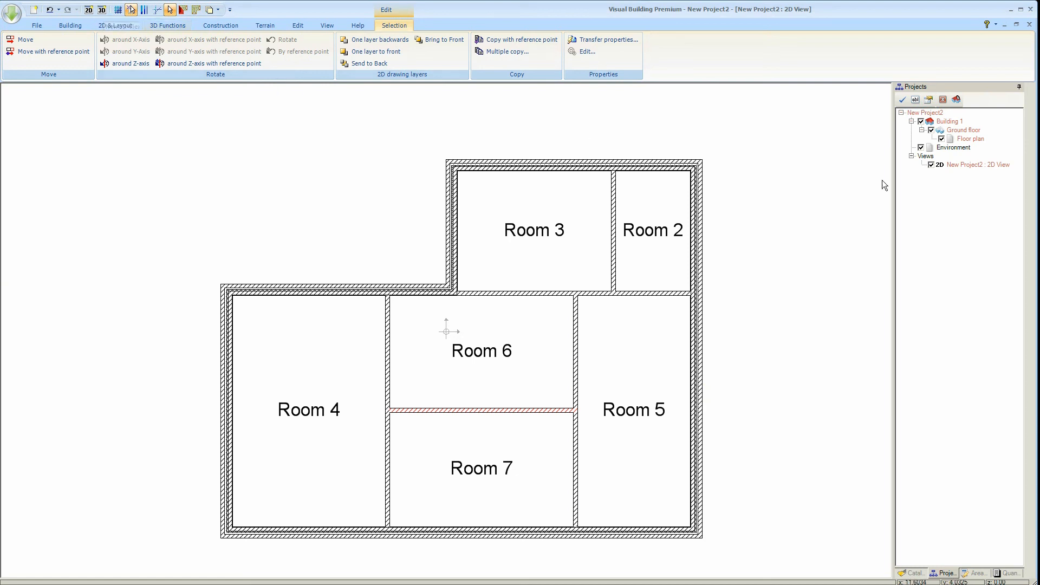
mouse_move(167, 26)
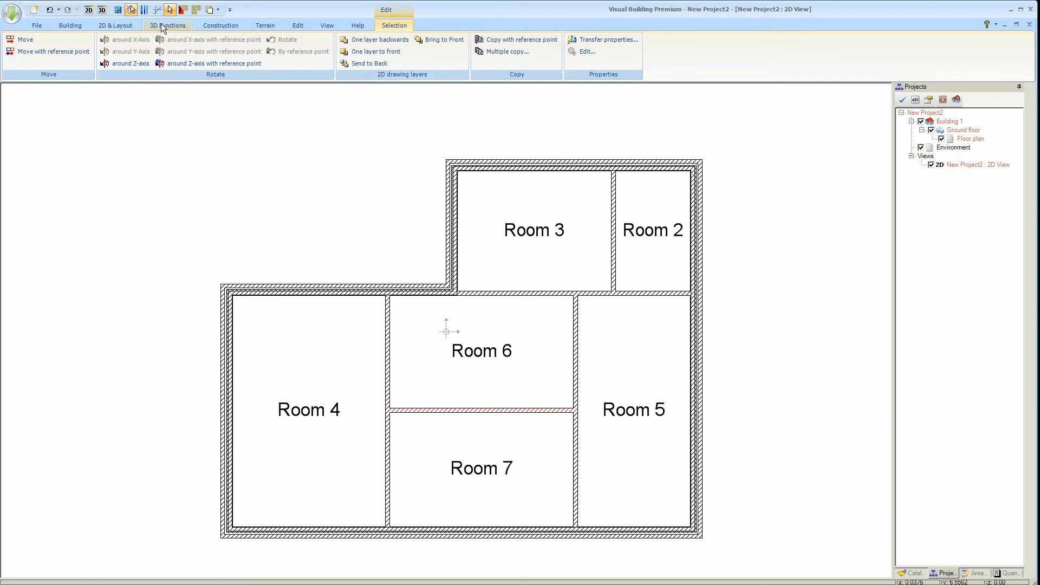
left_click(101, 9)
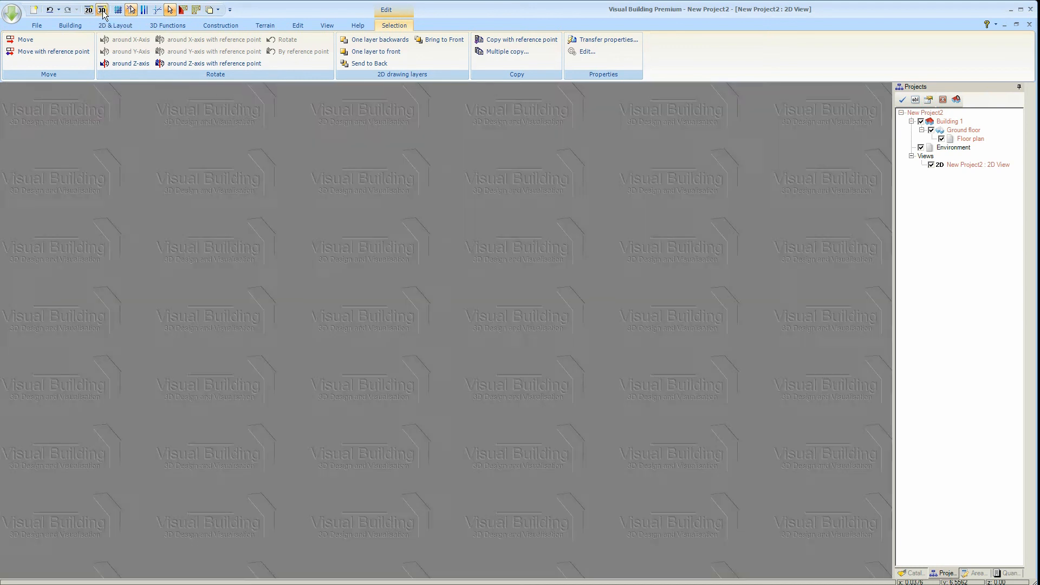
left_click(101, 9)
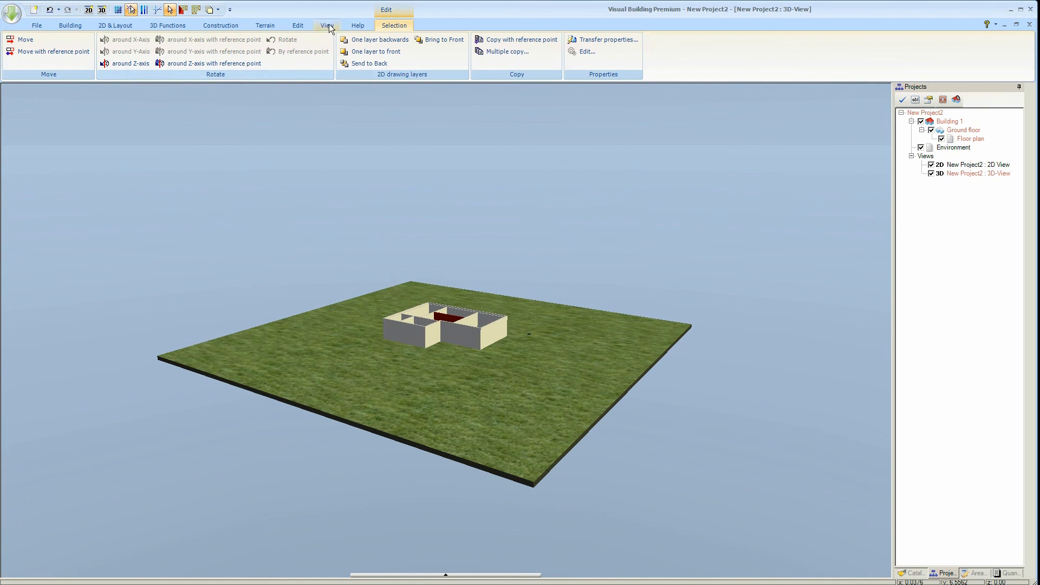
left_click(326, 26)
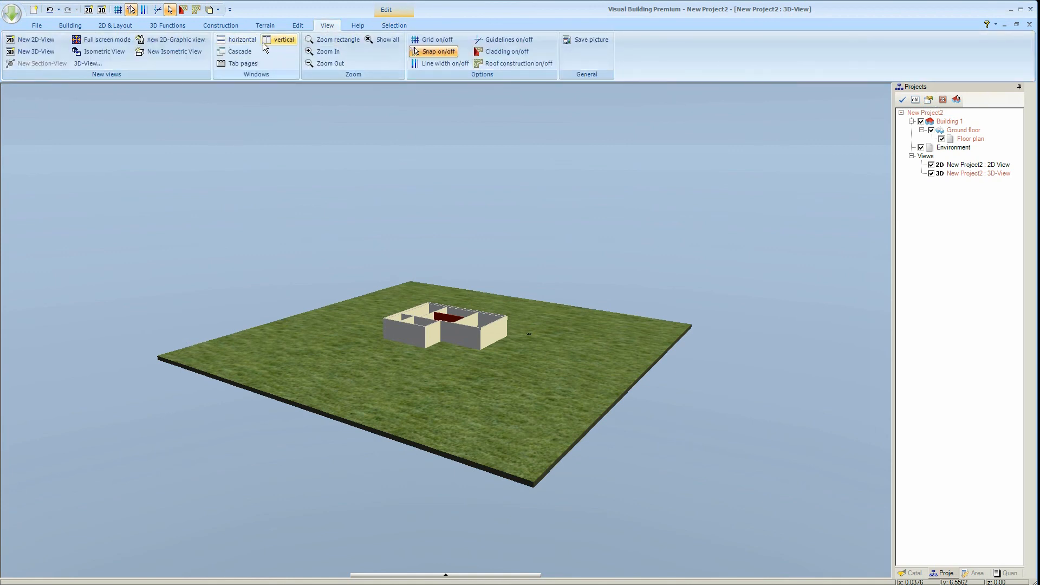
left_click(285, 39)
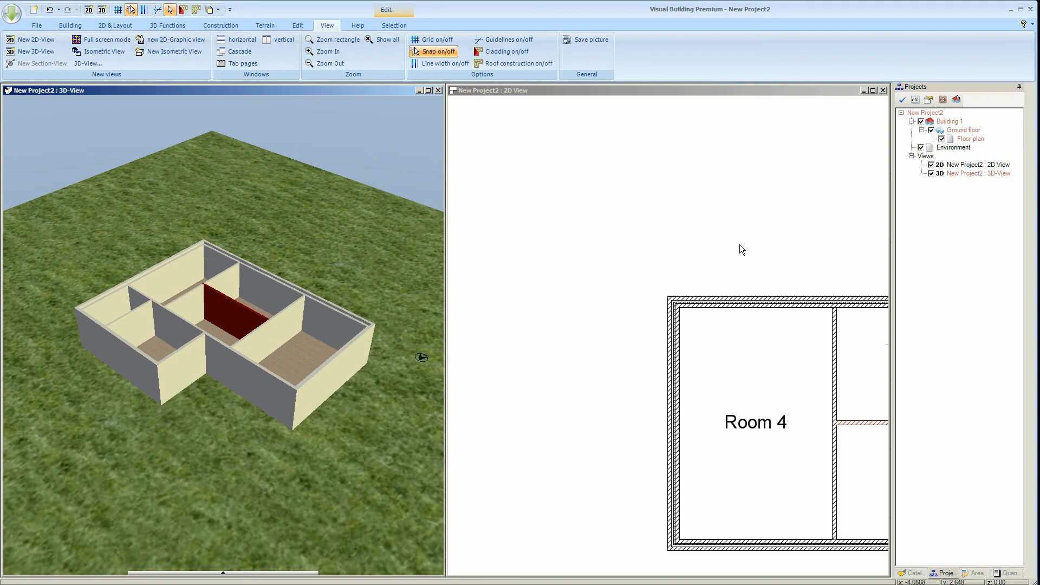
- Activate the 2D plan and use Show all to fit the full six-room layout
left_click(387, 40)
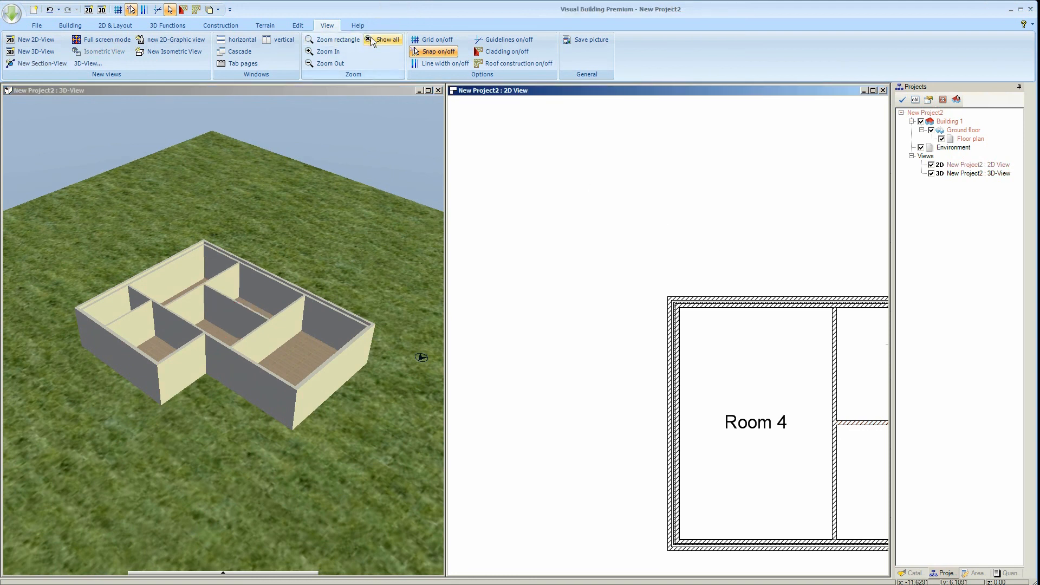
left_click(384, 39)
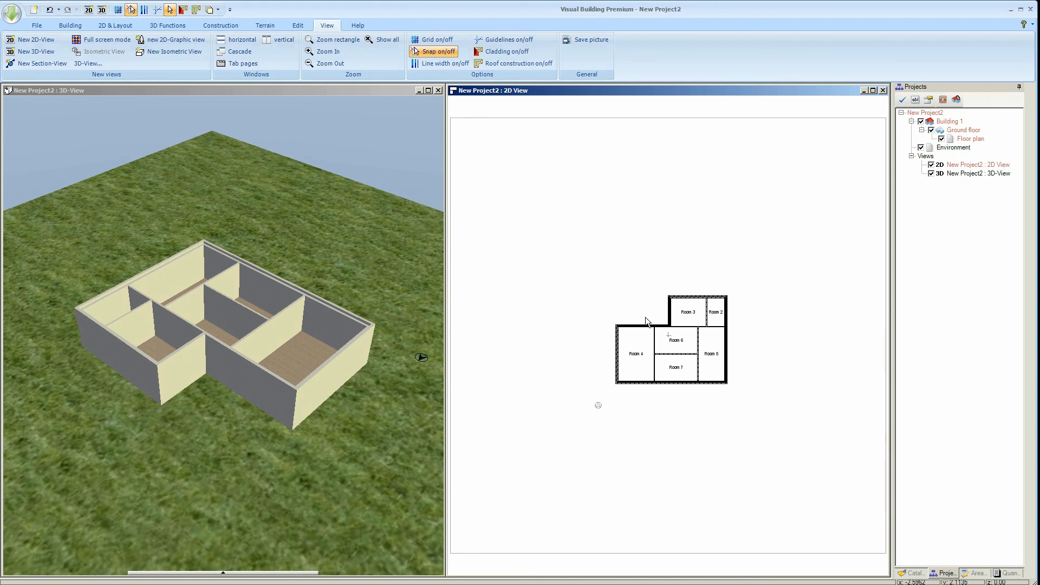
mouse_move(916, 172)
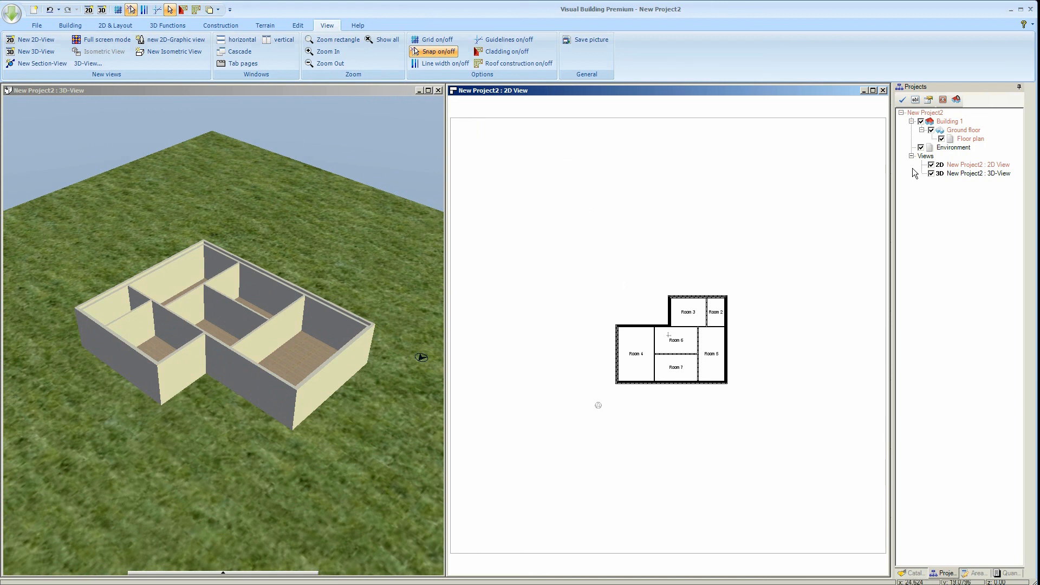
left_click(954, 146)
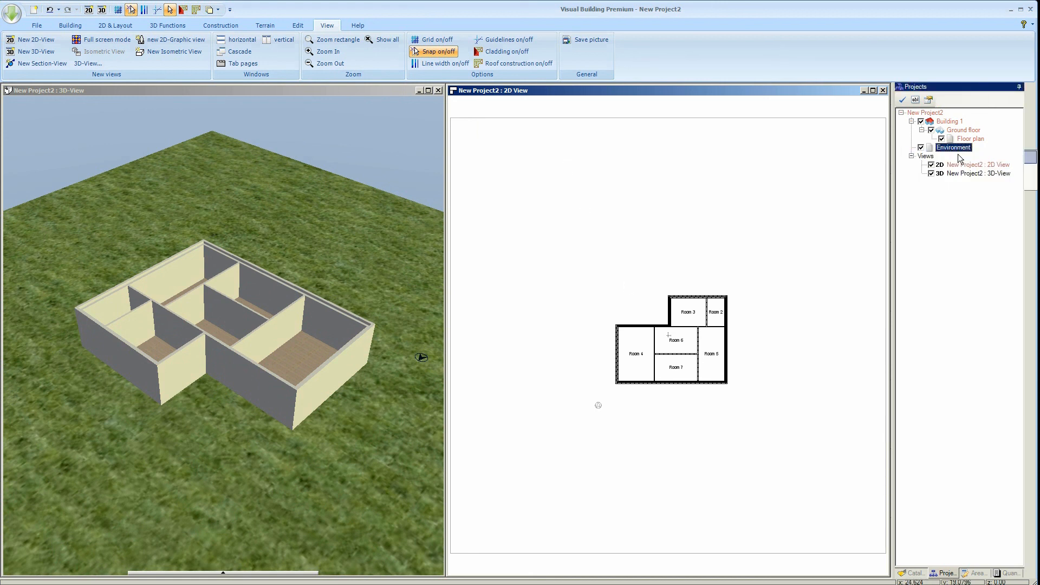
- Set the Environment ground width and depth to 20.00 m, then refit the 2D plan
left_click(922, 148)
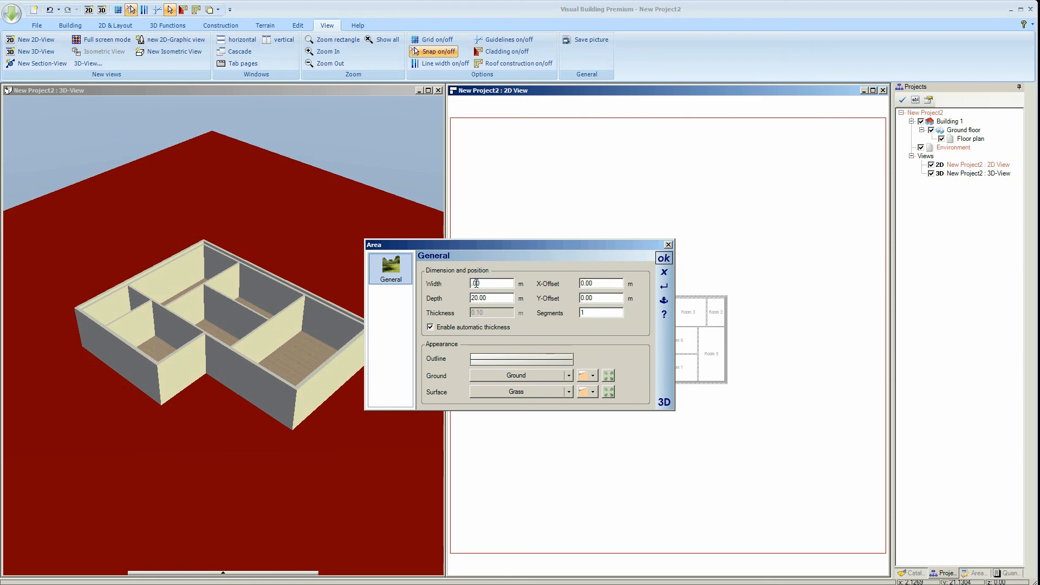
type("20.00")
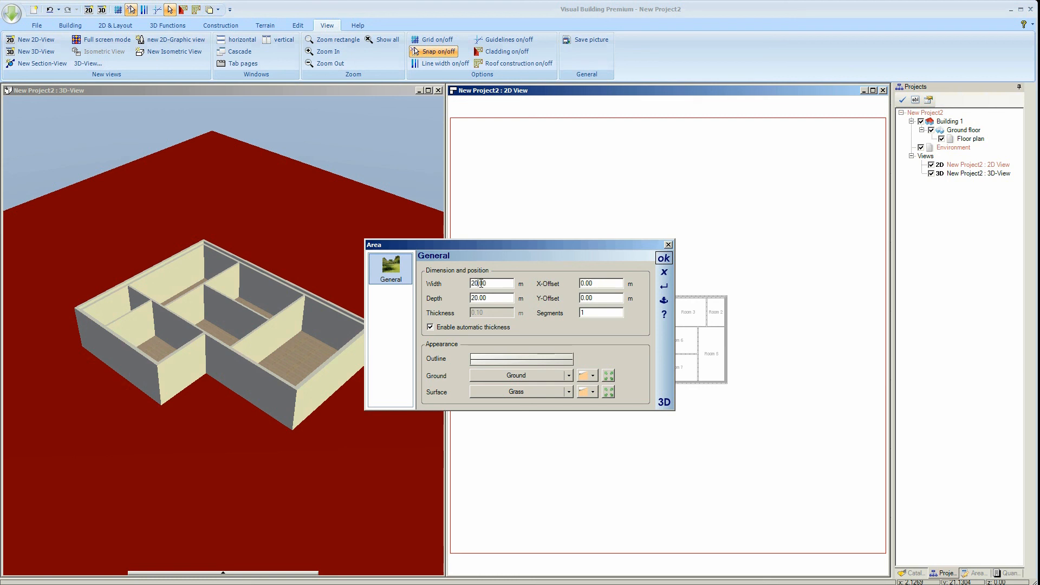
left_click(663, 258)
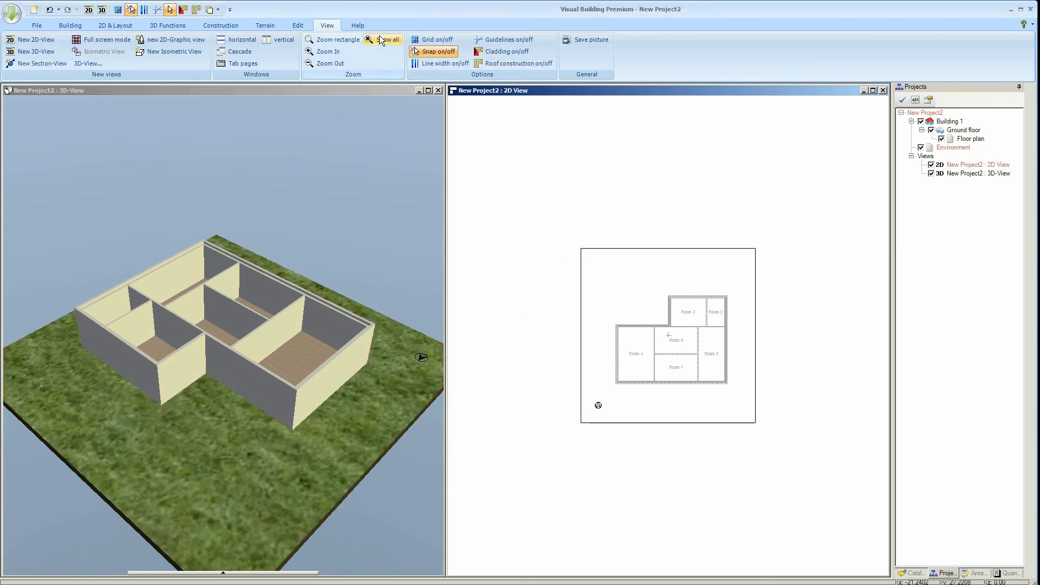
left_click(388, 40)
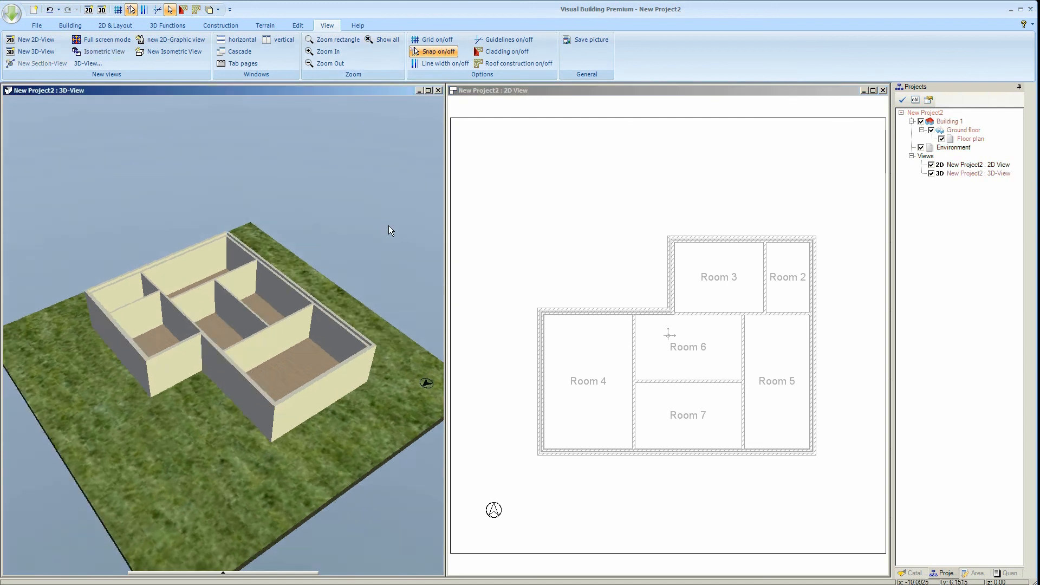
left_click(913, 573)
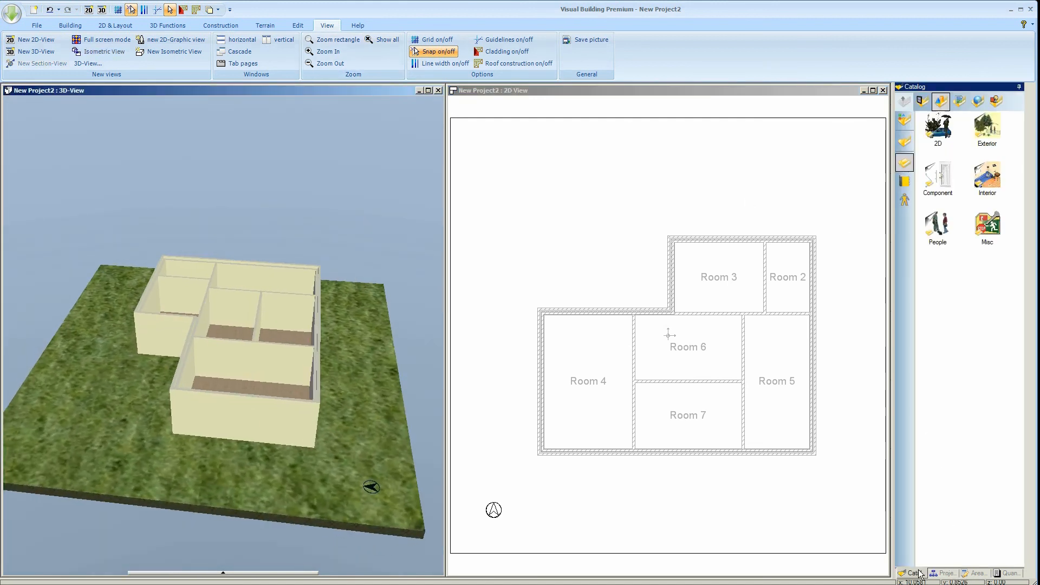
mouse_move(977, 100)
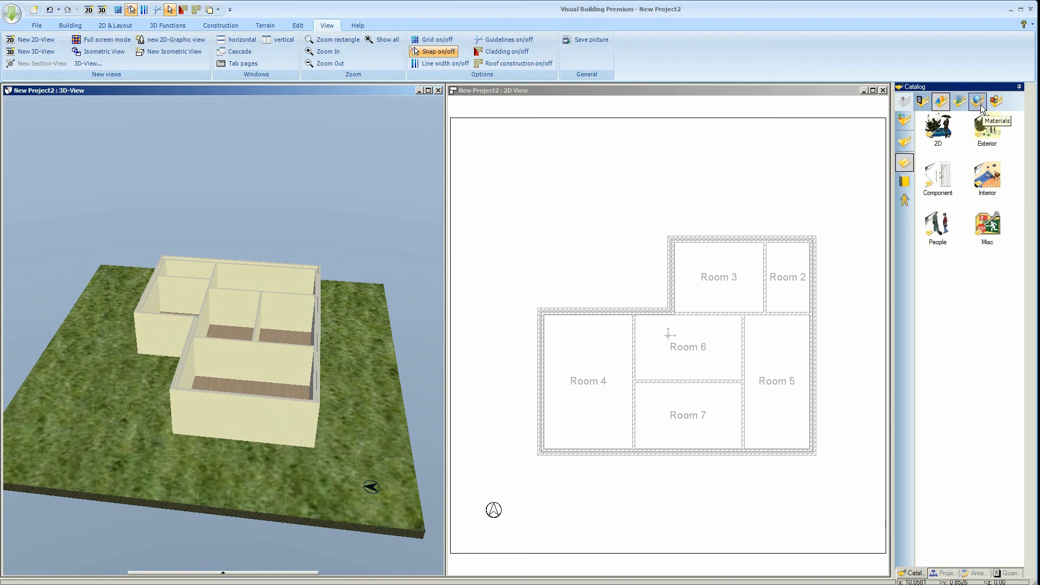
- Open the Materials section of the catalog and select the Exterior folder
left_click(977, 101)
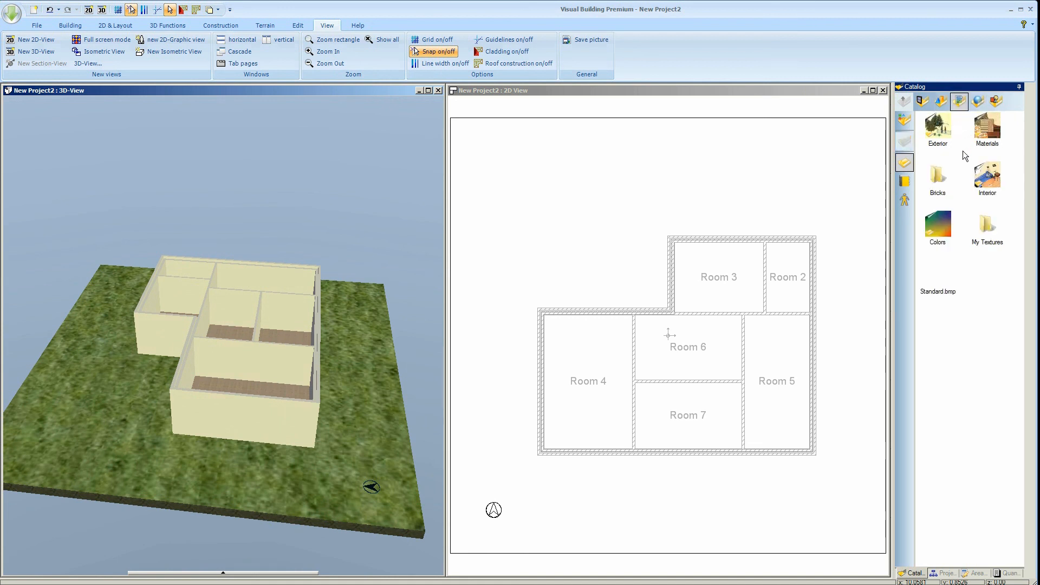
left_click(938, 127)
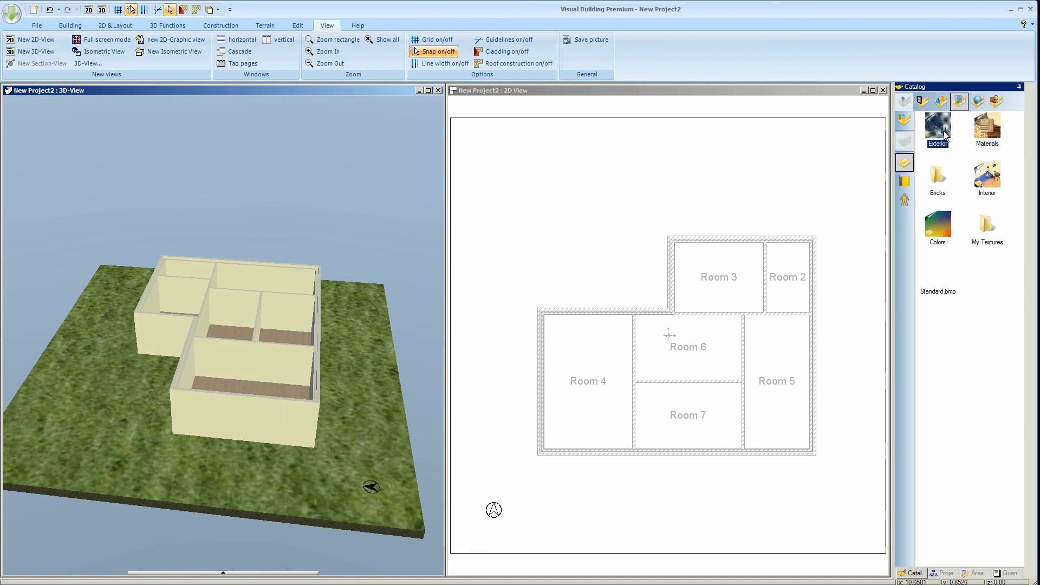